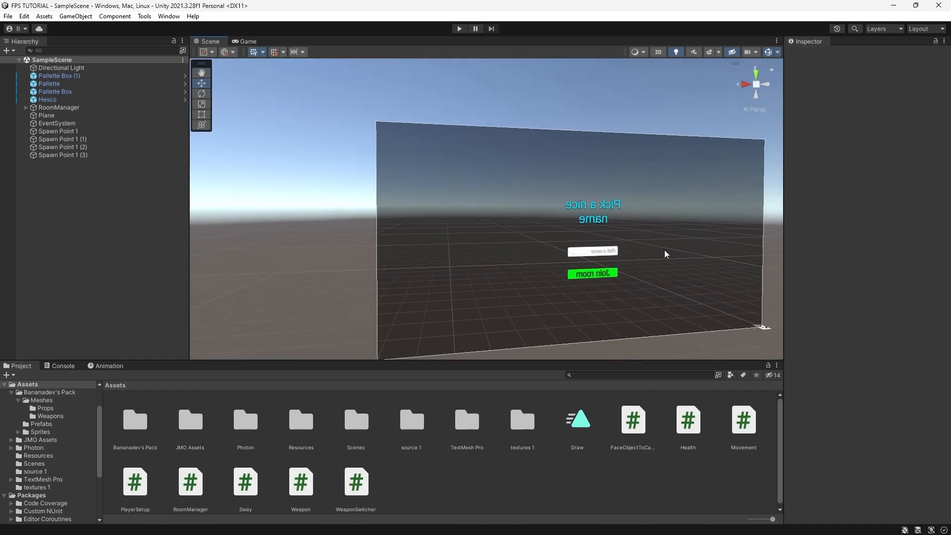
mouse_move(313, 172)
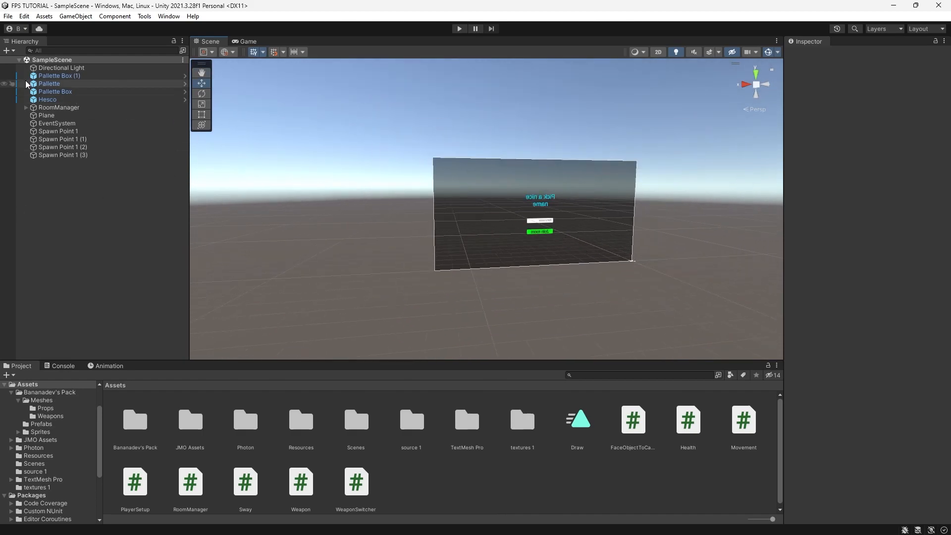
Step: Create a UI canvas in the Hierarchy and name it Leaderboard
right_click(80, 212)
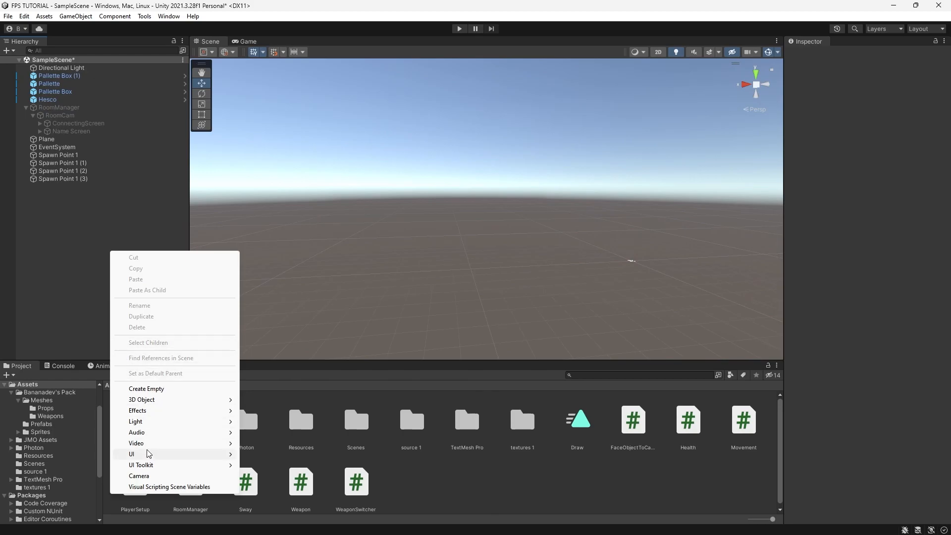
left_click(131, 454)
type("Leaderb")
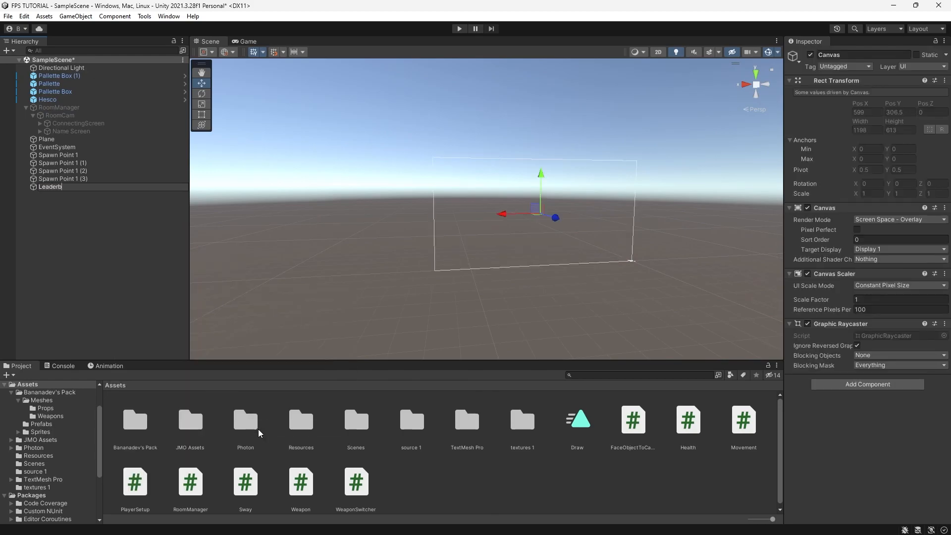
key("Return")
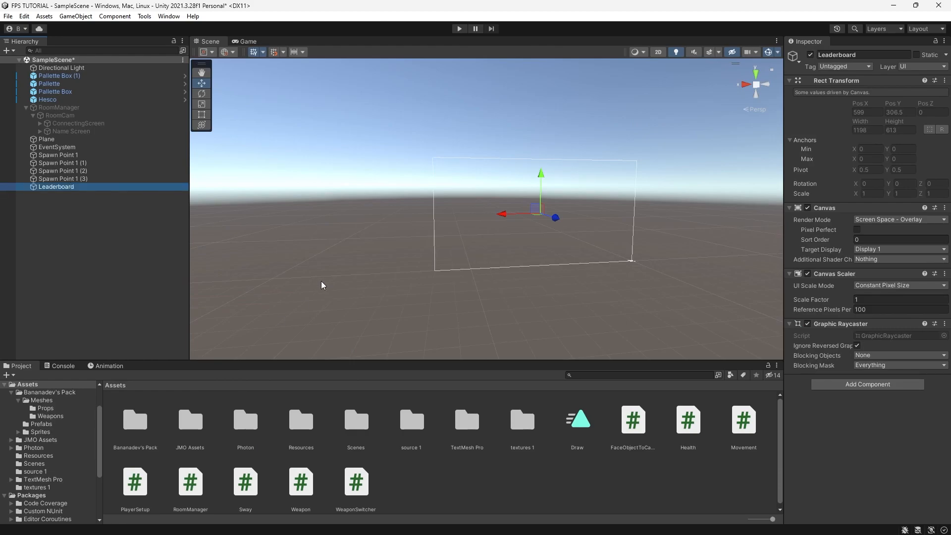
right_click(56, 186)
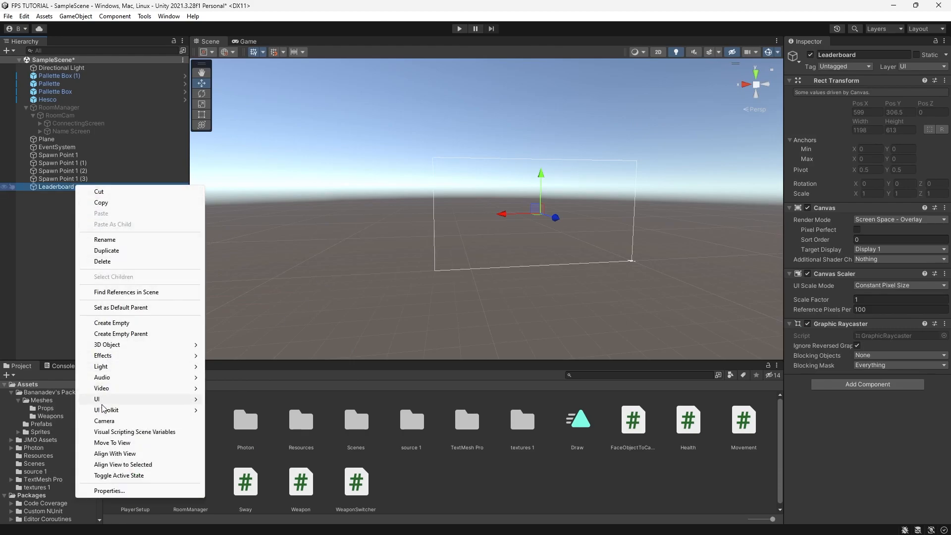
Step: Add a centre-anchored 400 by 30 panel under Leaderboard with its Source Image cleared
left_click(96, 398)
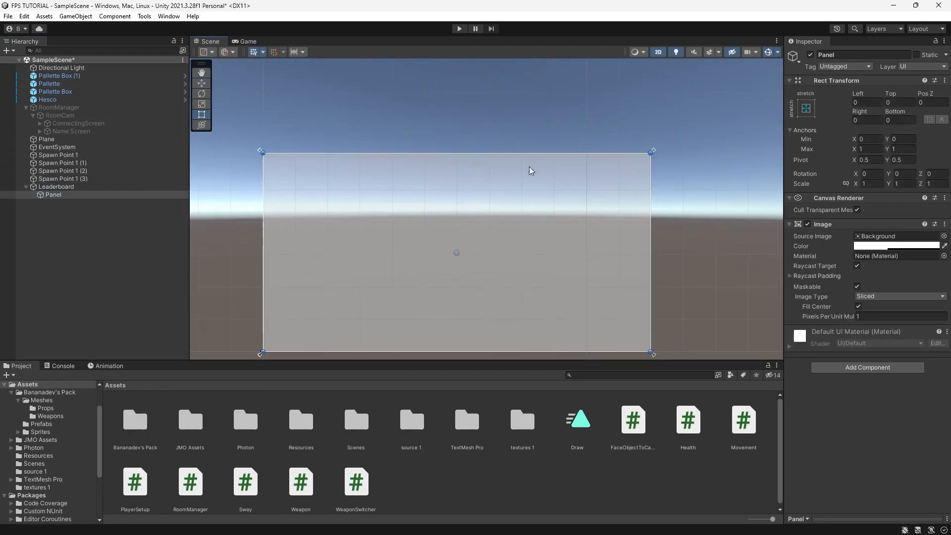
left_click(804, 108)
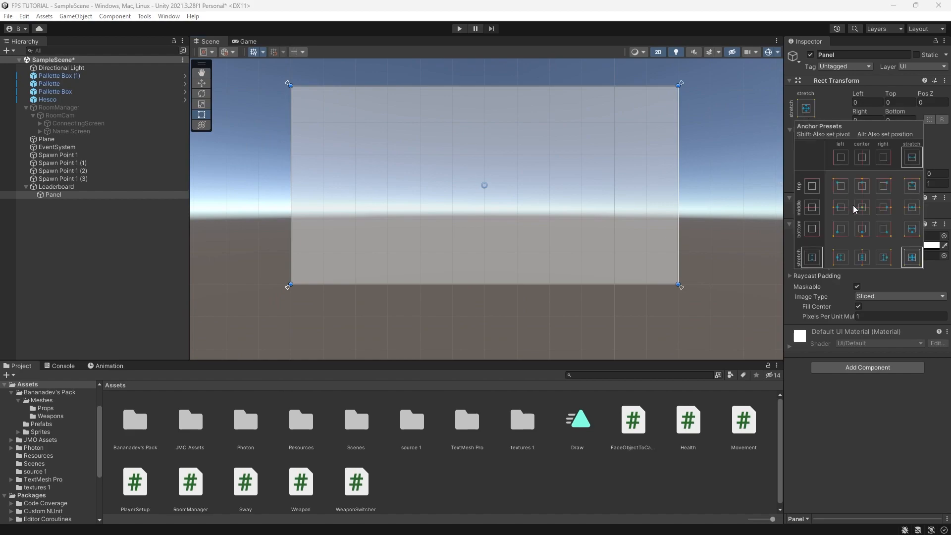
left_click(861, 207)
type("30")
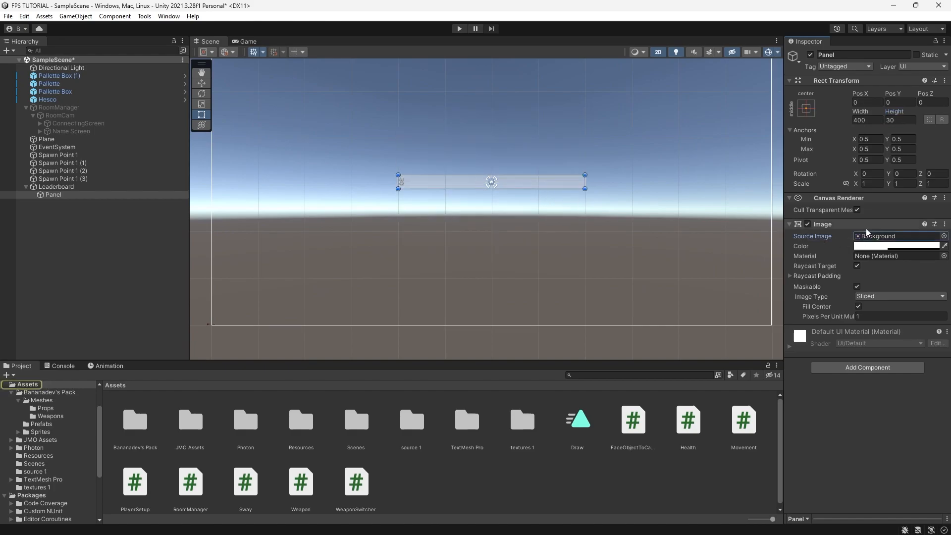
left_click(896, 245)
type("sh")
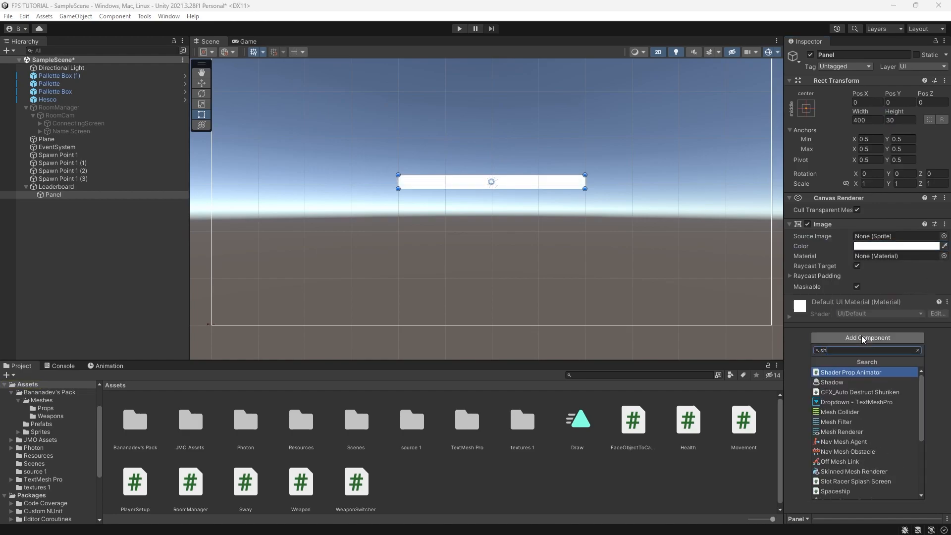
Step: Add a Shadow component to the panel with a downward Y offset
left_click(831, 382)
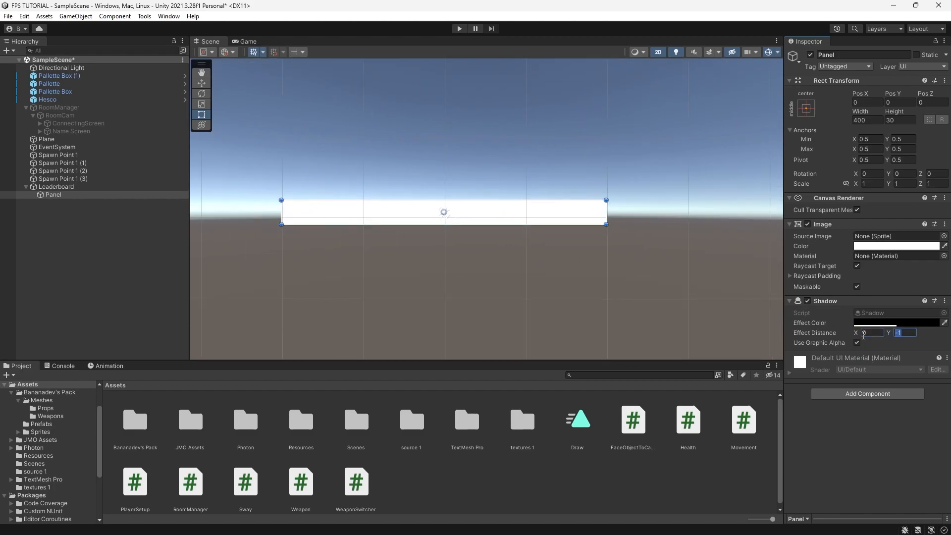
type("-3")
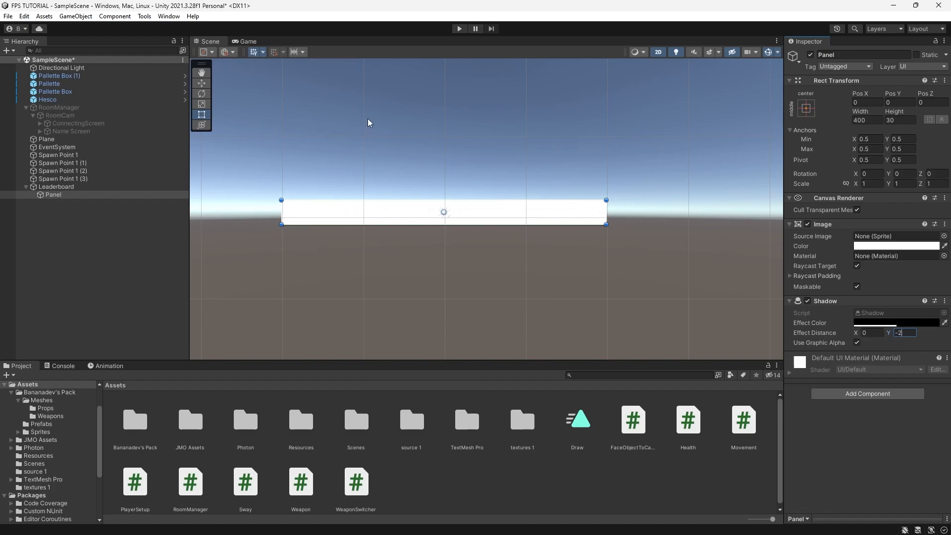
Step: Re-enable RoomManager, set Leaderboard's canvas Sort Order to 3 and rename the panel to Player
left_click(246, 41)
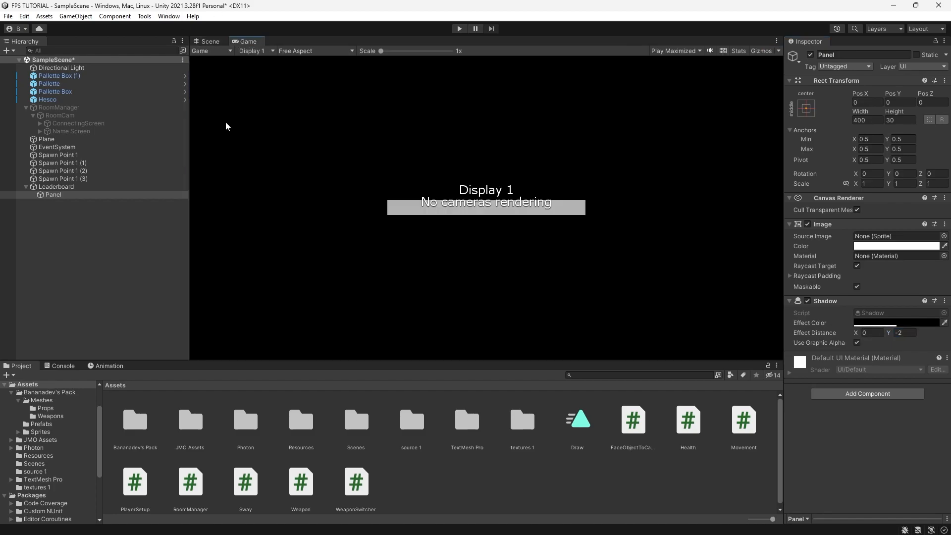
left_click(59, 107)
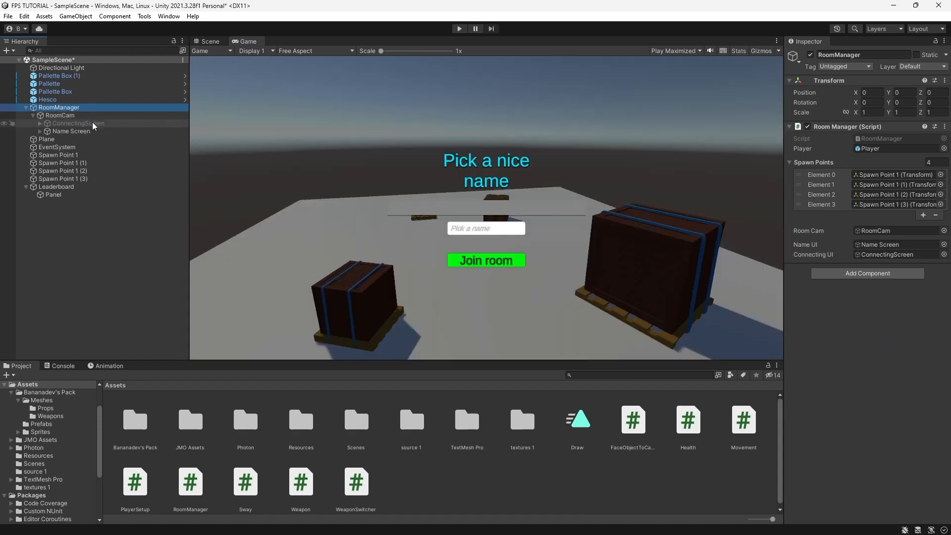
left_click(55, 186)
type("3")
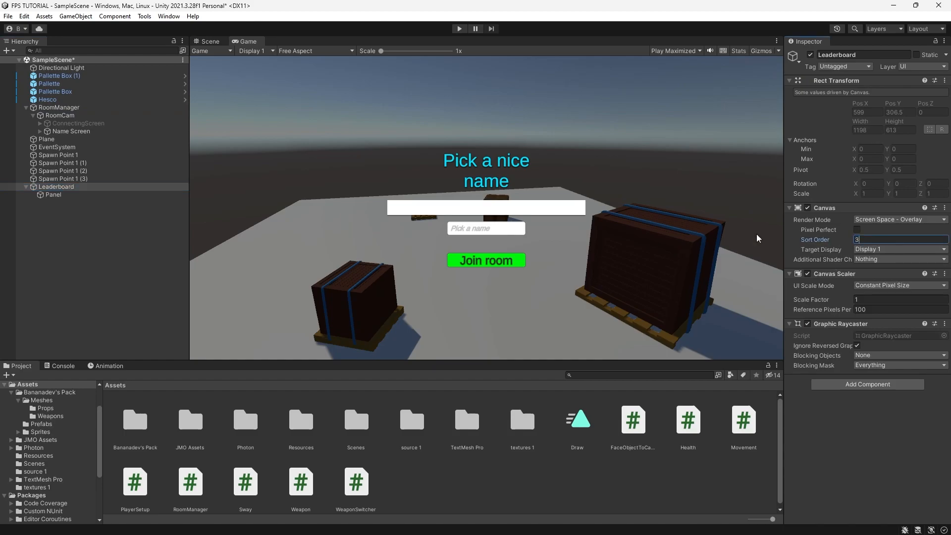
left_click(209, 42)
type("layer")
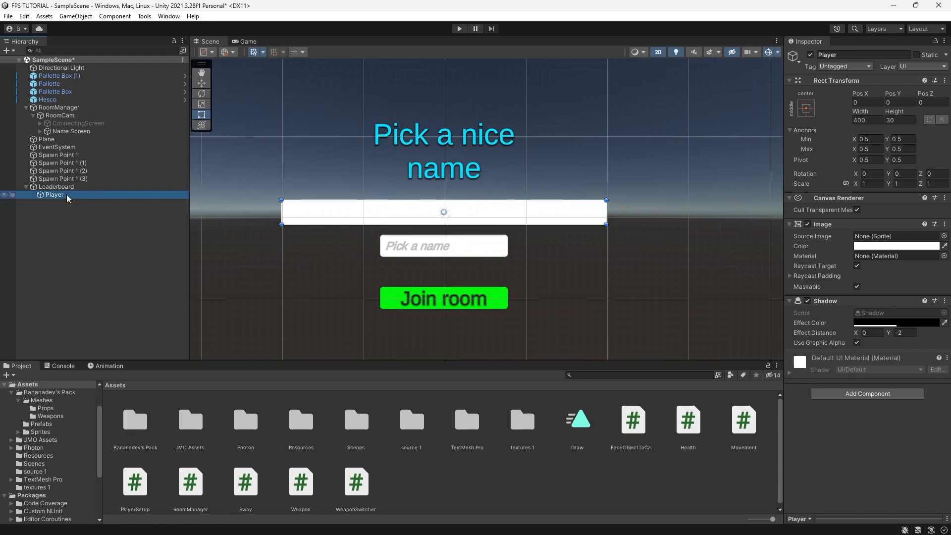
mouse_move(189, 215)
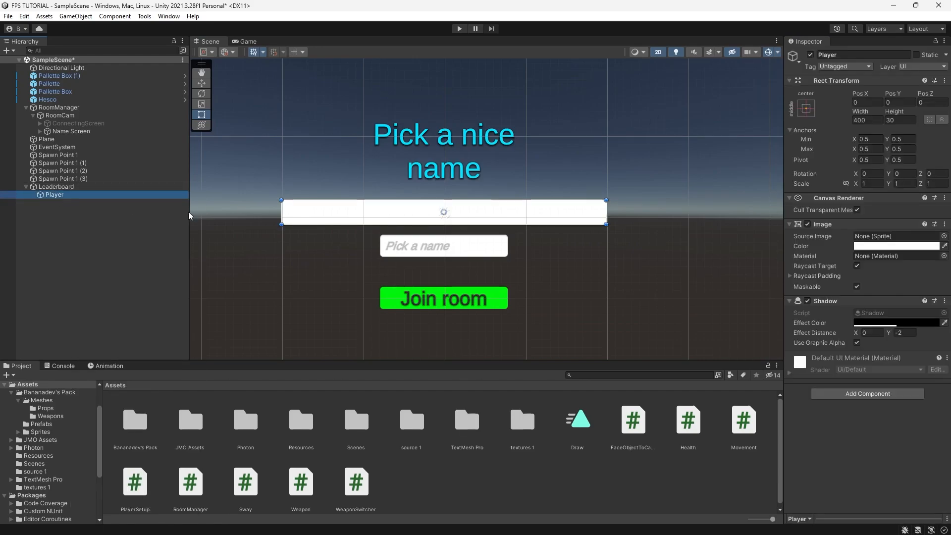
Step: Add a left-anchored black 'Player Name' TextMeshPro label at Pos X 5, size 20, plus a right-aligned Score showing 0
right_click(54, 195)
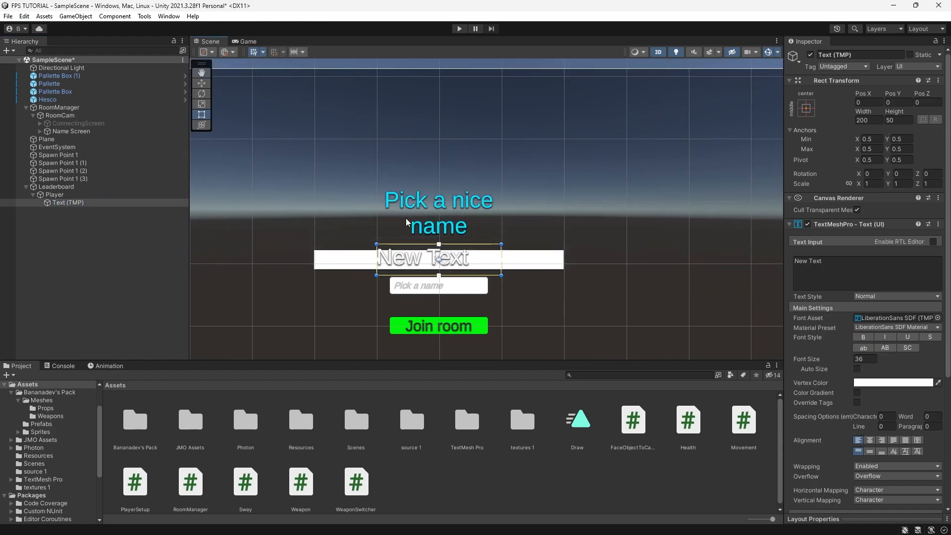
left_click(806, 107)
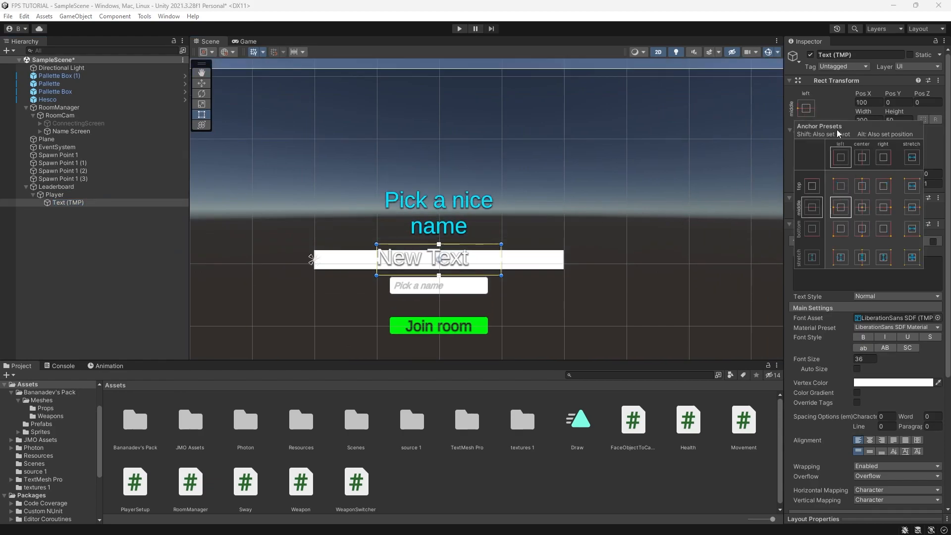
left_click(893, 383)
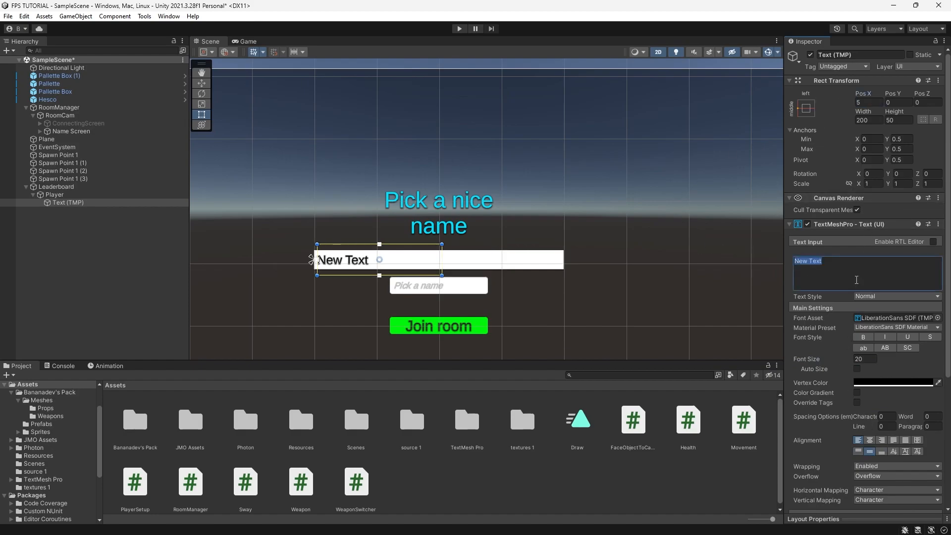
type("Player Name")
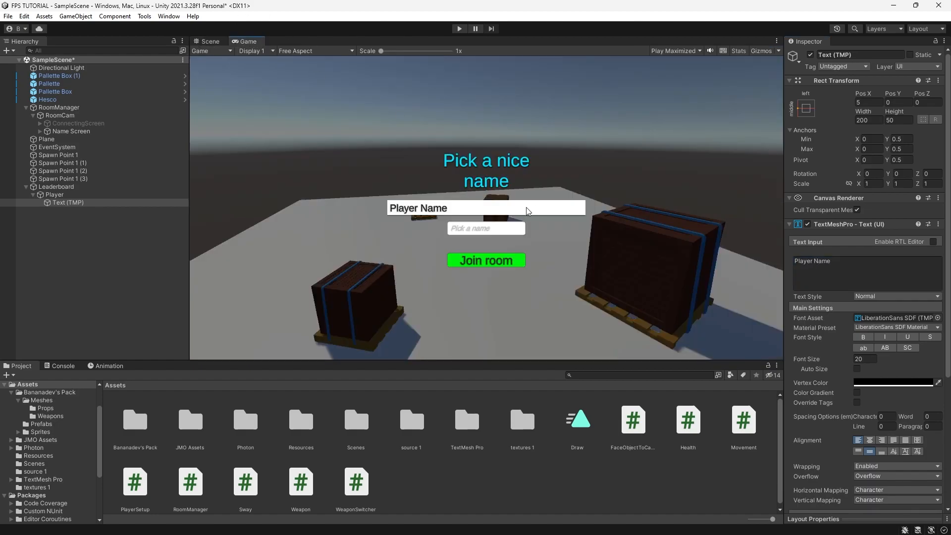
left_click(209, 42)
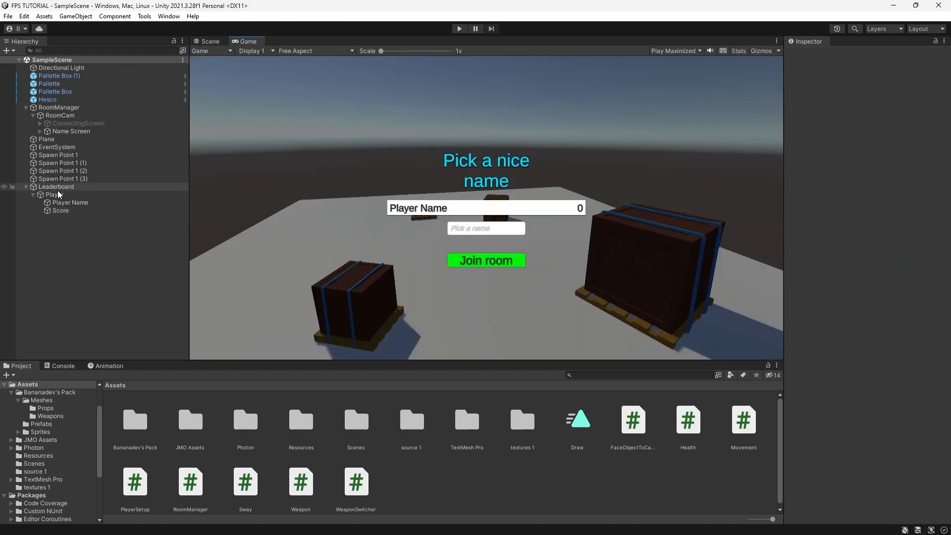
Step: Duplicate Player into seven rows and offset each vertically, the last at -90, to form a list
left_click(53, 194)
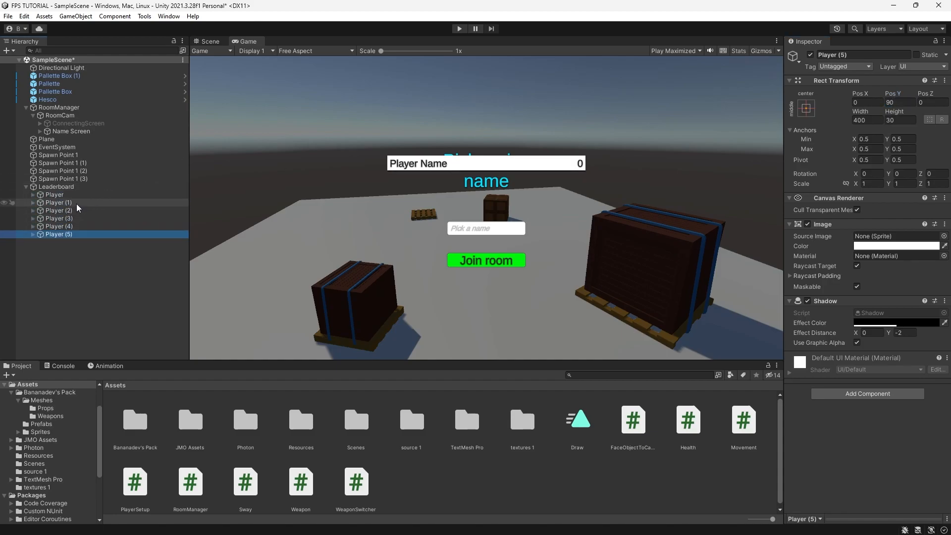
left_click(59, 202)
type("60")
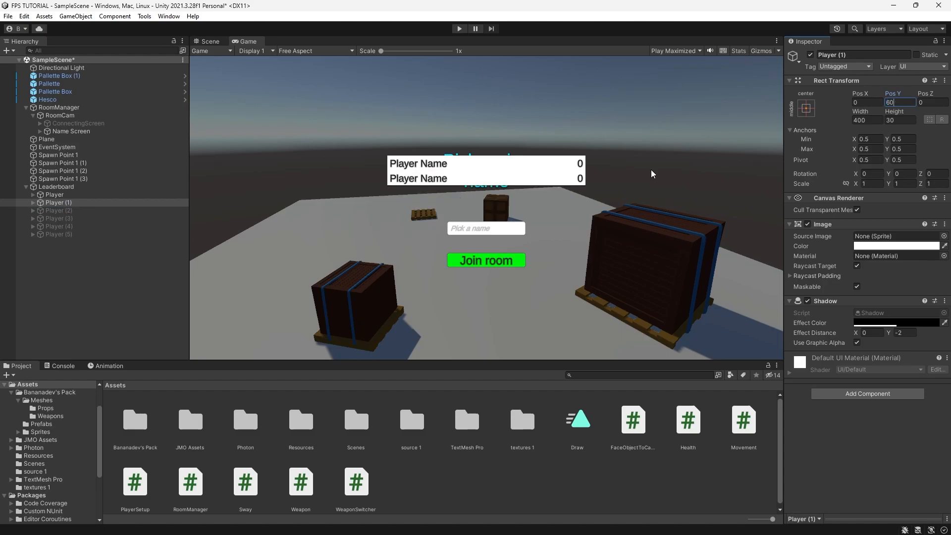
left_click(58, 211)
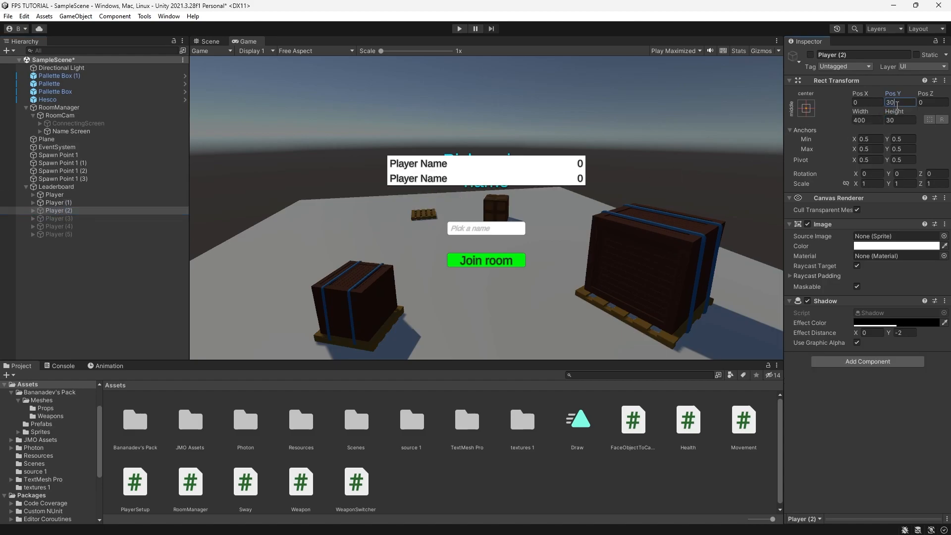
left_click(58, 218)
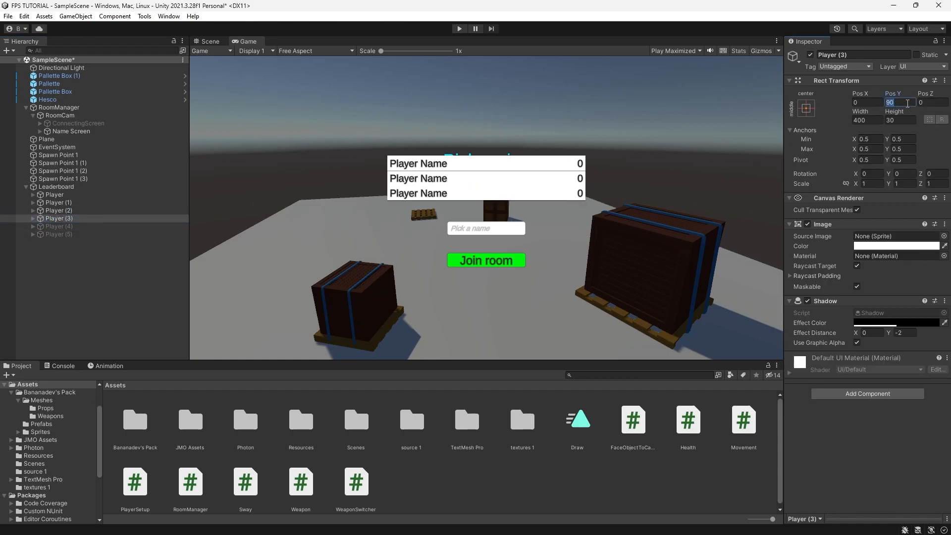
left_click(60, 226)
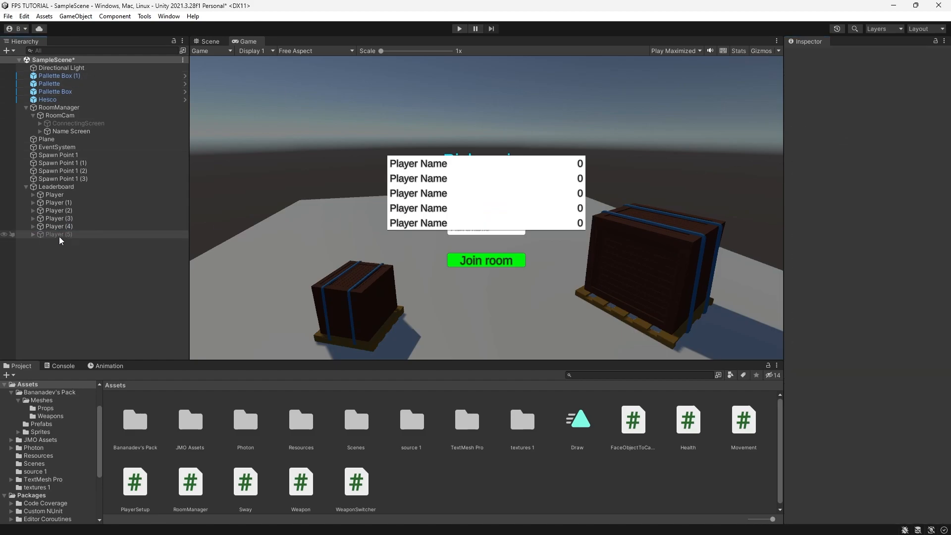
left_click(58, 234)
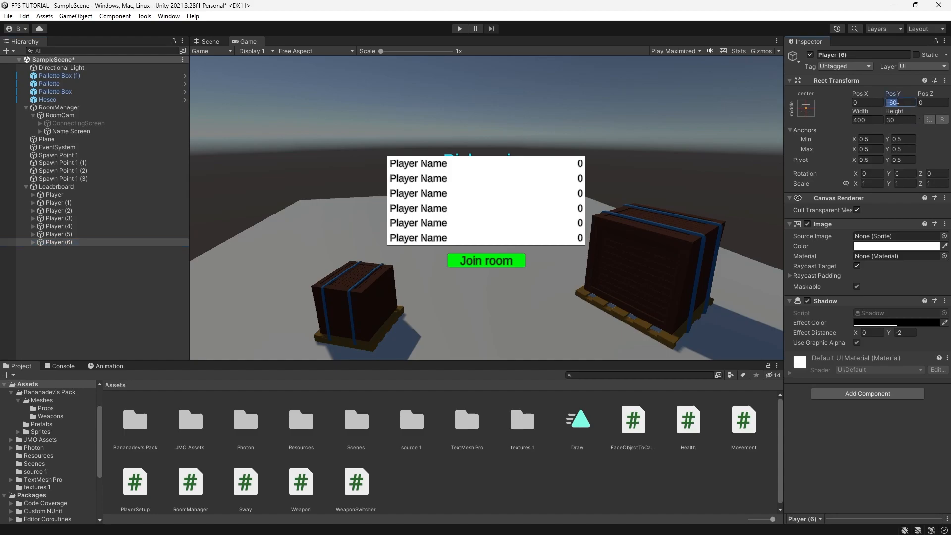
type("-90")
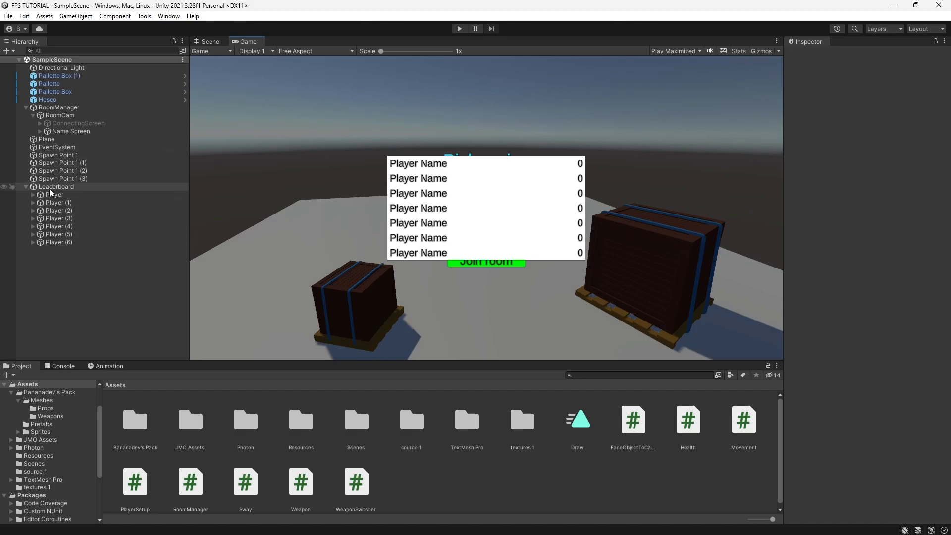
Step: Create an empty Players Holder under Leaderboard and move the seven Player rows into it
right_click(55, 188)
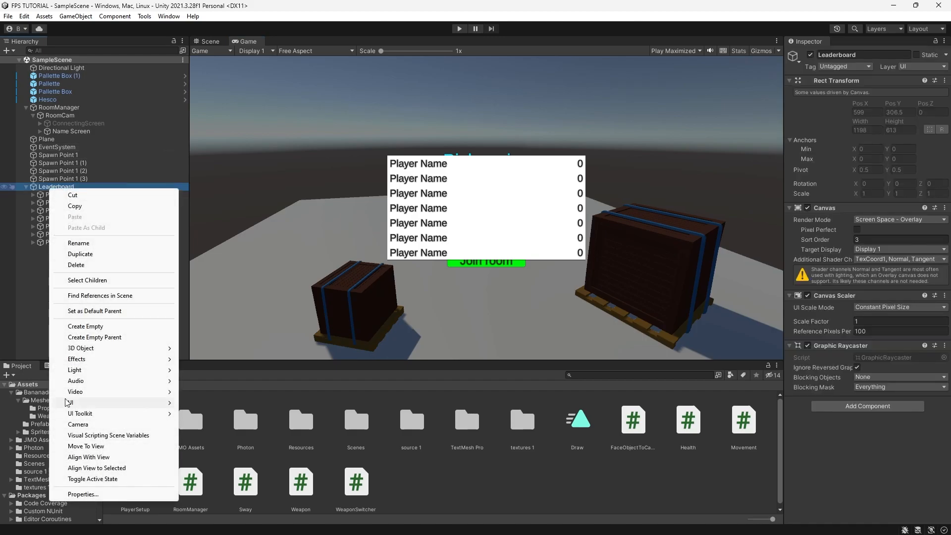
mouse_move(85, 326)
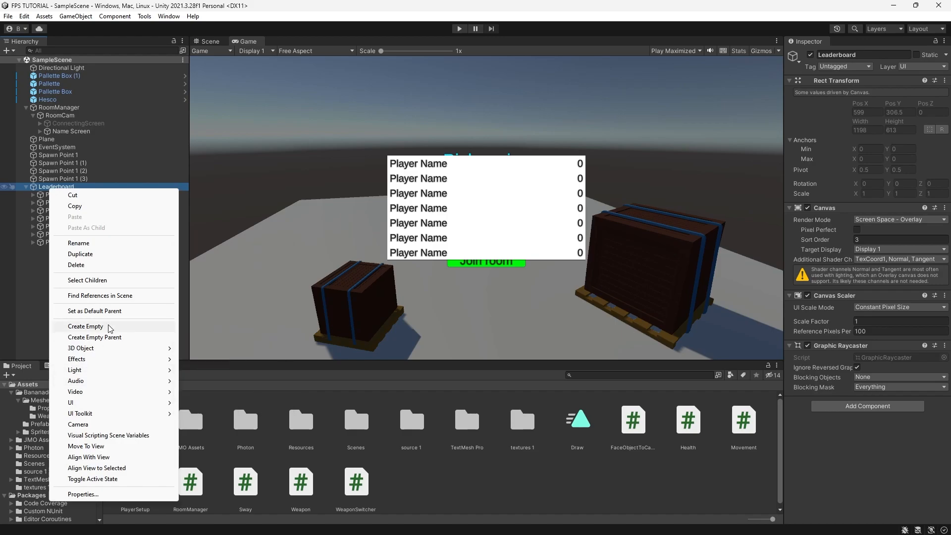
left_click(85, 326)
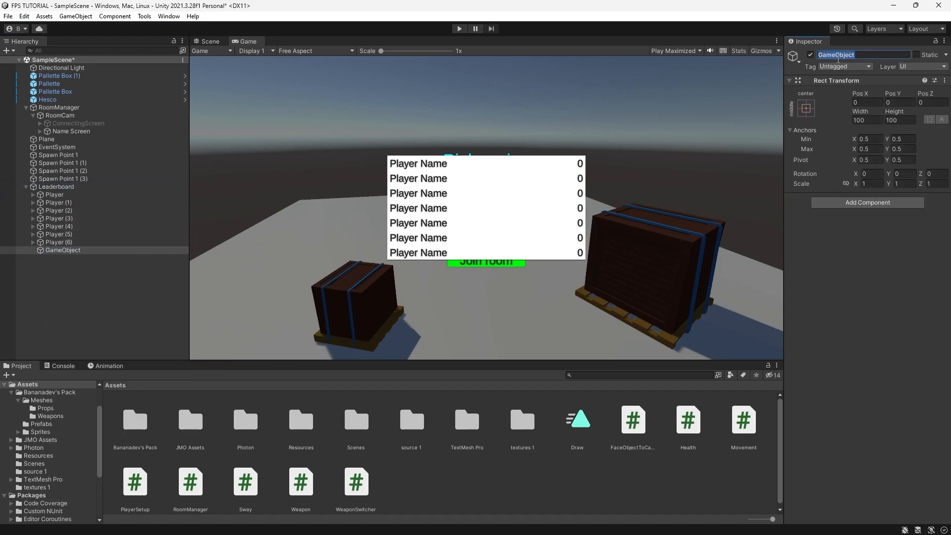
type("Players Holder")
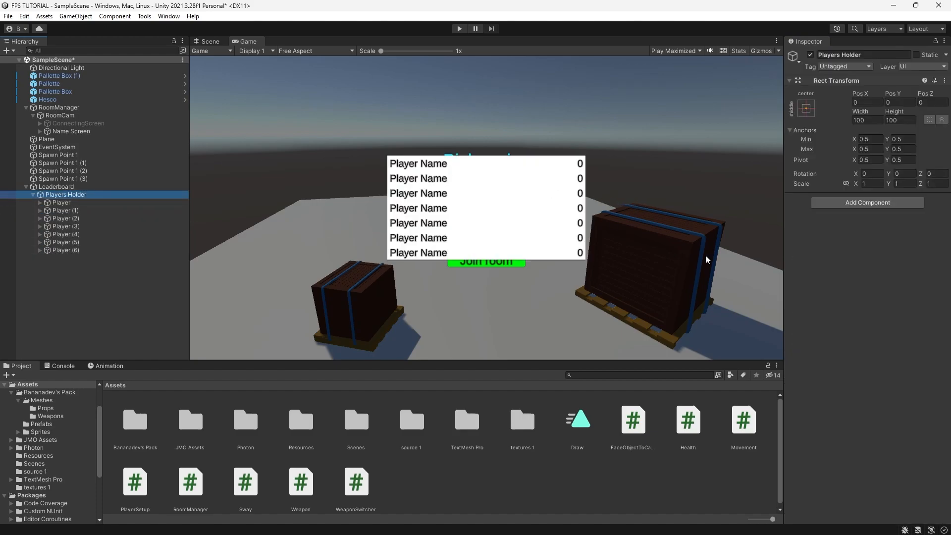
left_click(55, 187)
type("Leaderboard")
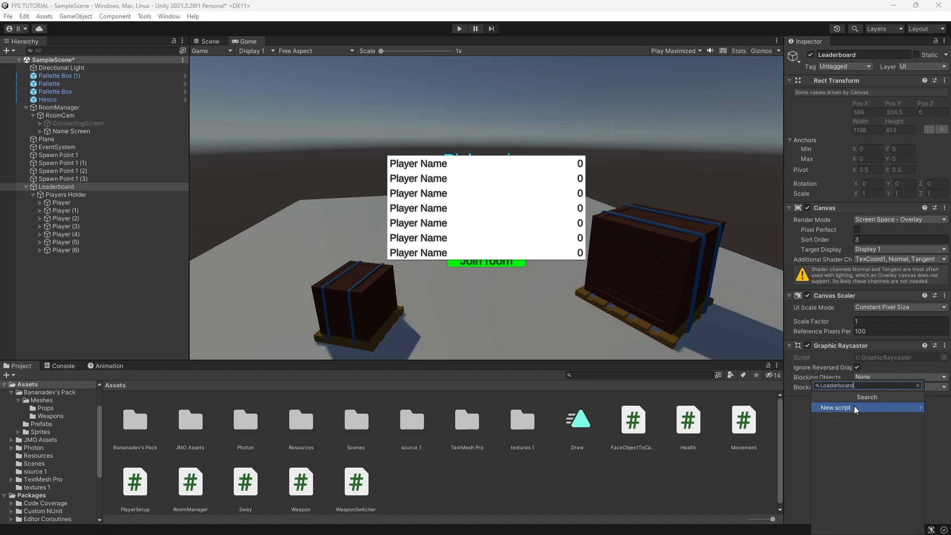
Step: Add a new Leaderboard script component to the Leaderboard object and open it in the IDE
left_click(836, 408)
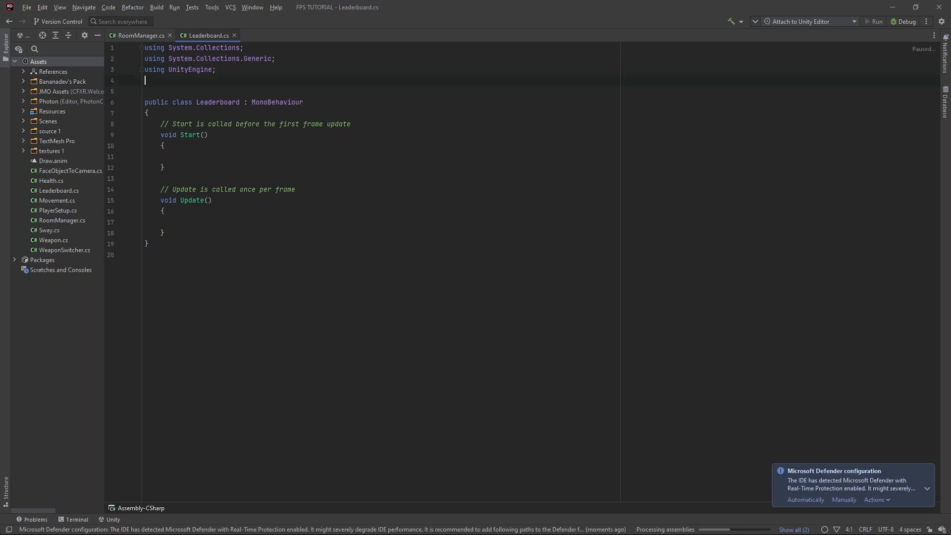
Step: Add 'using System.Linq;' and 'using Photon.Pun;' directives, then select the default Start and Update methods
type("using System.Li")
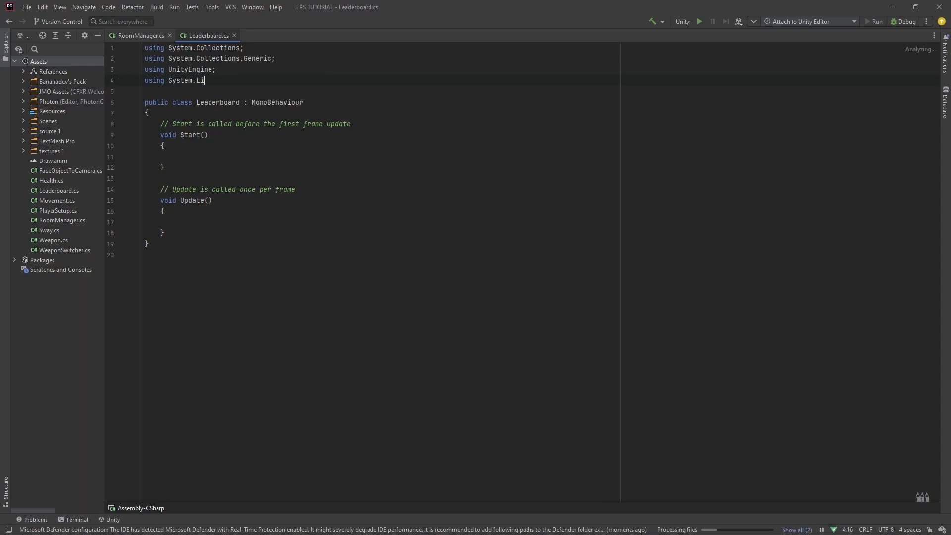
type("nq;")
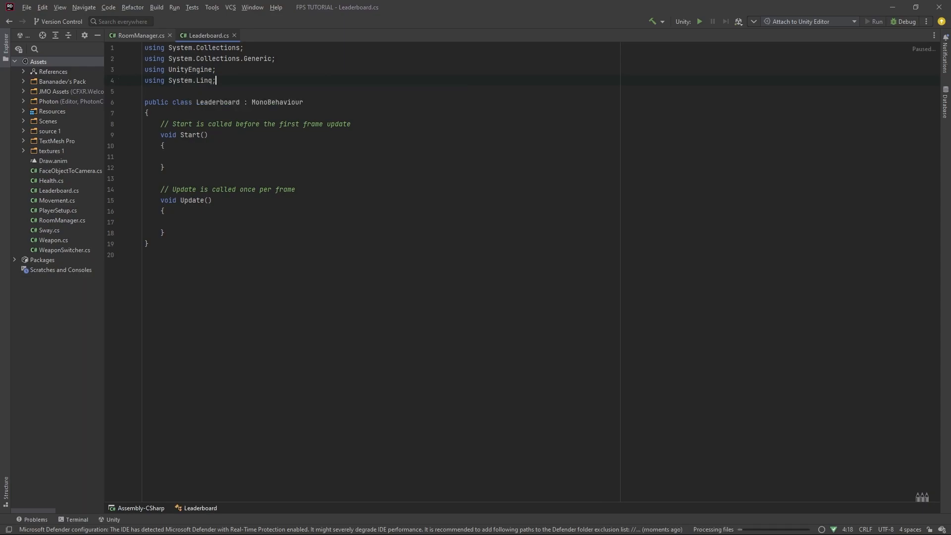
key("enter")
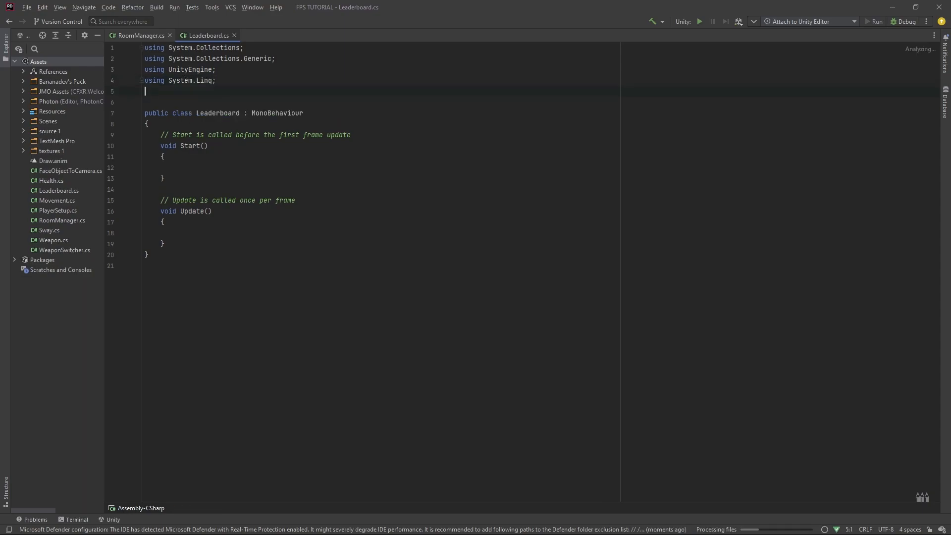
type("Po")
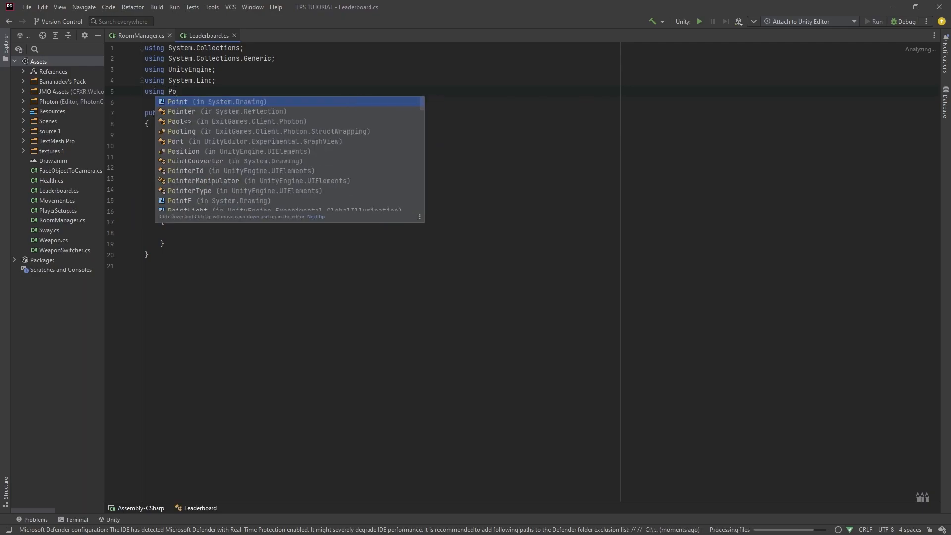
type("hoton.pu")
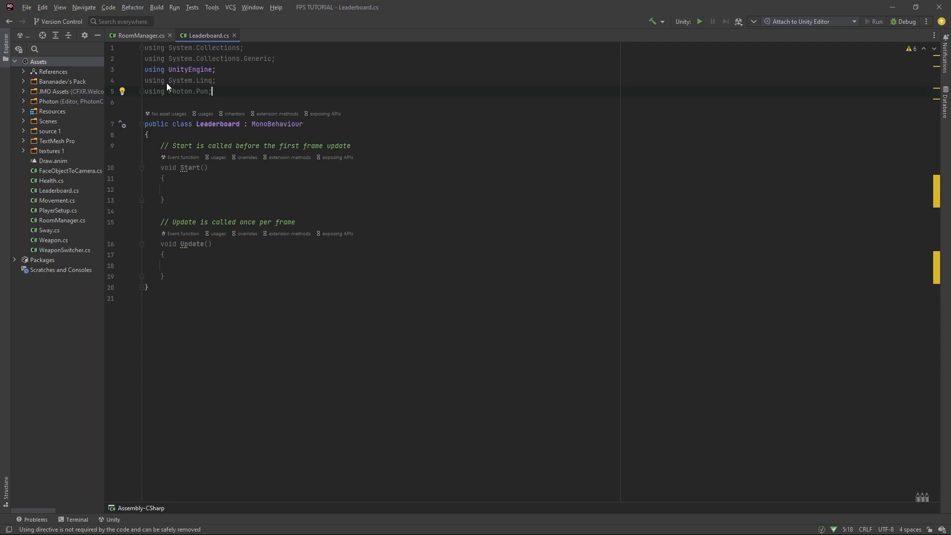
left_click(190, 168)
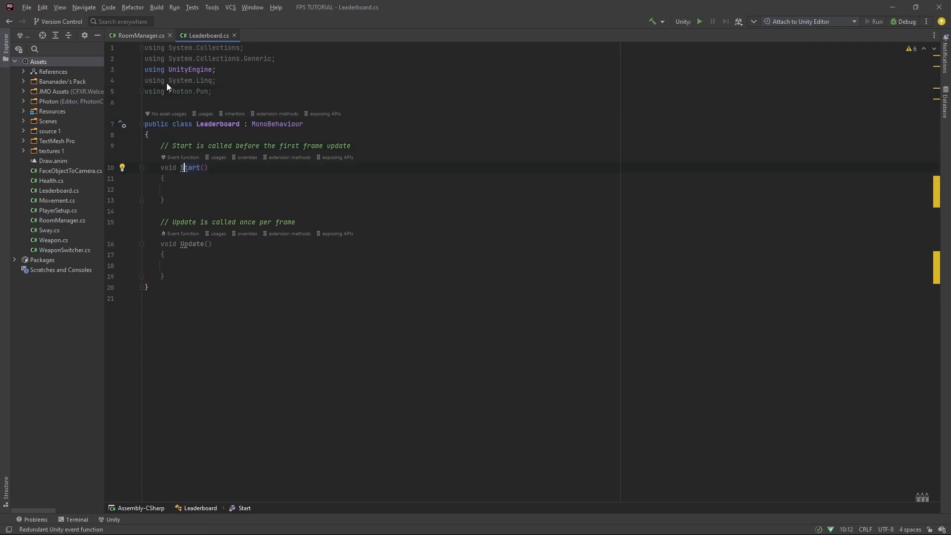
left_click(159, 146)
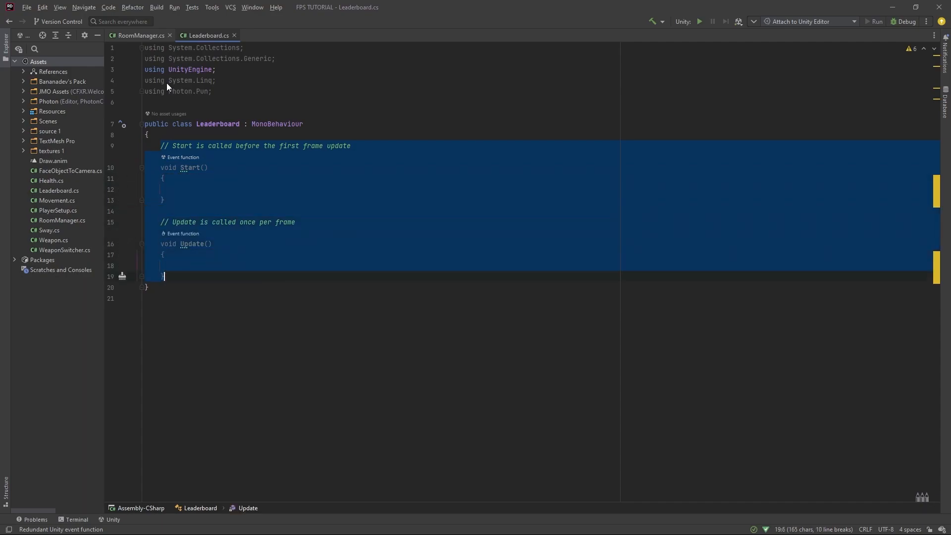
Step: Delete Start/Update and declare 'public GameObject playersHolder;' with an [Header("Options")] attribute begun
key("Delete")
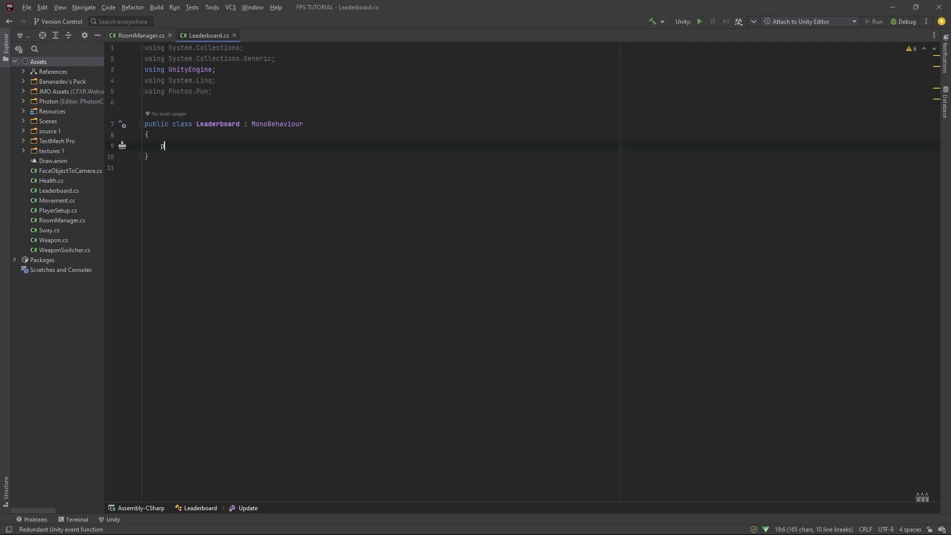
type("public GameObject")
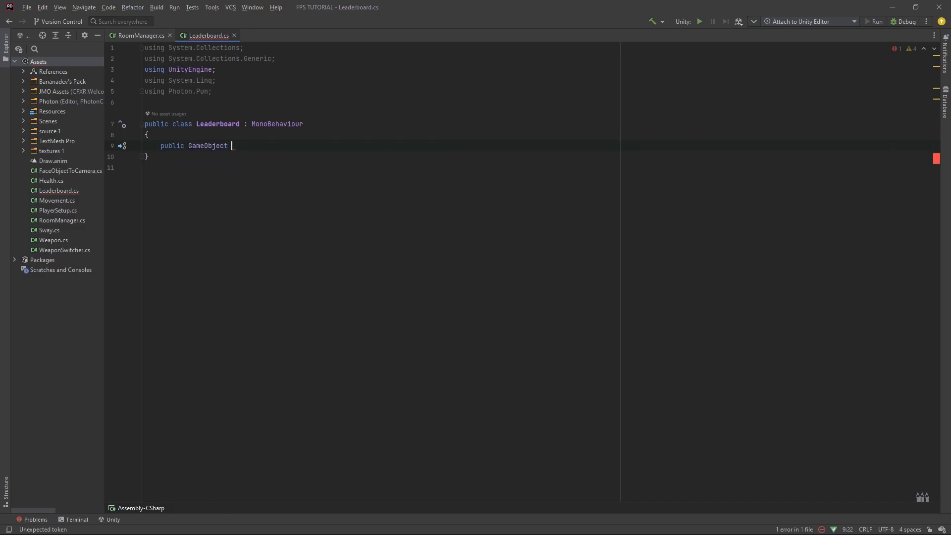
type("playersHolder;")
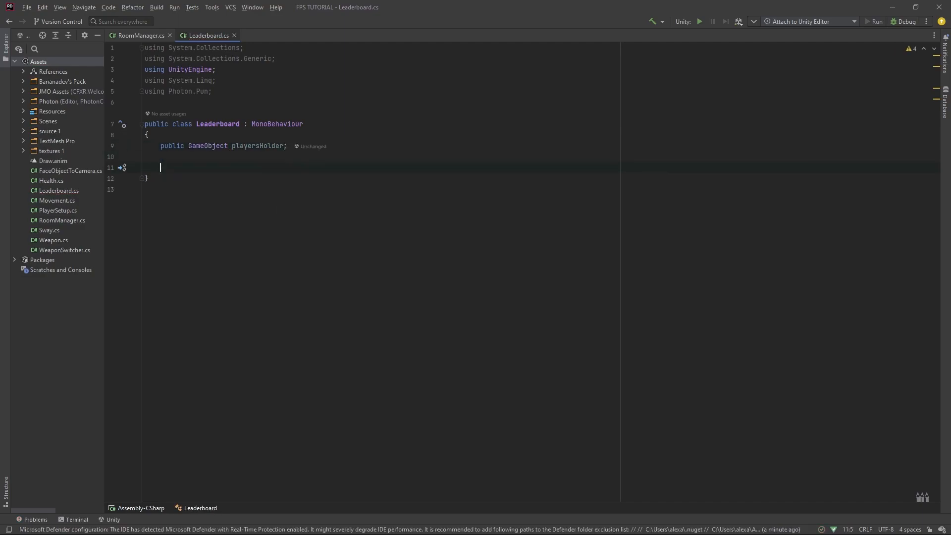
type("[Header(\"")
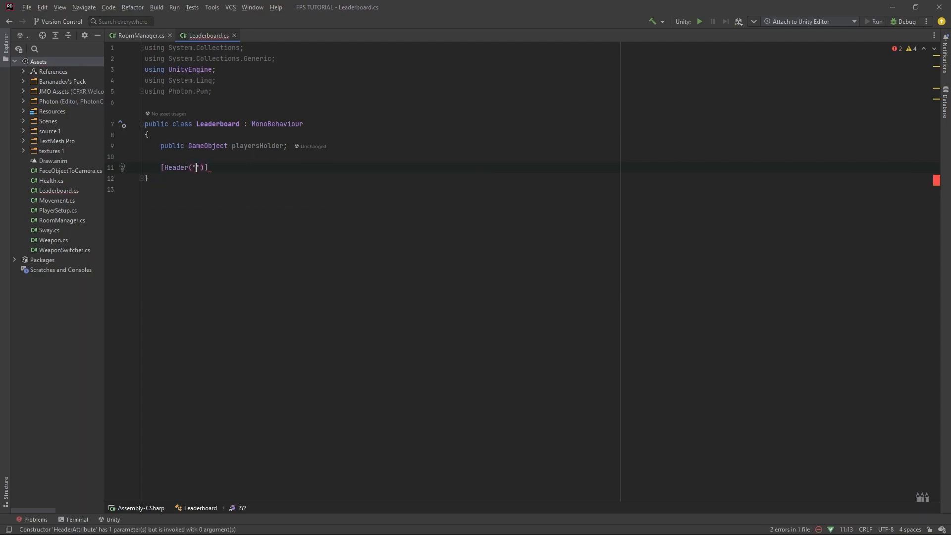
type("Options")
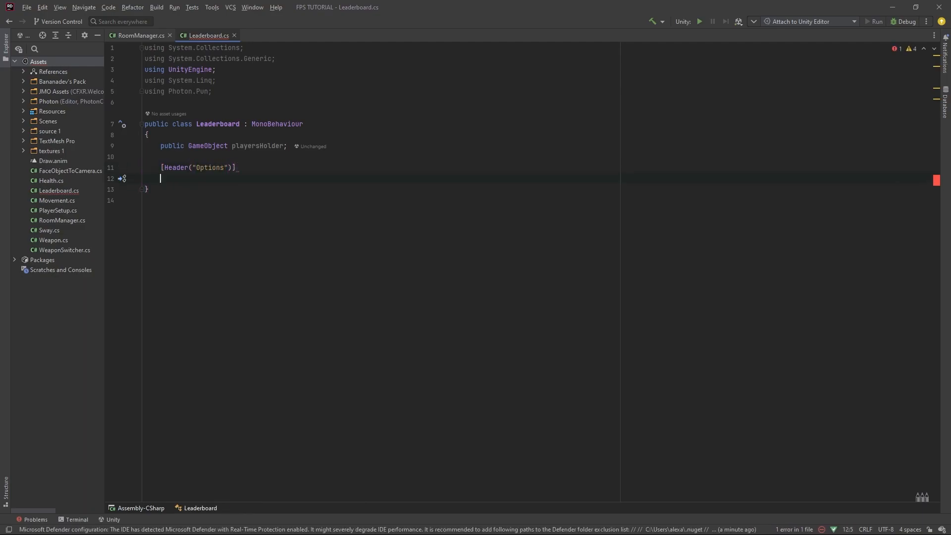
Step: Declare 'public float refreshRate = 1f;' under Options and begin a [Header("UI")] section
type("[")
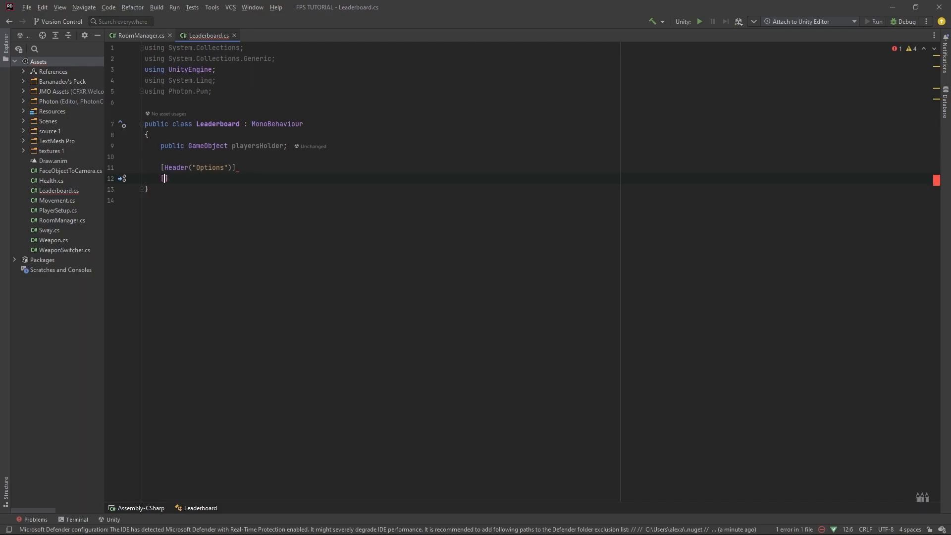
type("public float")
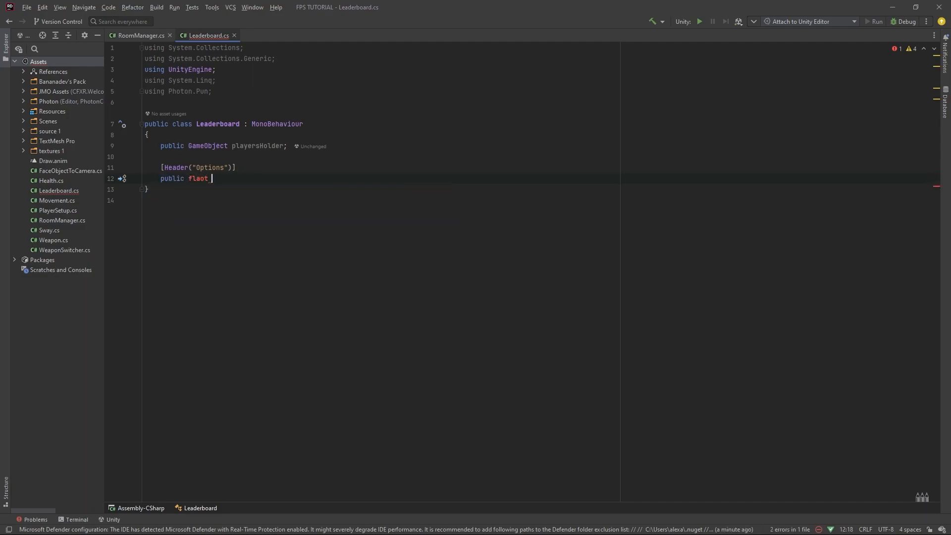
type("f")
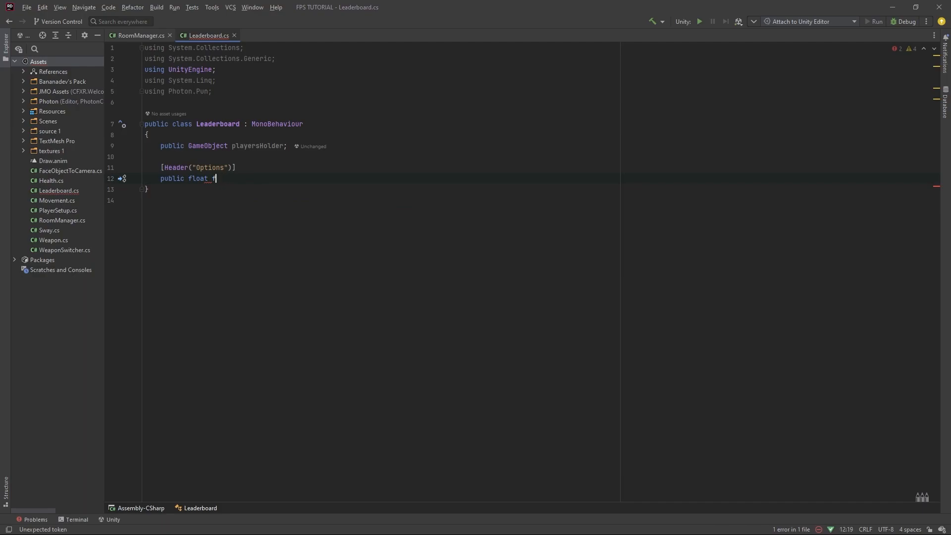
type("refreshRate =")
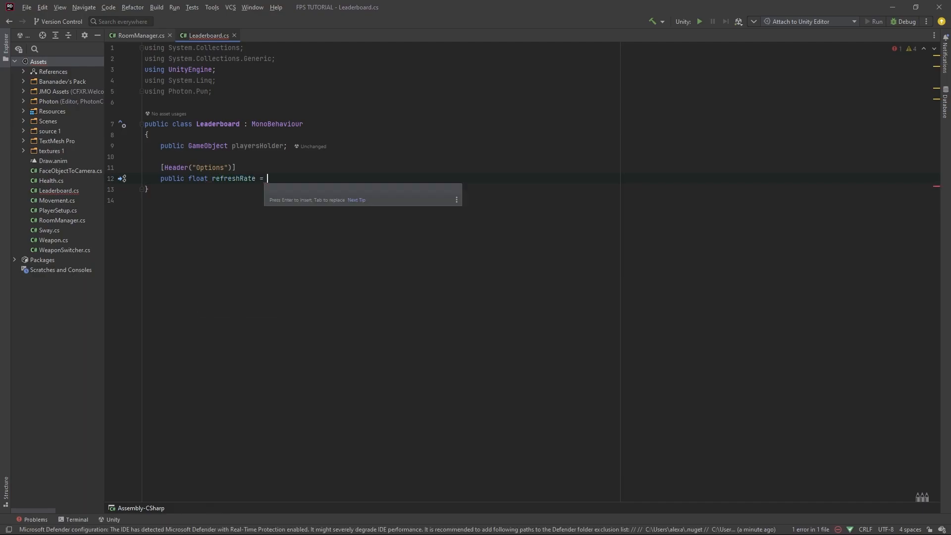
type("1f;")
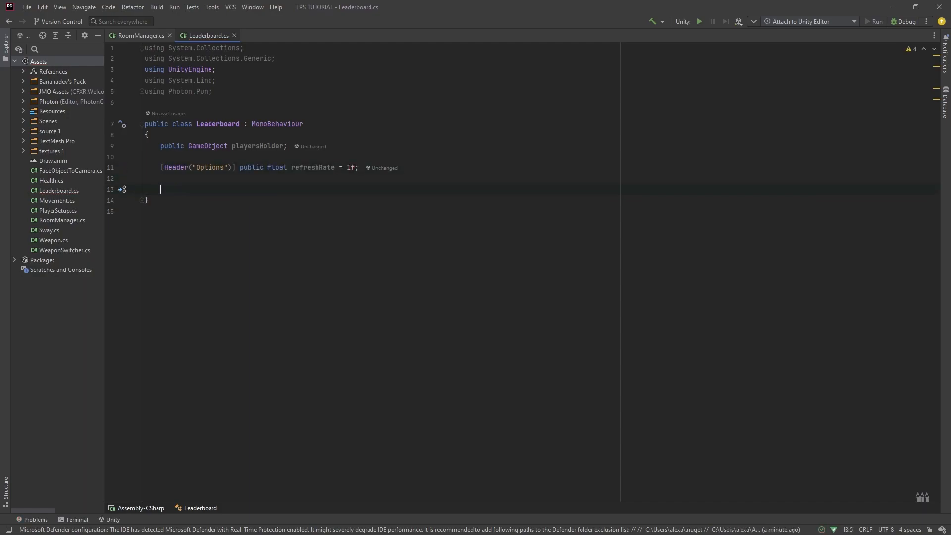
type("[Header(\"")
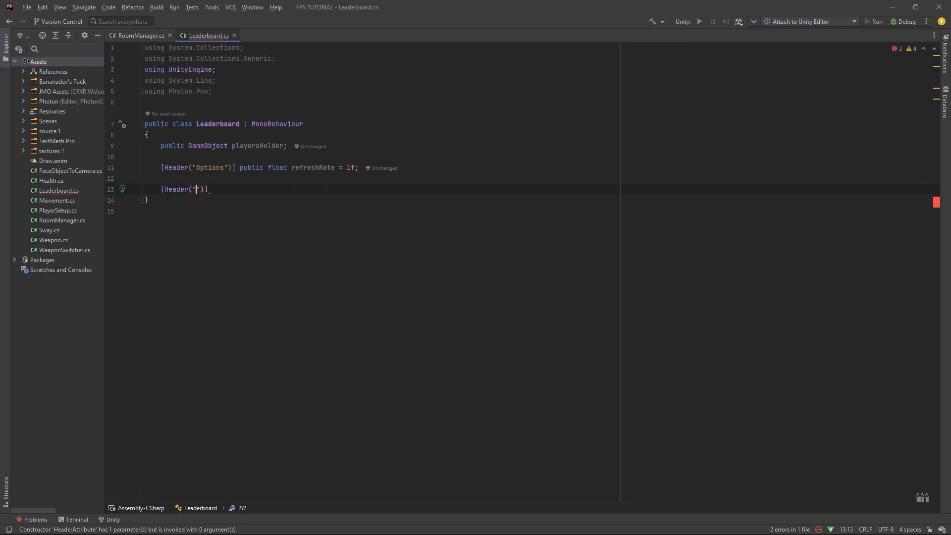
type("L")
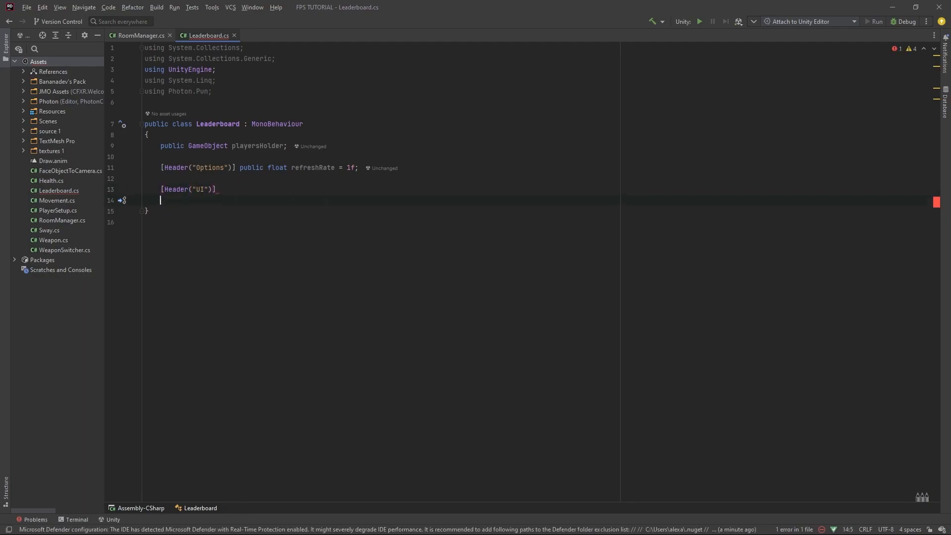
Step: Declare a slots GameObject array plus scoreTexts and nameTexts TextMeshProUGUI arrays, importing TMPro
type("public")
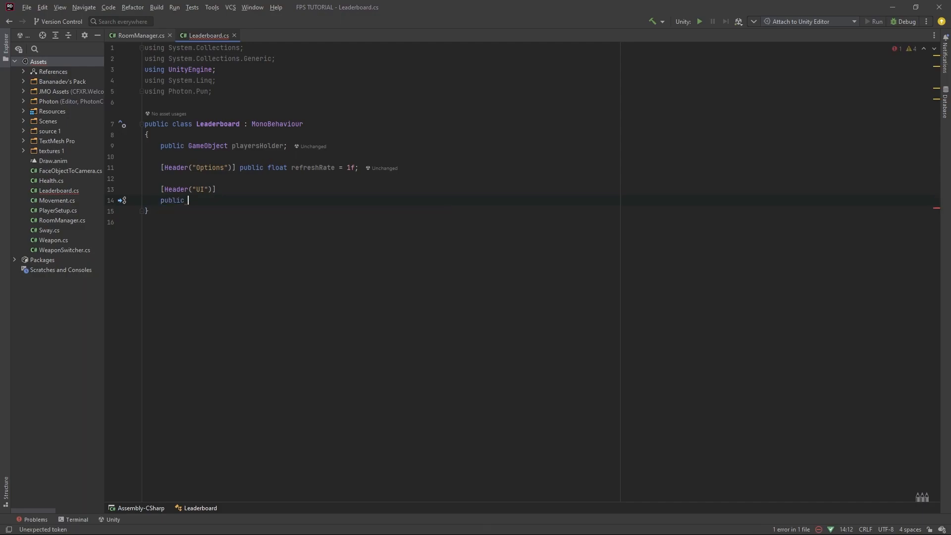
type("GameObject[]")
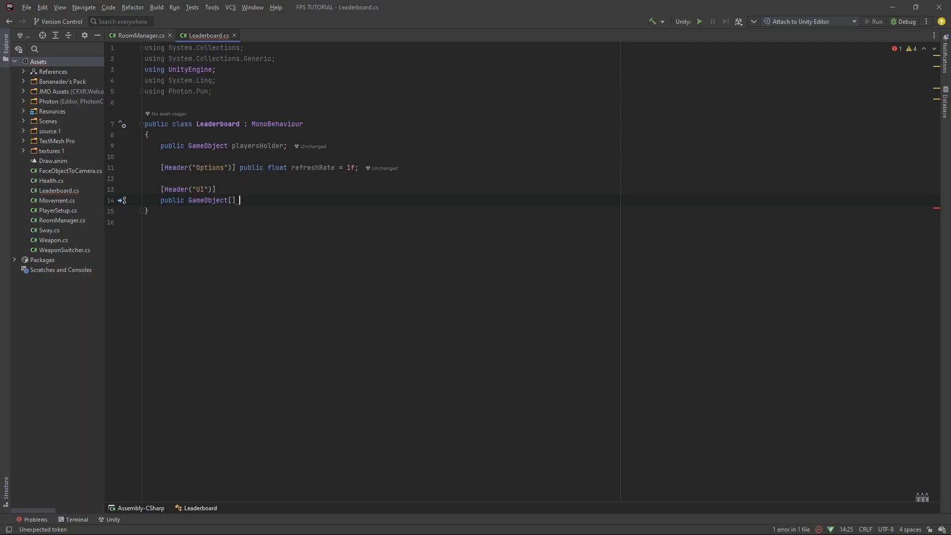
type("slots;")
type("public T")
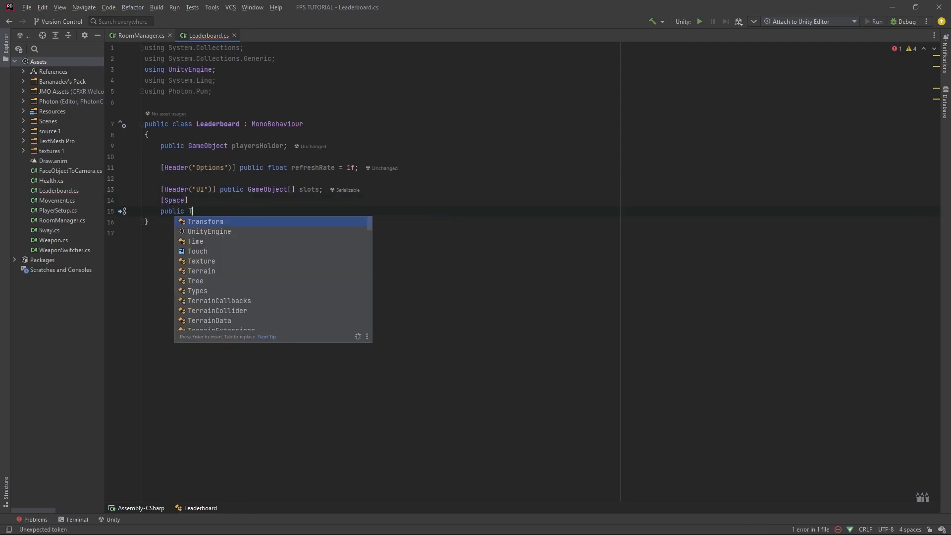
type("extmeshProUGUI[")
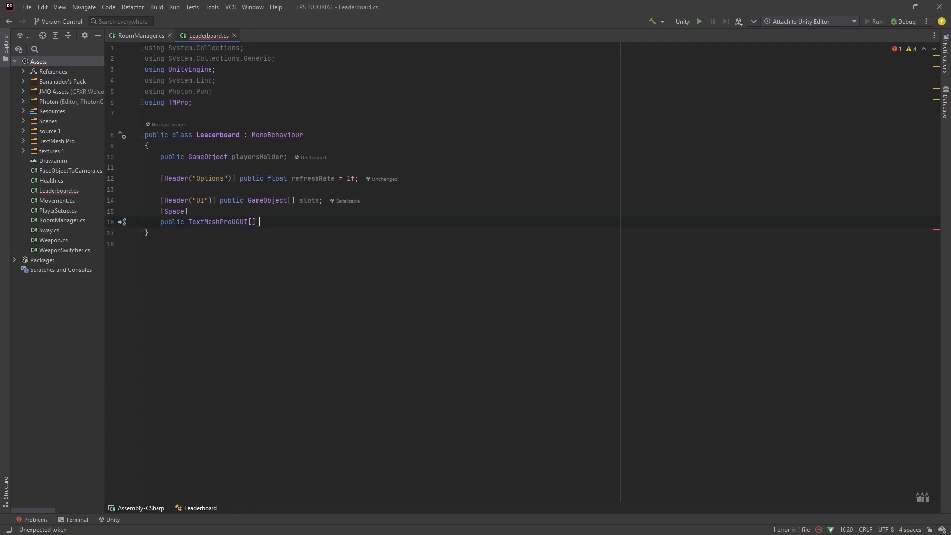
type("_scoreTexts;")
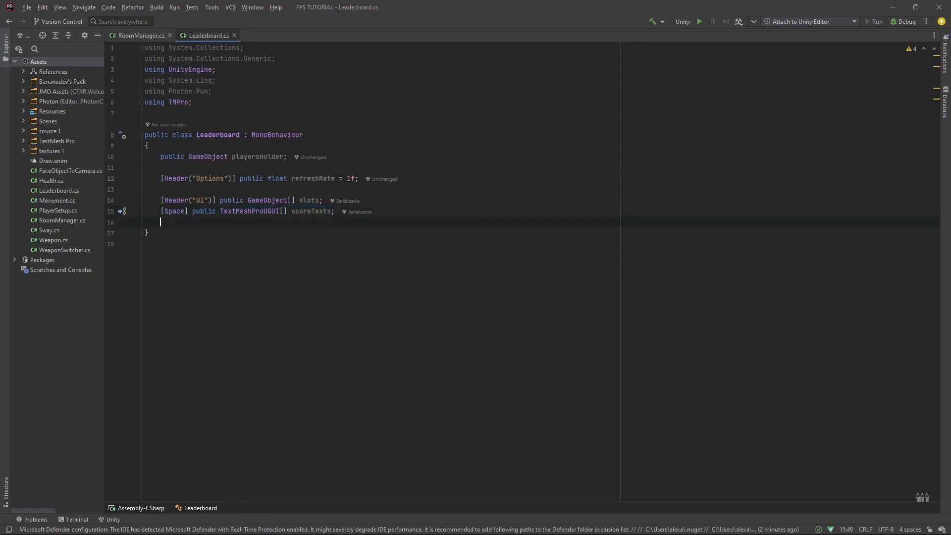
type("public TextMeshProUGUI[] scoreTexts;")
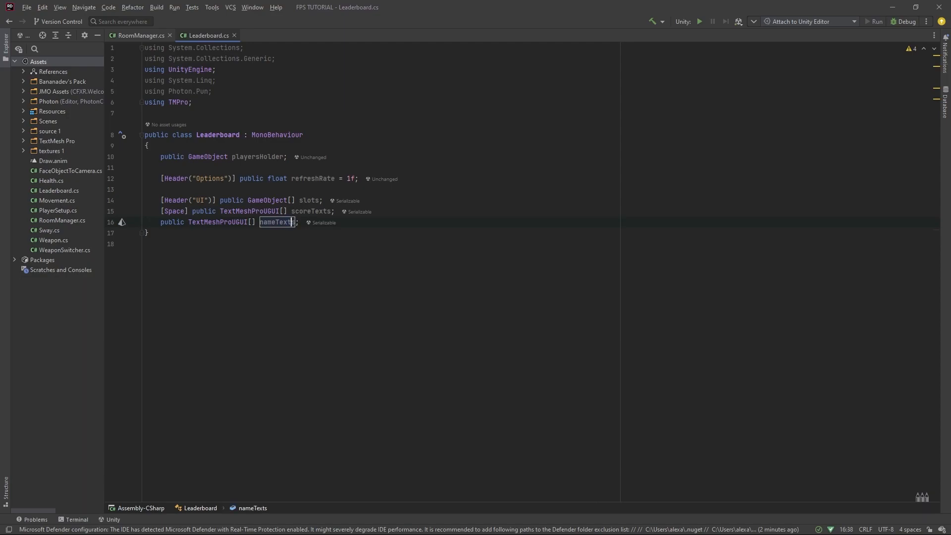
left_click(192, 222)
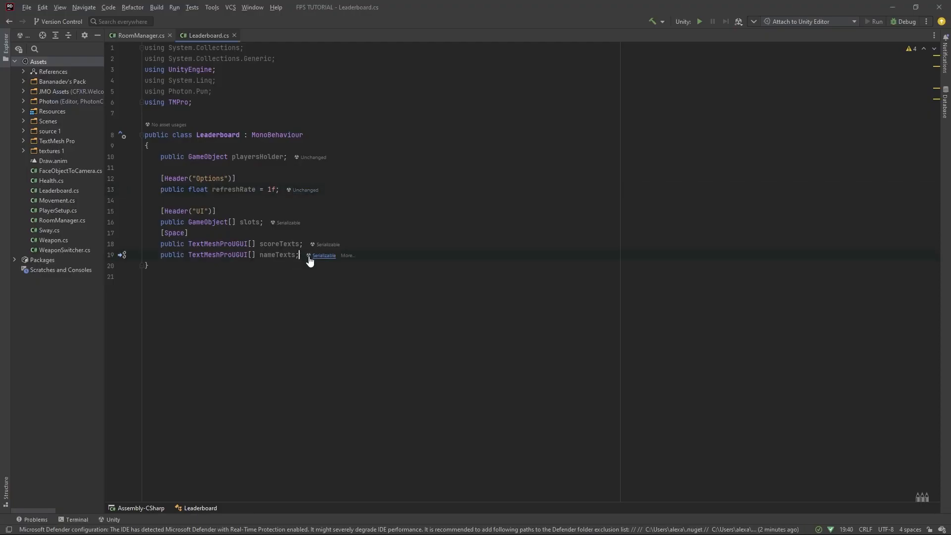
Step: Generate a Start method that begins an InvokeRepeating call
type("Star")
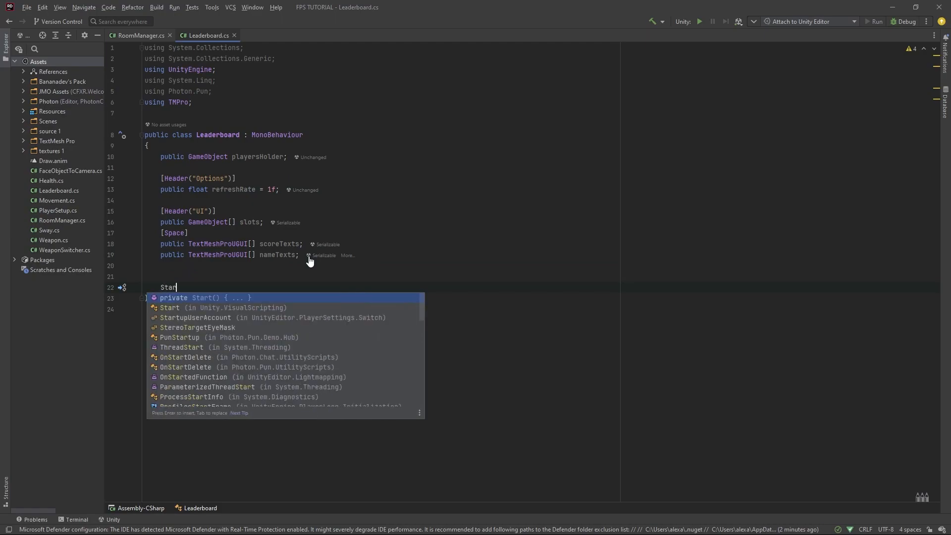
key("Return")
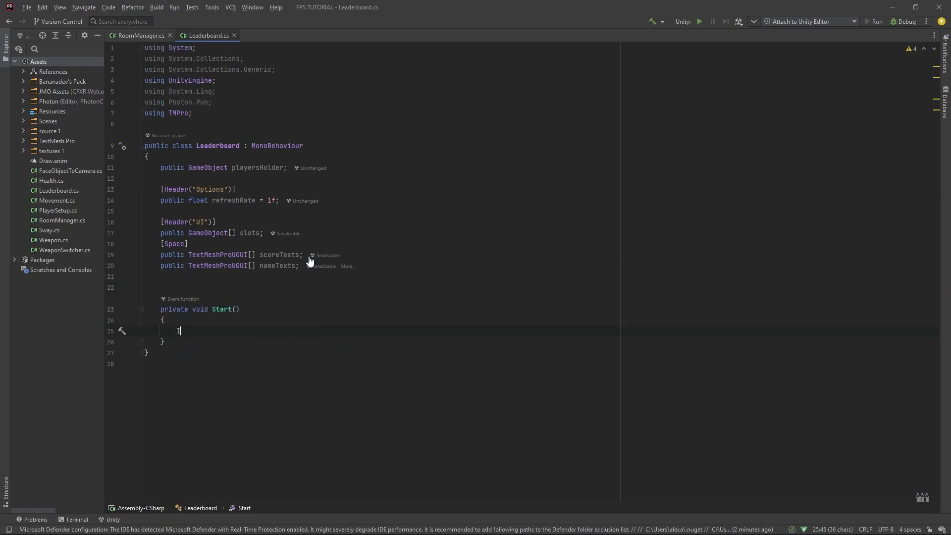
type("Invoke()")
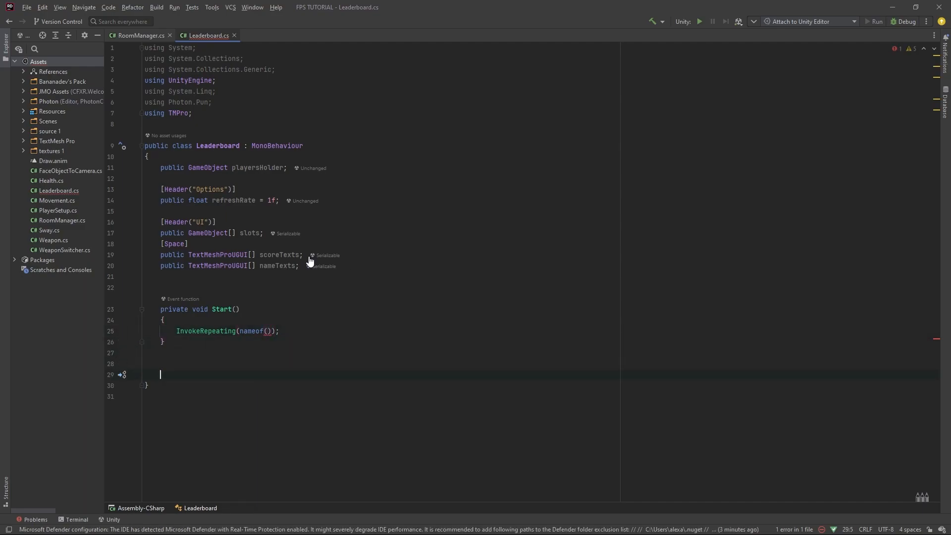
Step: Declare an empty public void Refresh() method
type("public void")
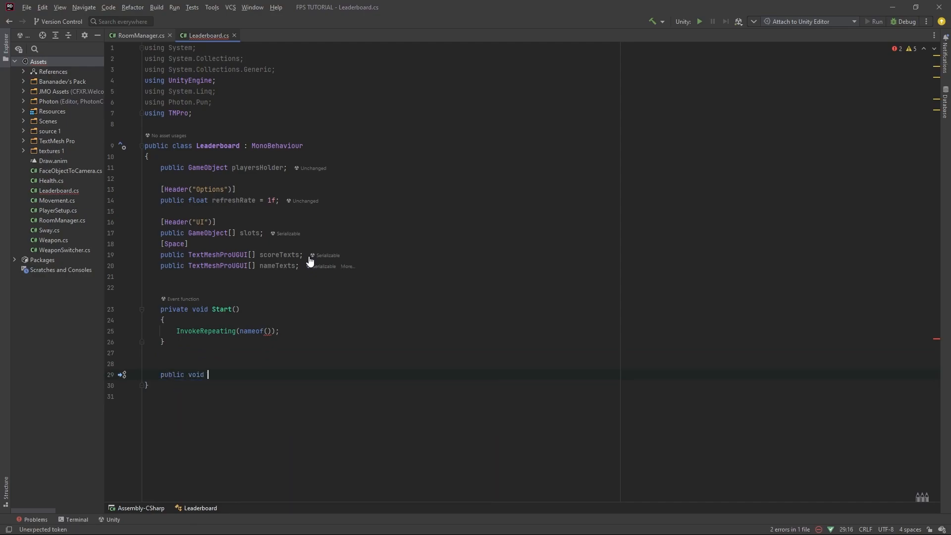
type("Refresh")
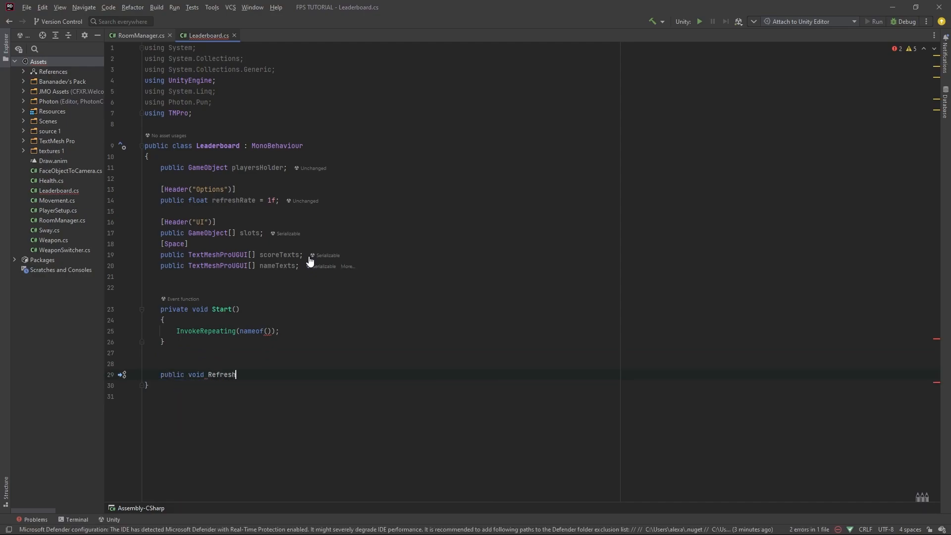
type("()")
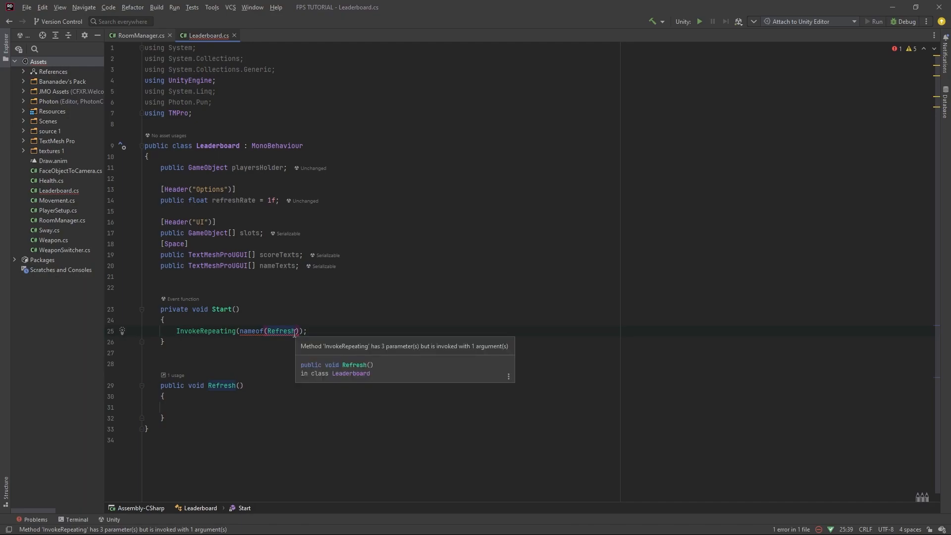
Step: Complete InvokeRepeating(nameof(Refresh), 1f, refreshRate) and move into the Refresh body
type(", 1f,")
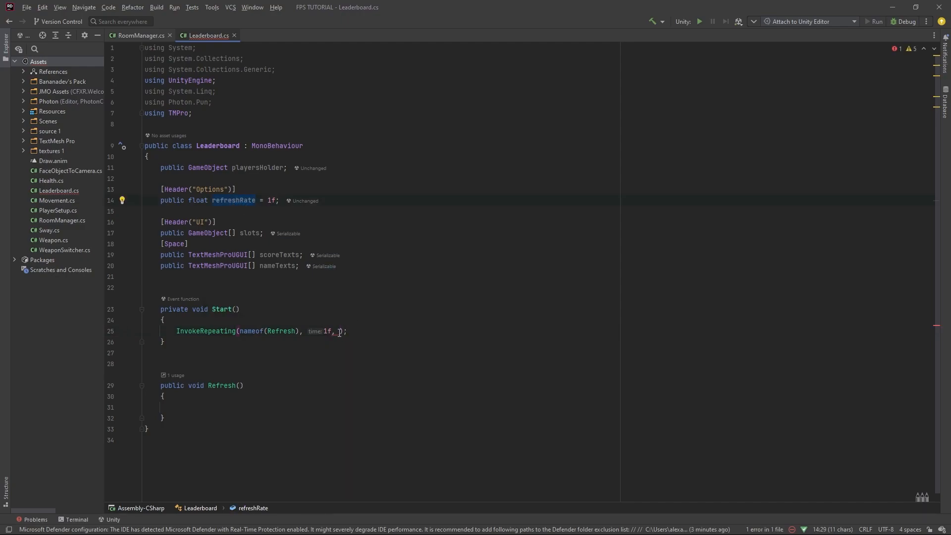
type("refreshRate")
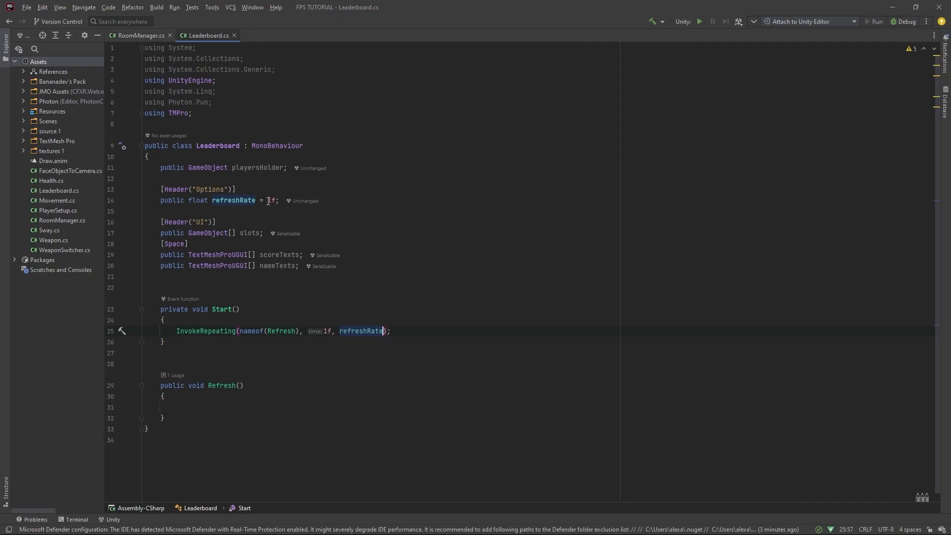
double_click(279, 331)
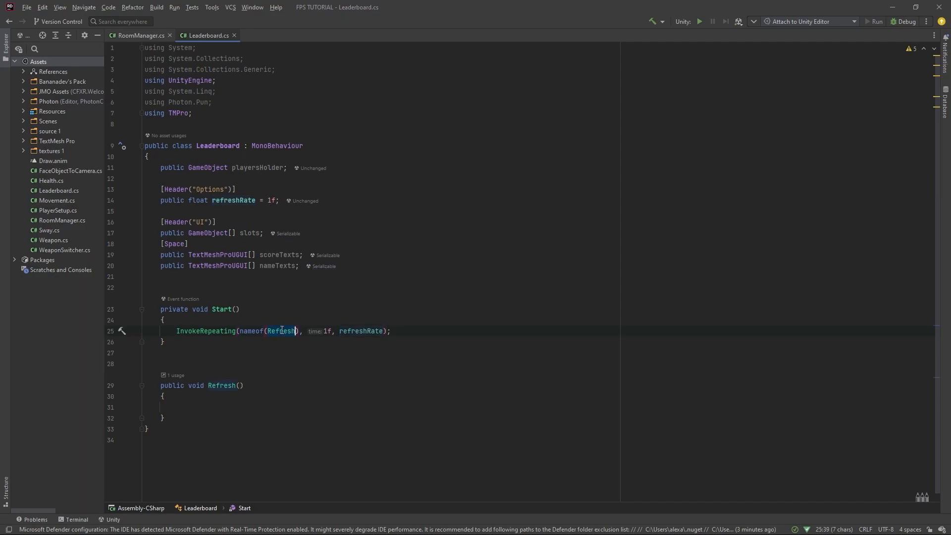
left_click(177, 407)
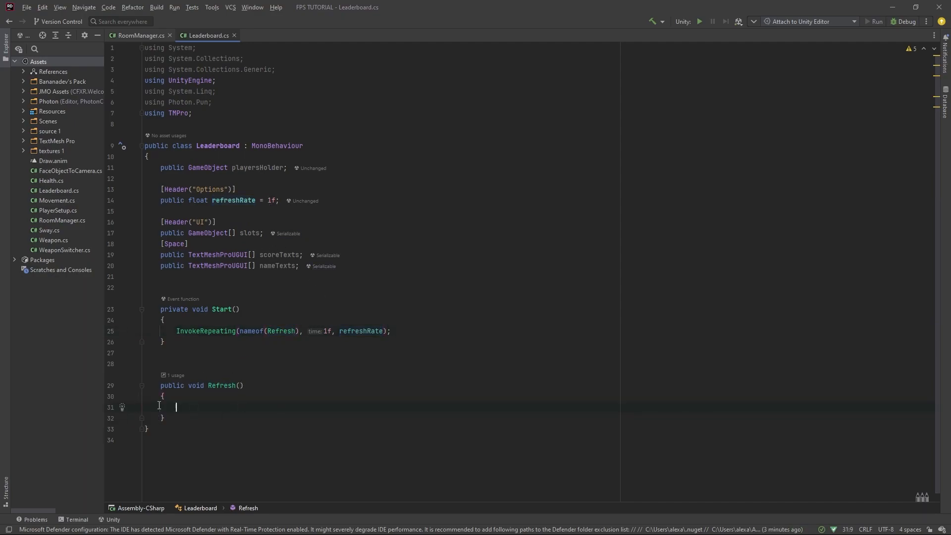
mouse_move(282, 221)
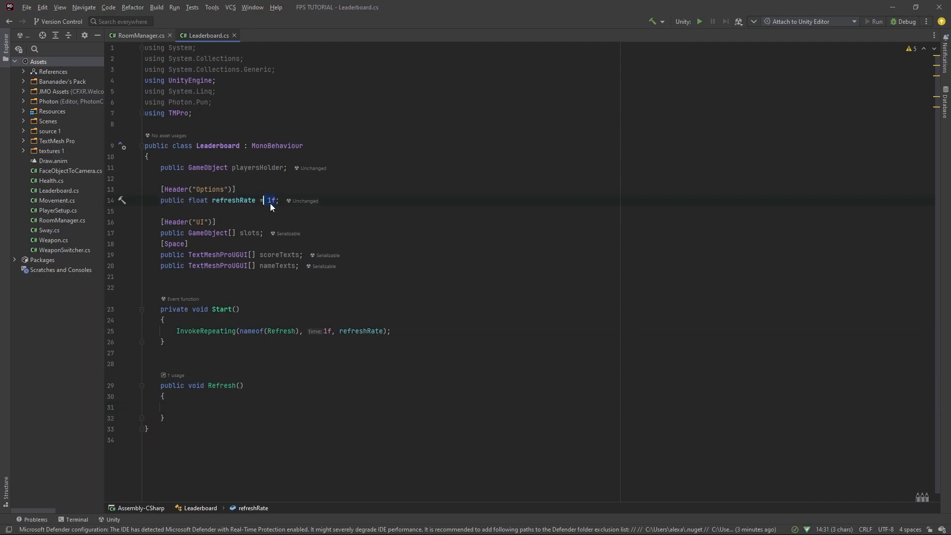
mouse_move(281, 234)
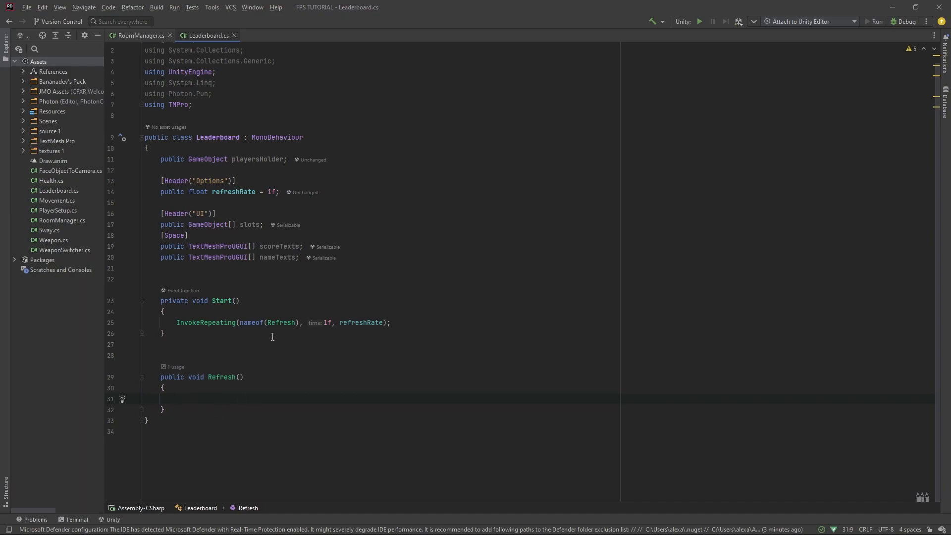
Step: In Refresh, foreach over slots calling slot.SetActive(false), then begin a var declaration below
type("foreach (var slot in slots")
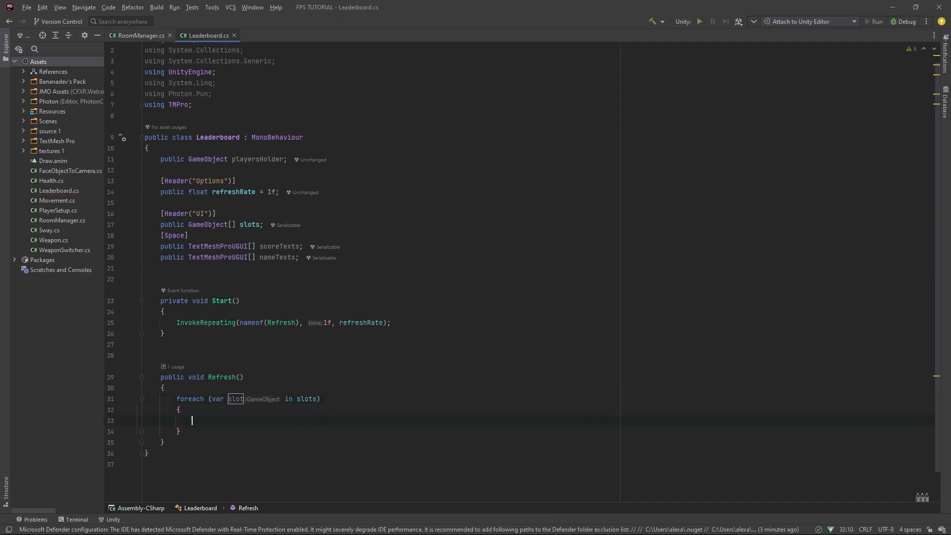
type("slot.Se")
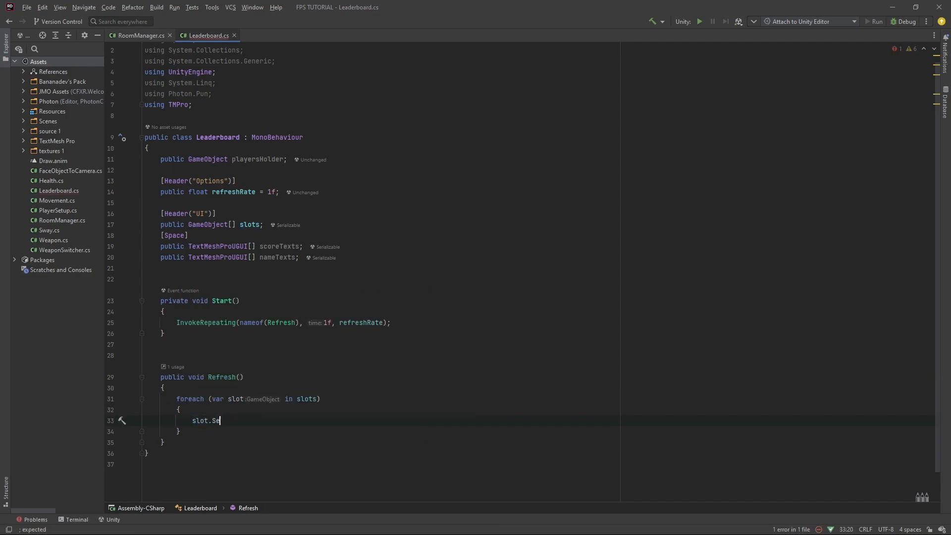
type("tActive(false);")
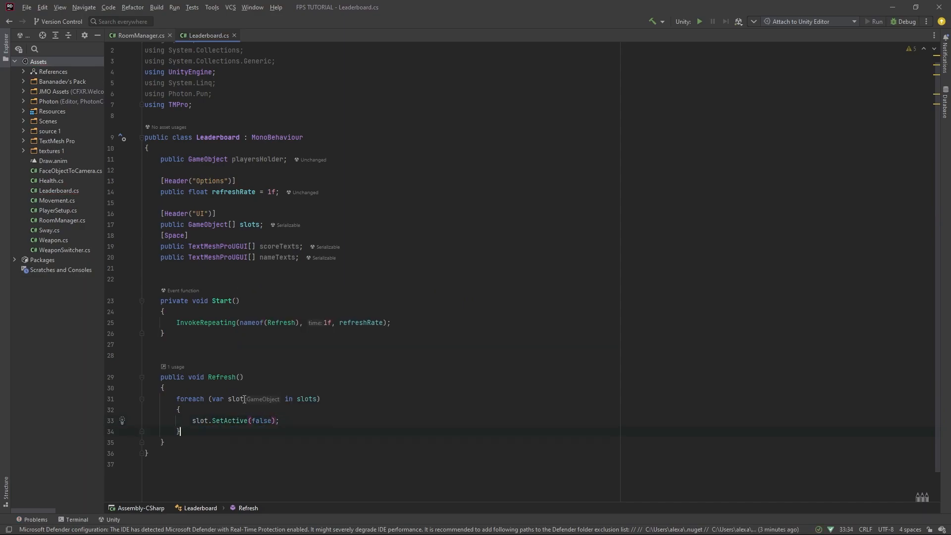
key("enter")
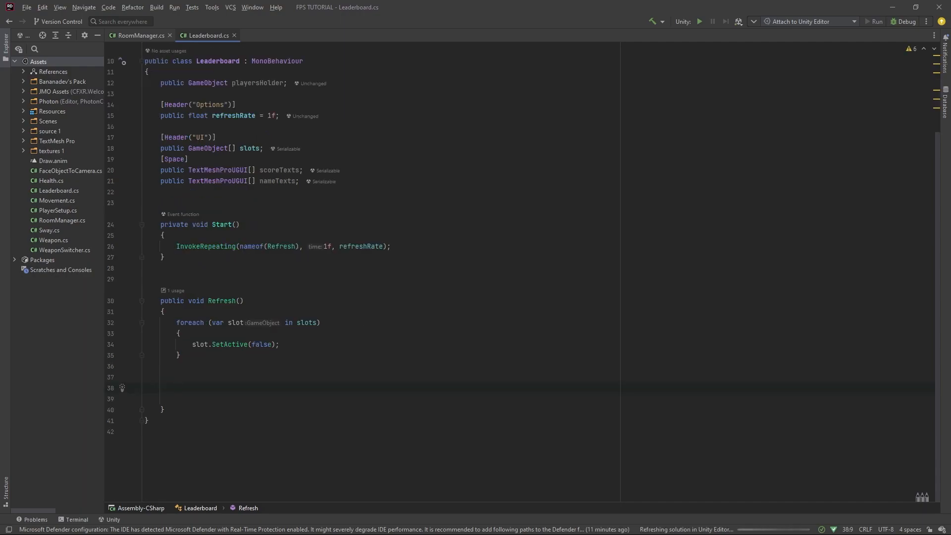
type("var")
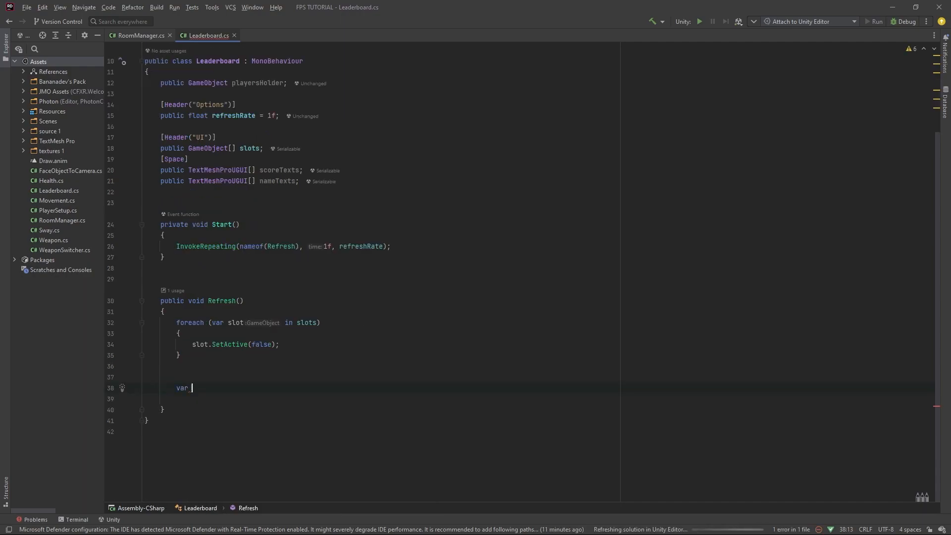
Step: Declare sortedPlayerList as a LINQ query from player in PhotonNetwork.PlayerList
type("sor")
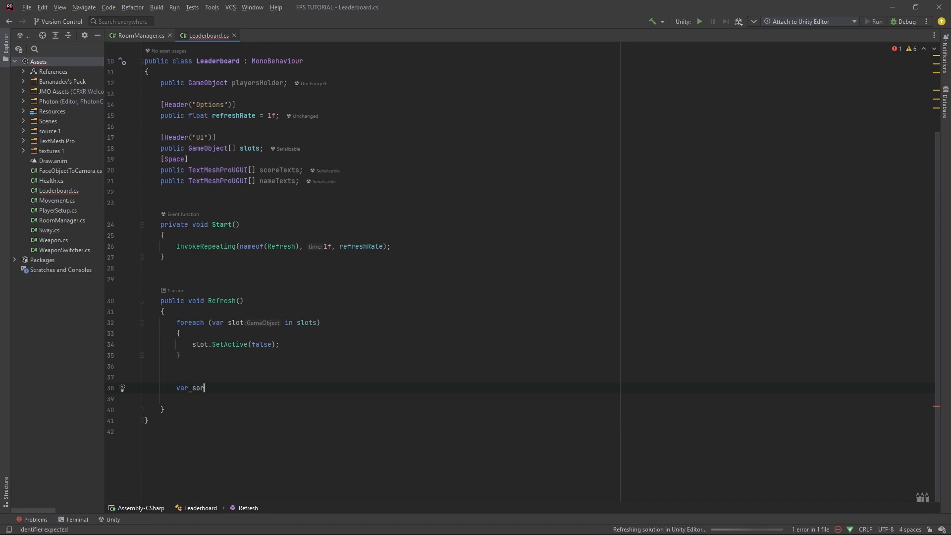
type("tedPlayer")
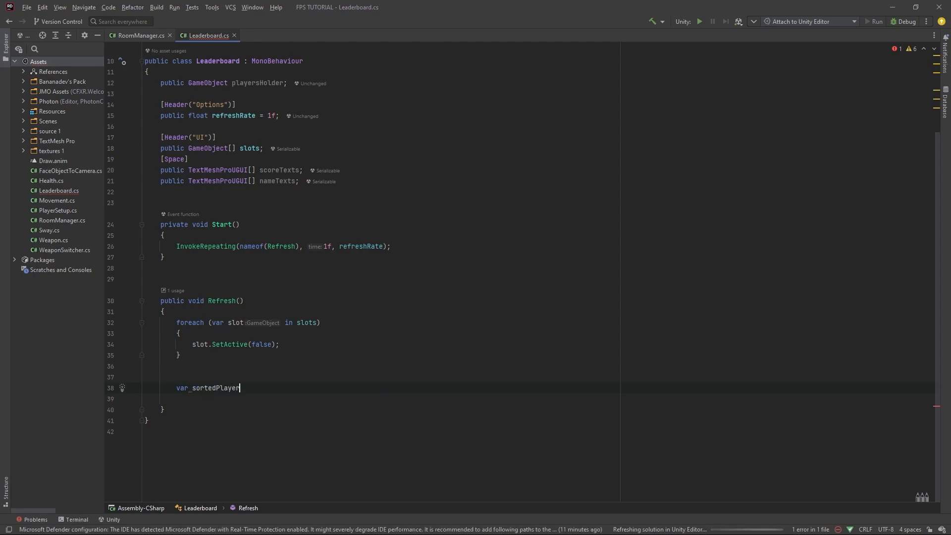
type("List =")
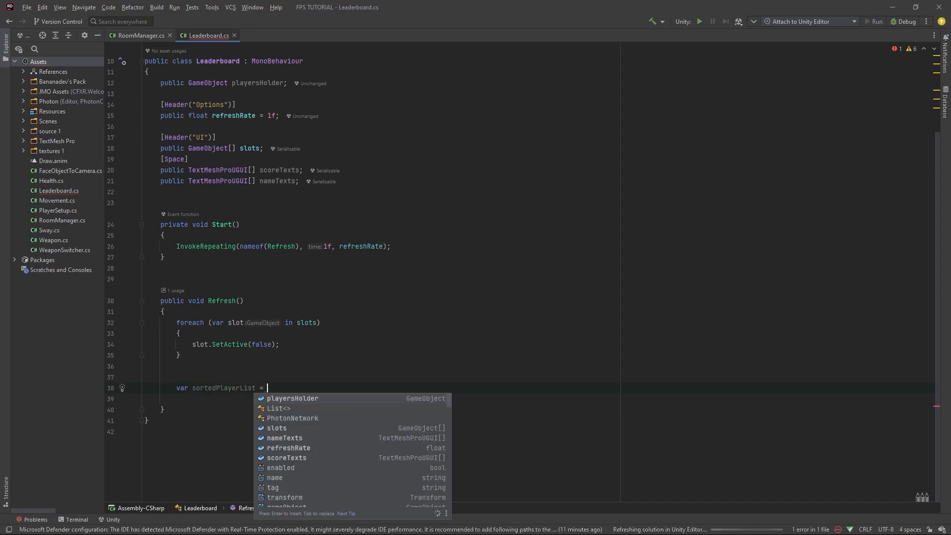
type("()")
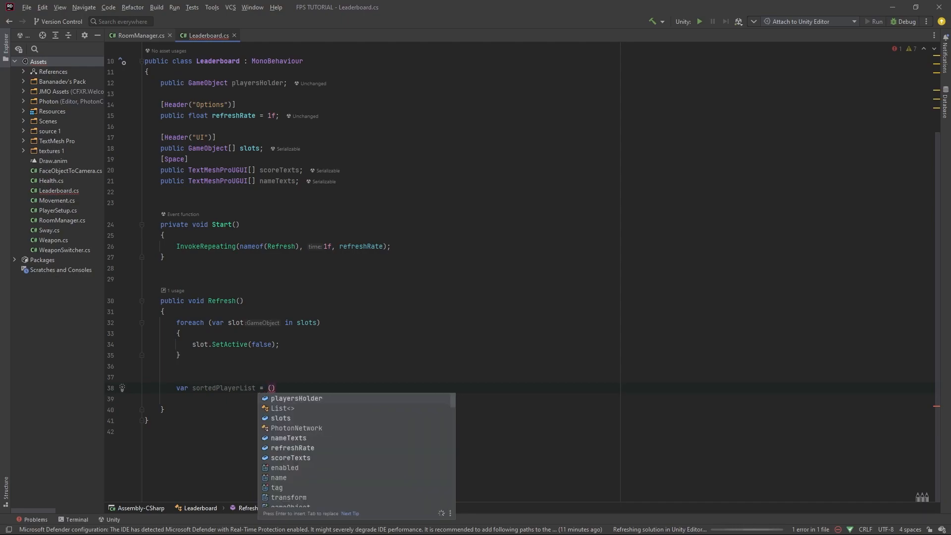
type("from")
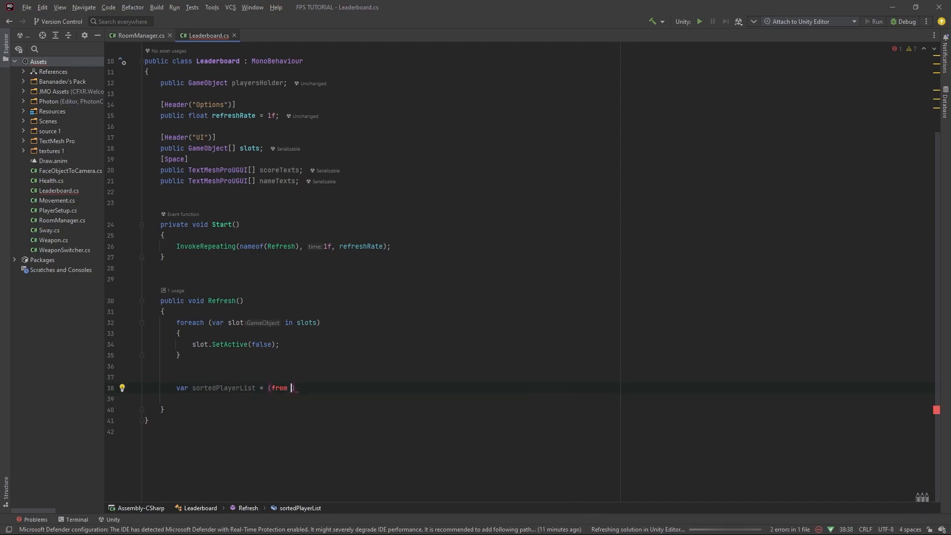
type("player in")
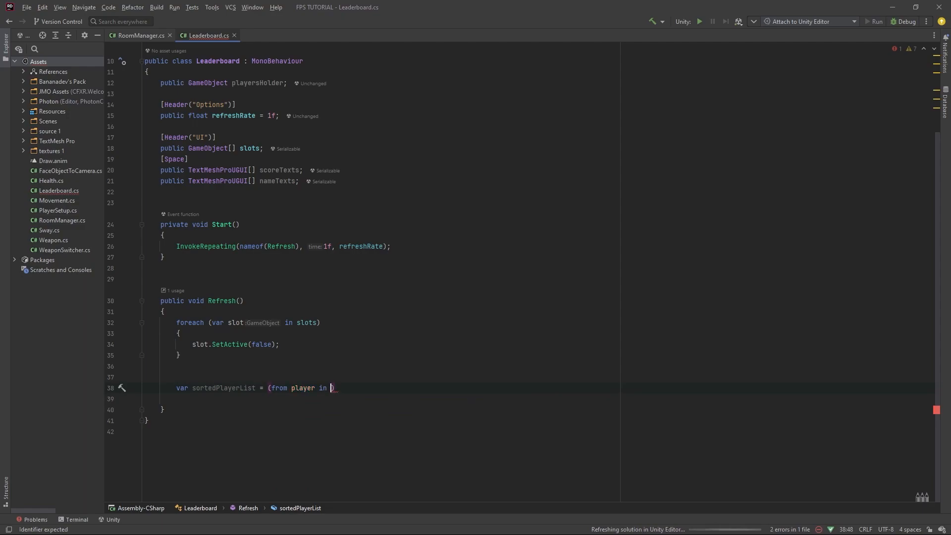
type("Photon")
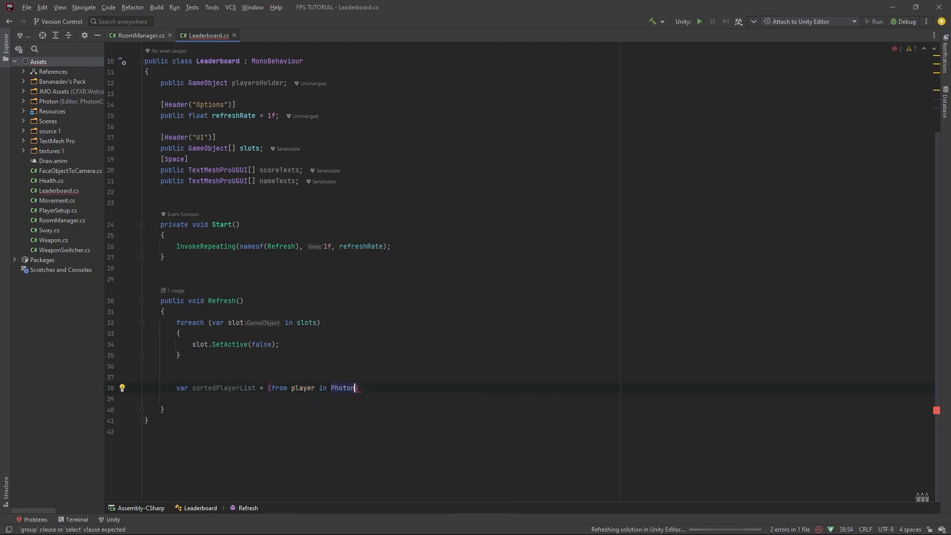
type("Network.PlayerList")
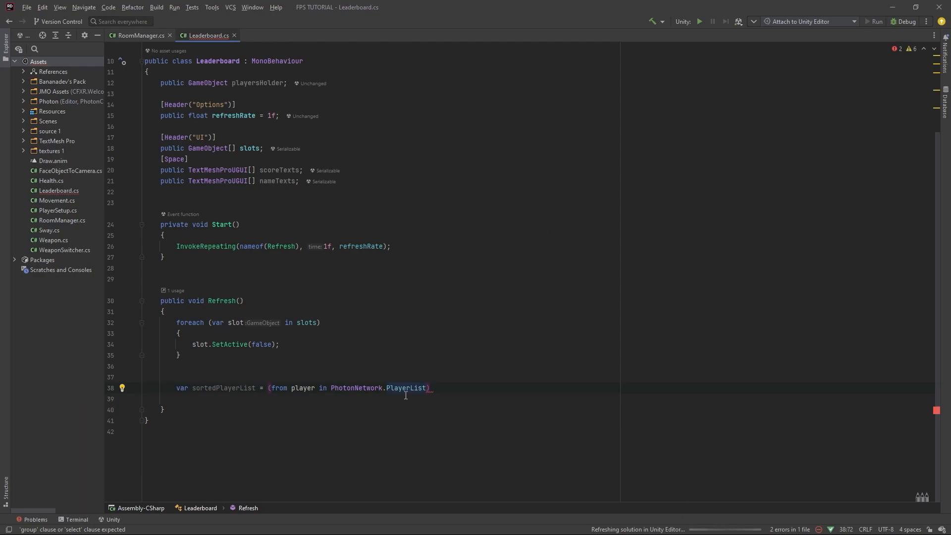
mouse_move(396, 385)
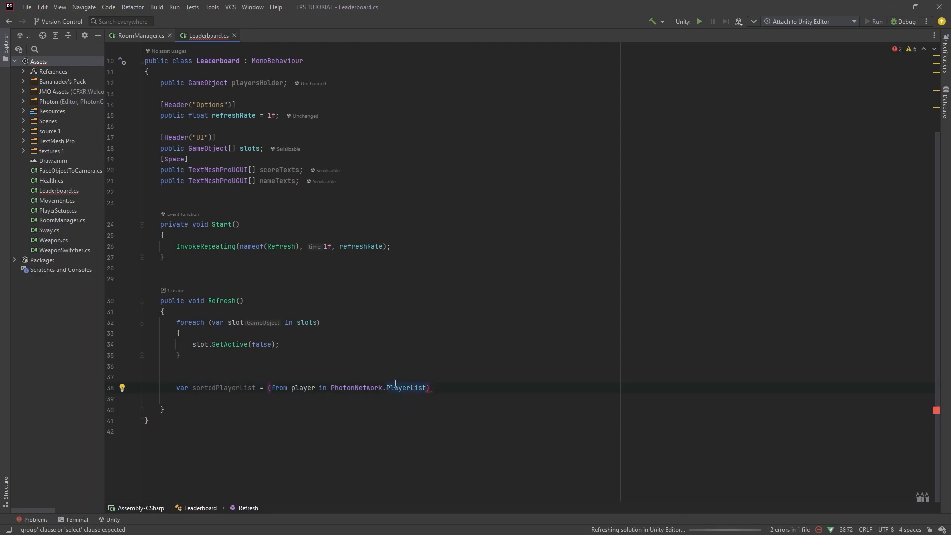
mouse_move(374, 405)
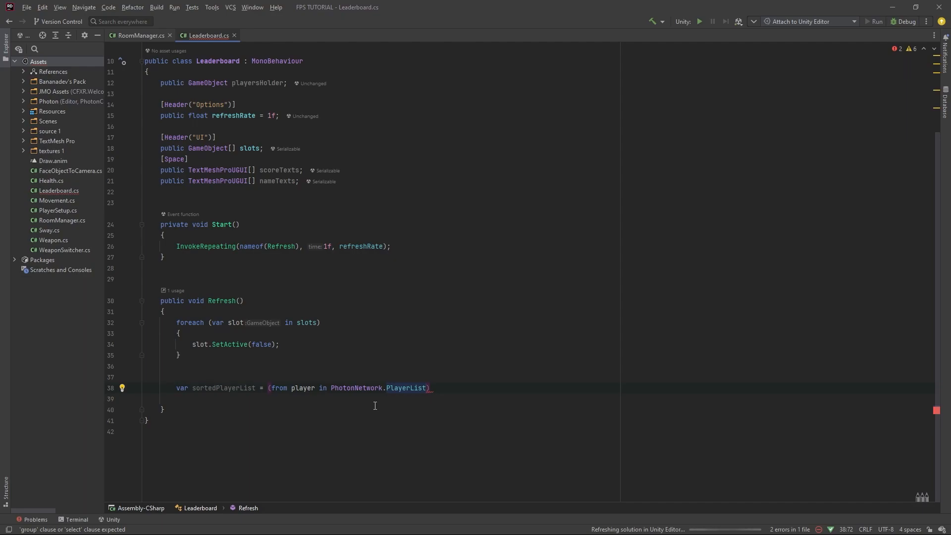
Step: Order the query by player.GetScore() descending into a list and leave blank lines below it
type("orderby")
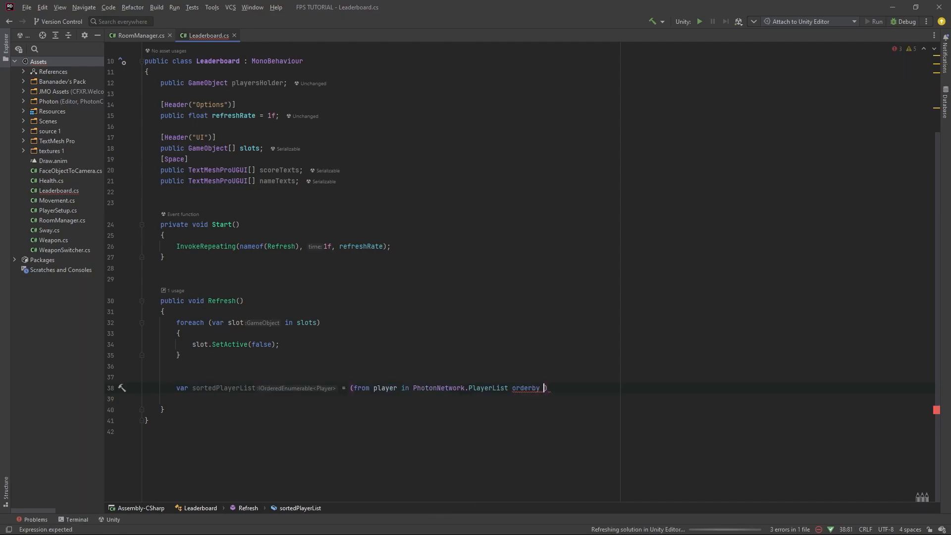
type("player.getScore(")
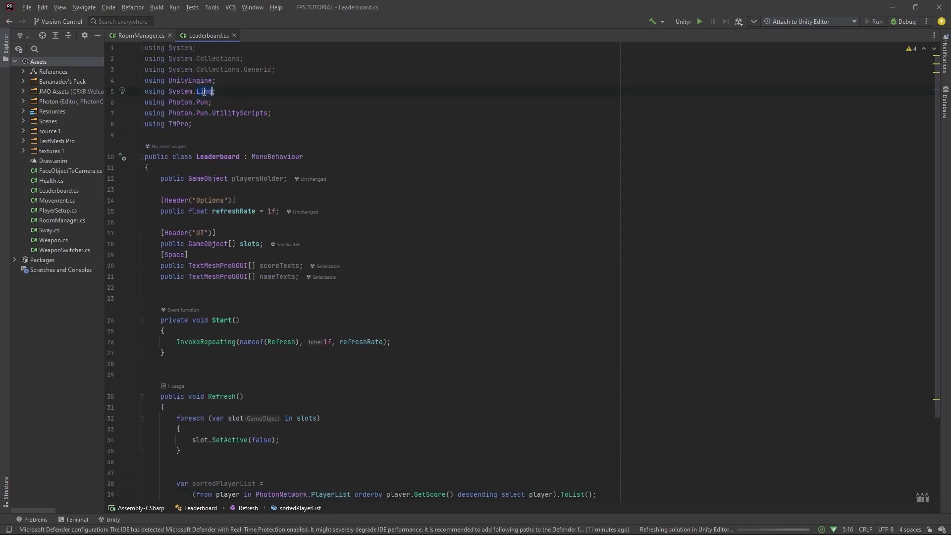
scroll("down", 3)
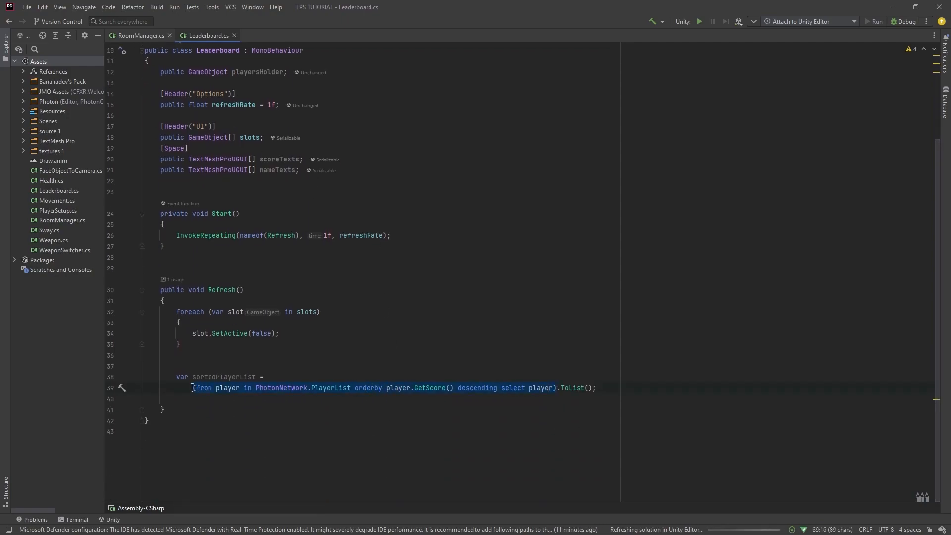
left_click(382, 388)
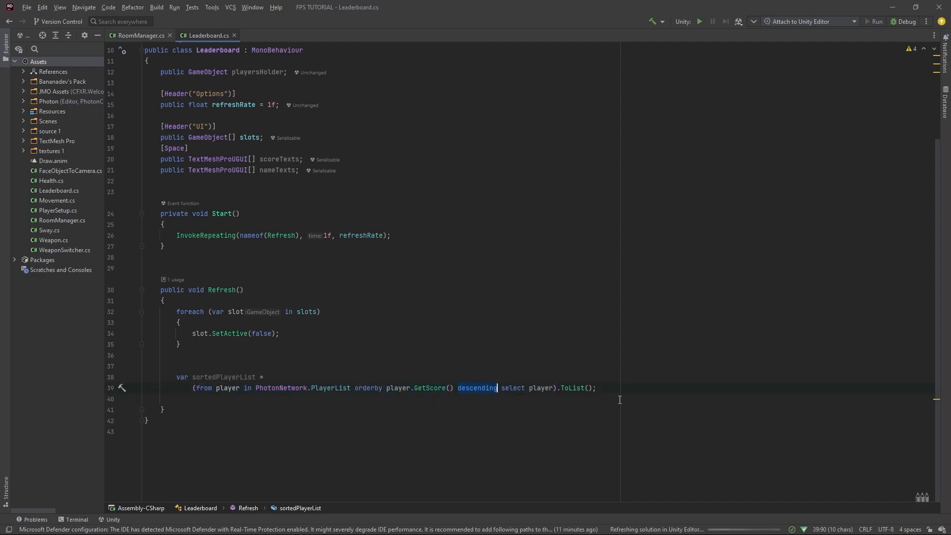
key("enter")
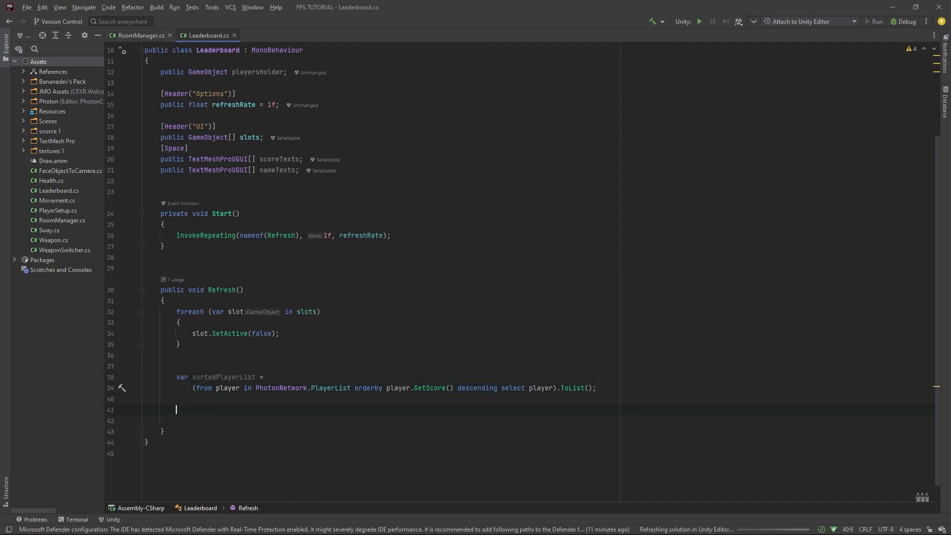
Step: Add int i = 0 and a foreach over player in sortedPlayerList
type("int i = 0")
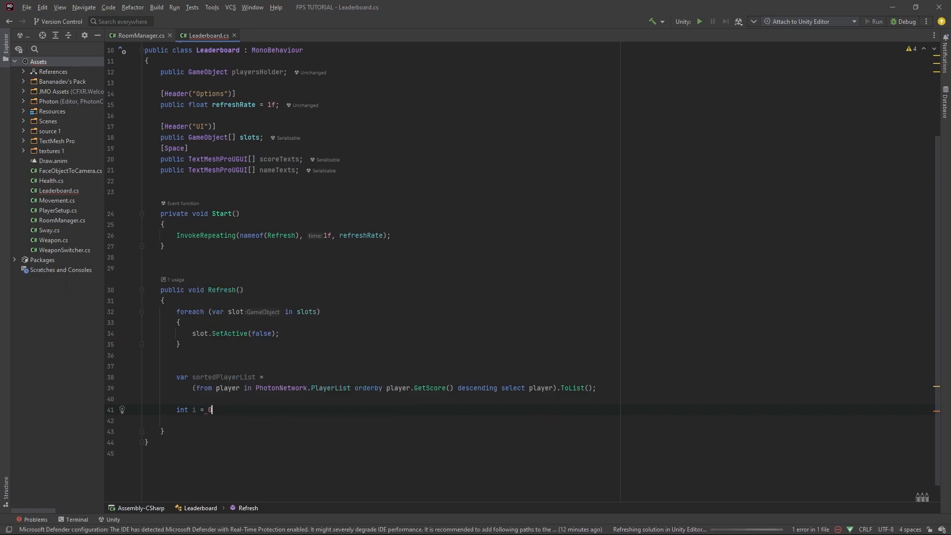
type("foreach (var p in COLLECTION")
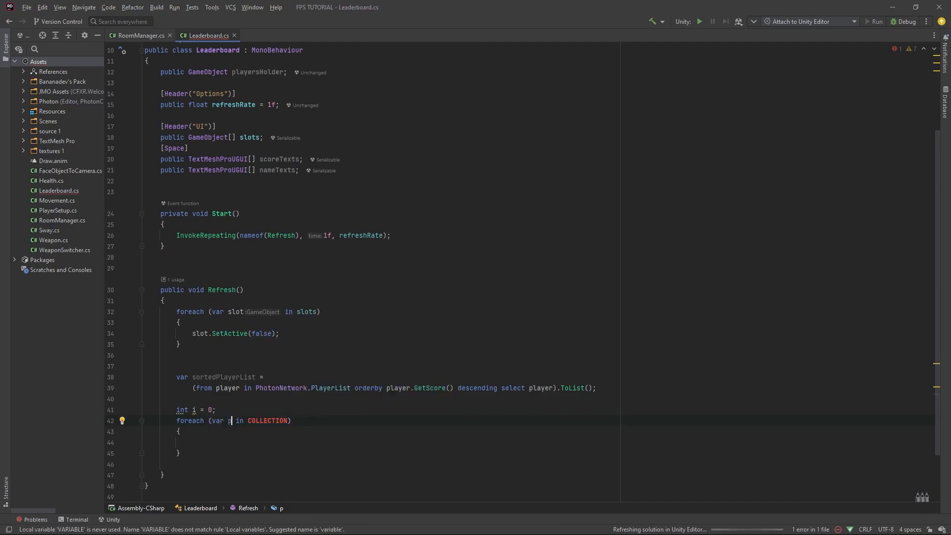
type("layer")
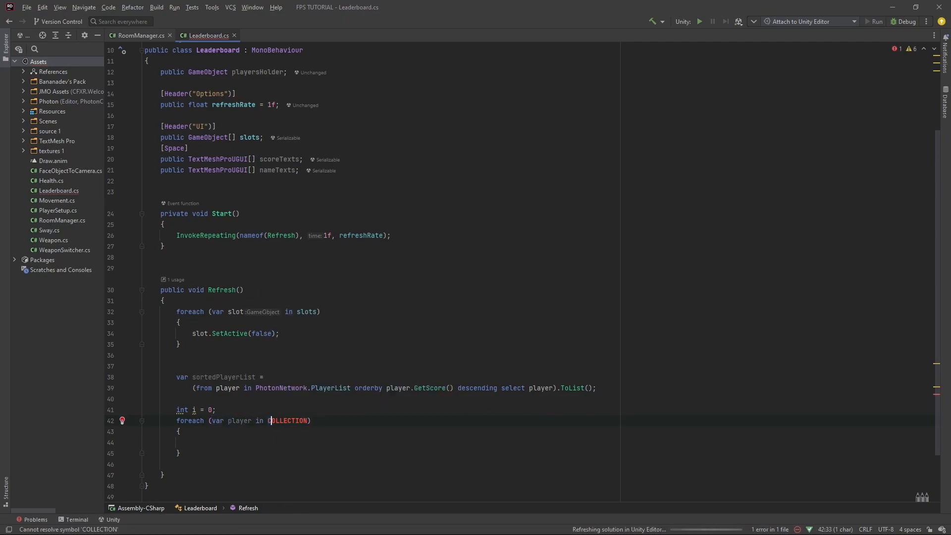
type("sortedPlayerList")
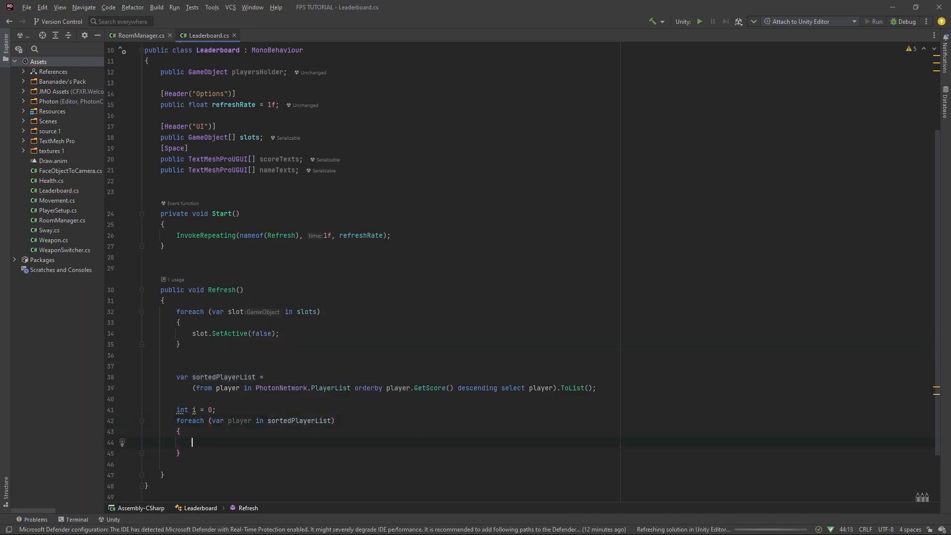
Step: Inside the loop call slots[i].SetActive(true)
type("slots[i")
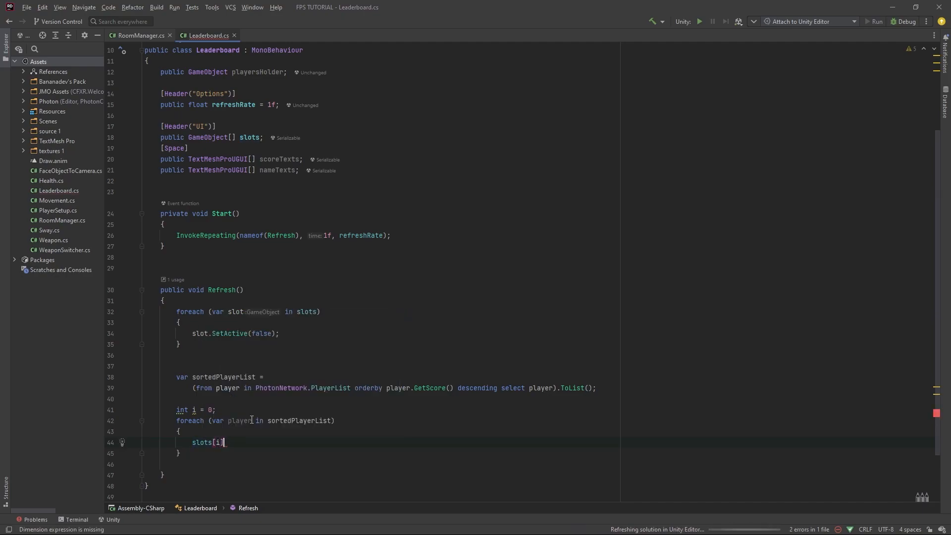
type(".SetActive();")
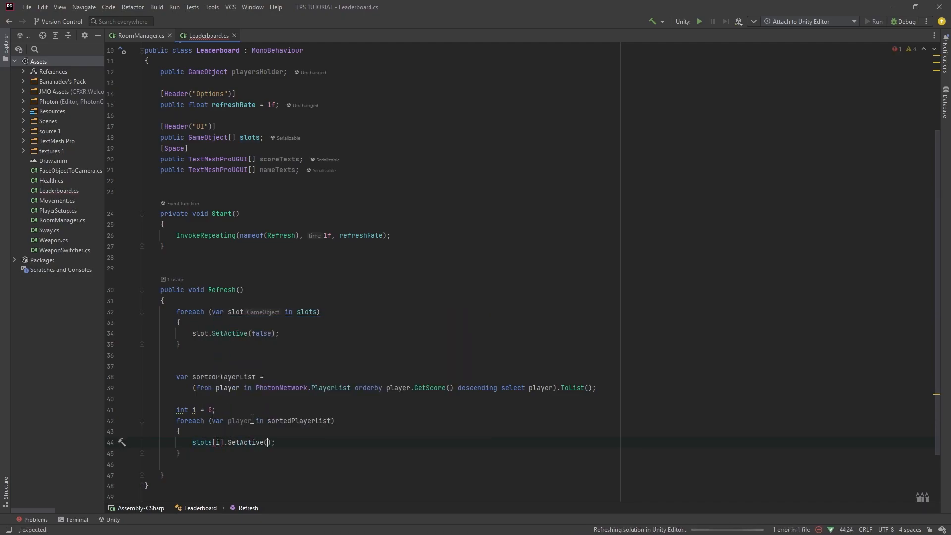
type("true")
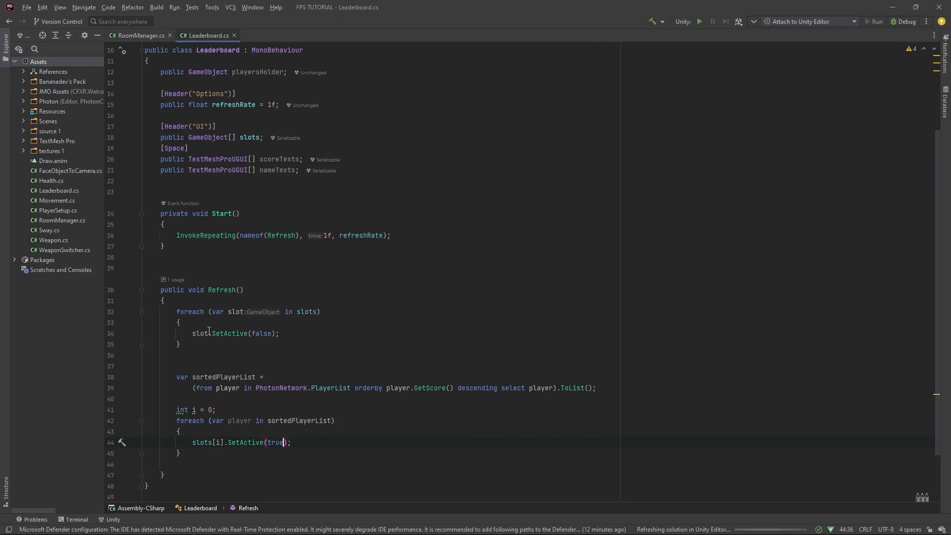
mouse_move(248, 451)
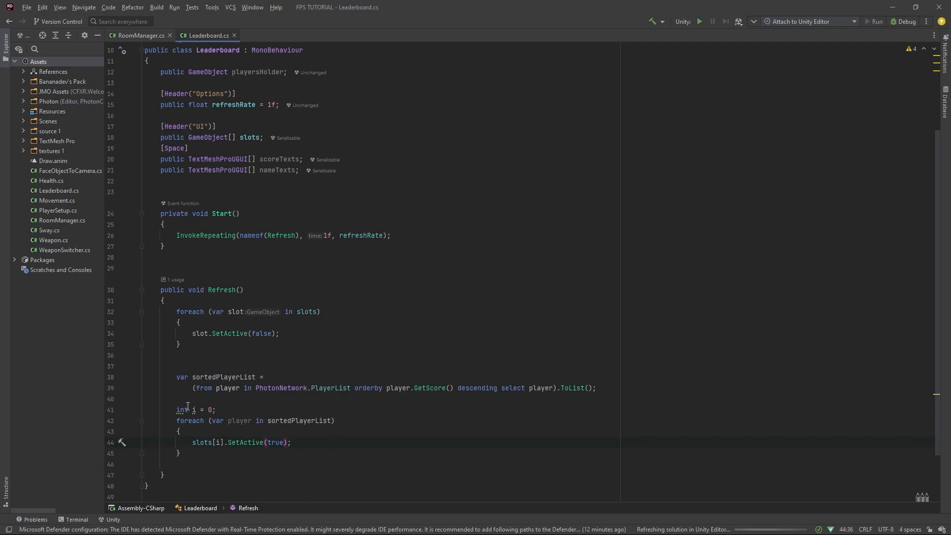
left_click(293, 442)
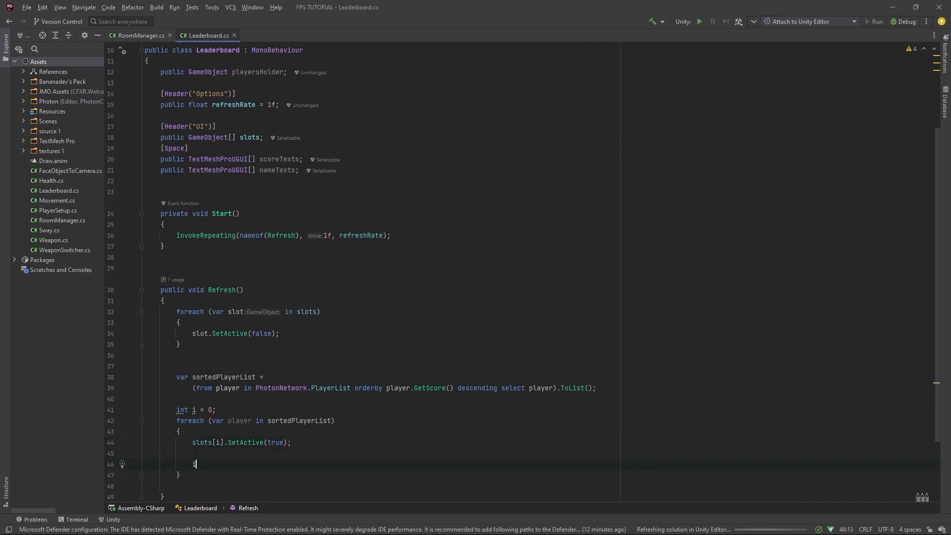
Step: Add if (player.NickName == "") player.NickName = "unnamed"; inside the loop and move below it
type("if (")
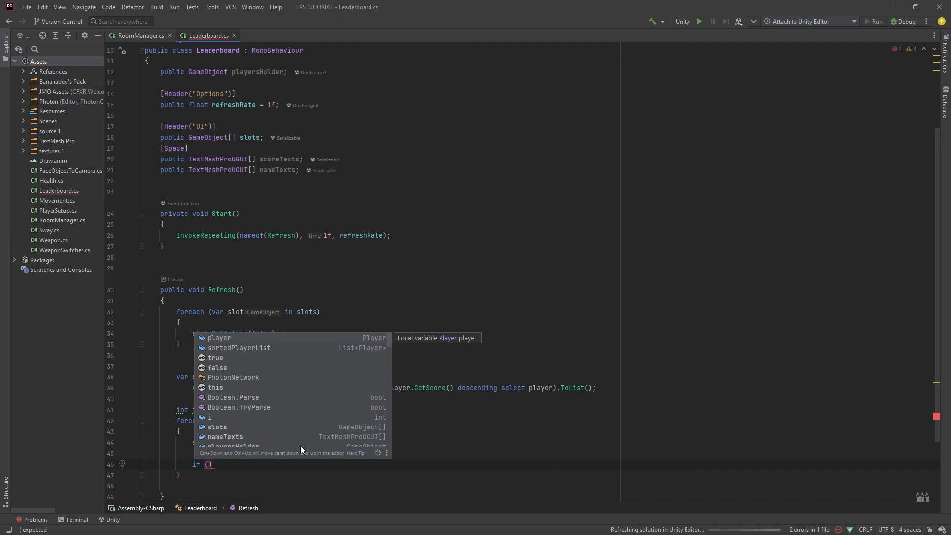
type("player.NickName == \"")
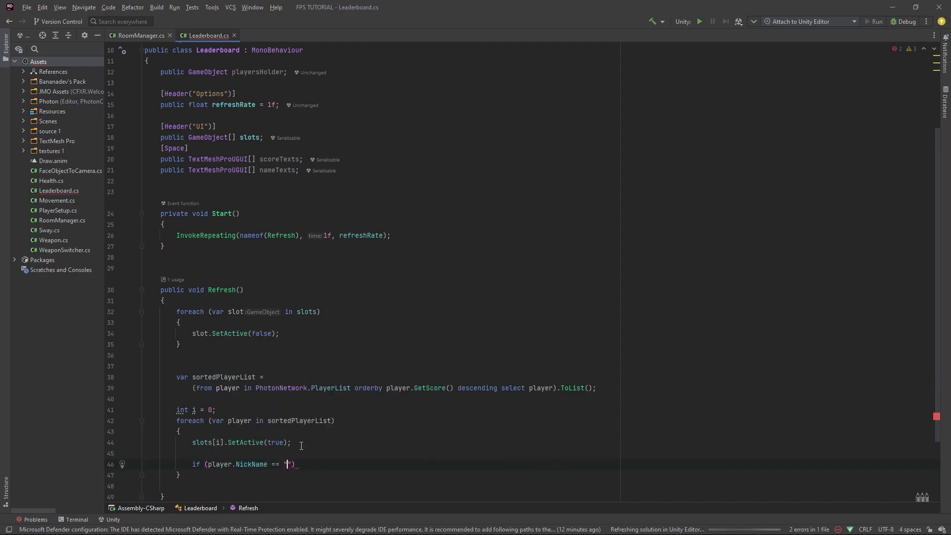
key("enter")
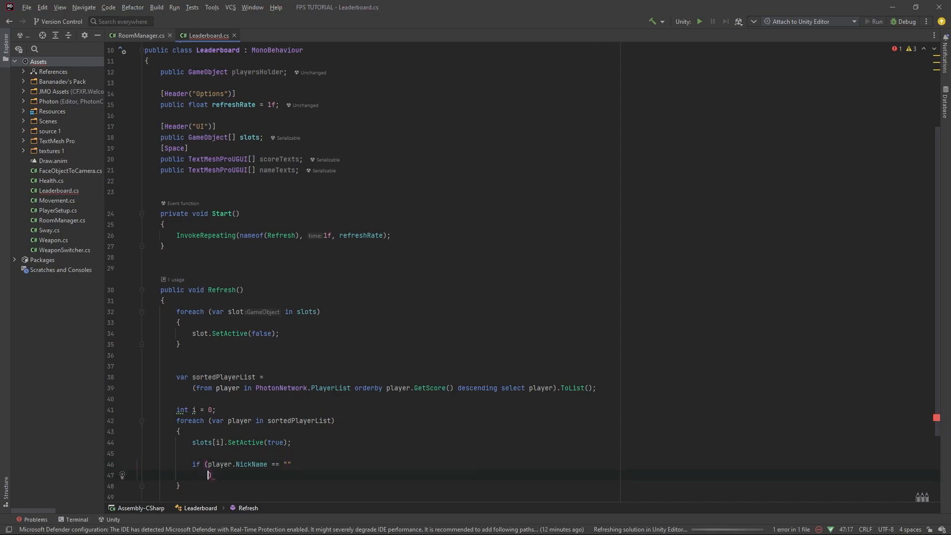
type("player")
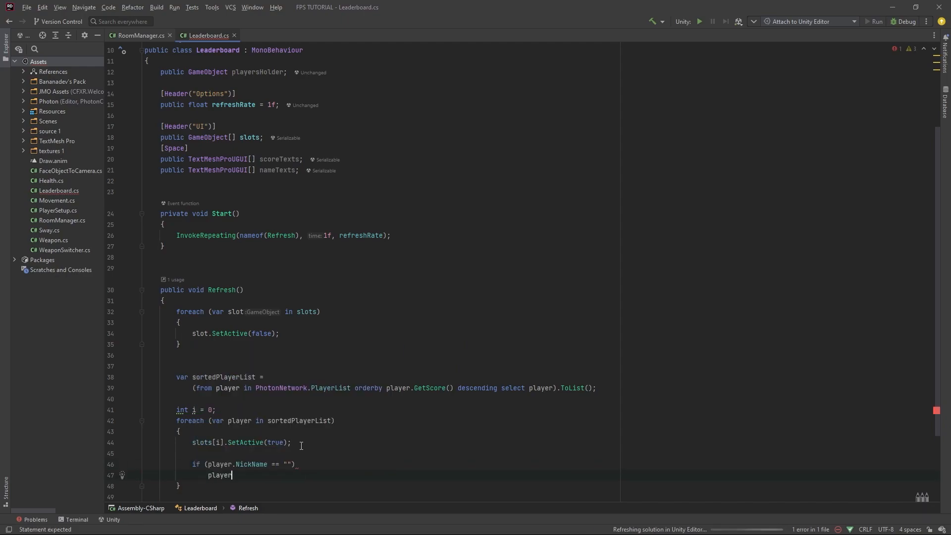
type(".NickName")
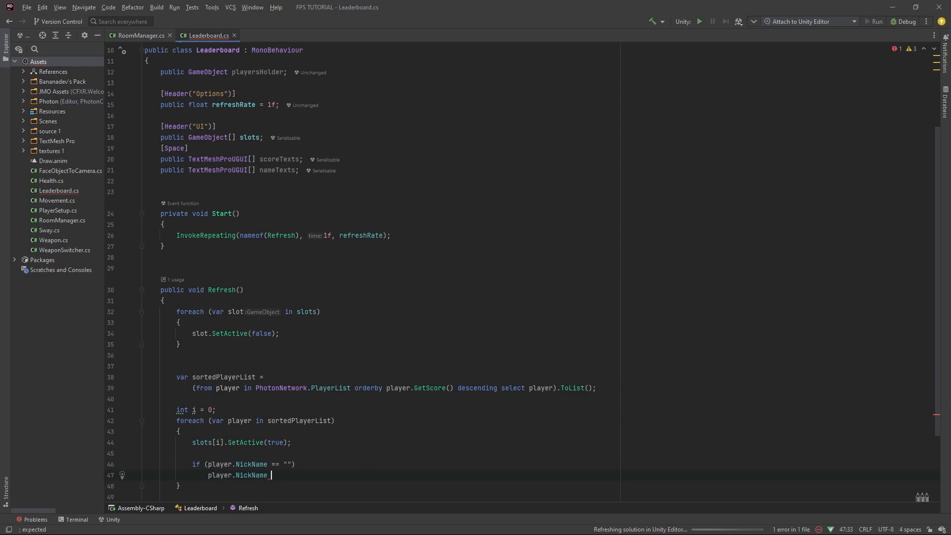
type("= \"unnamed\";")
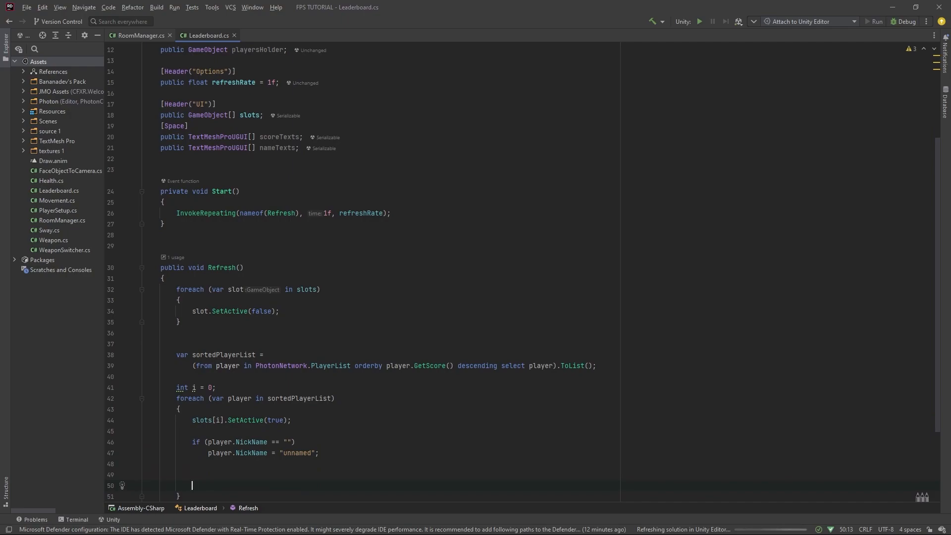
mouse_move(339, 455)
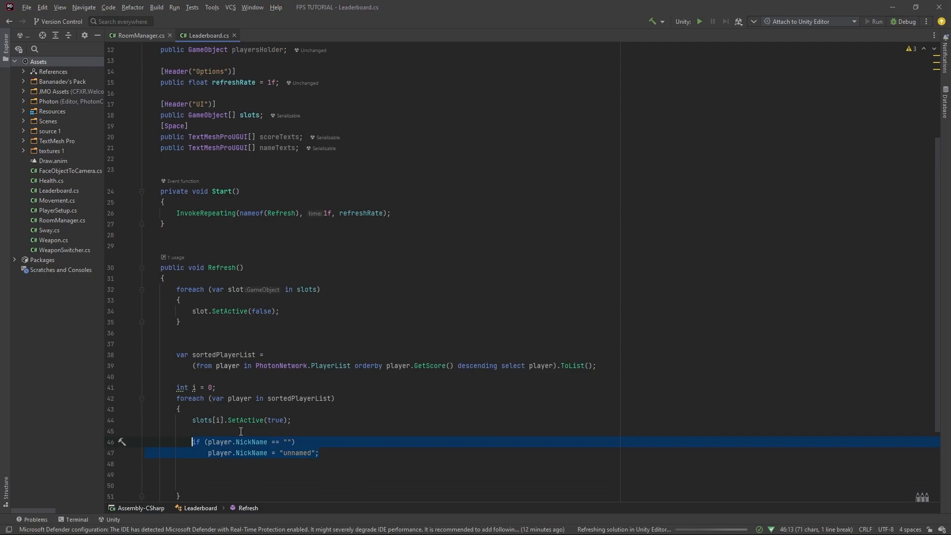
left_click(447, 321)
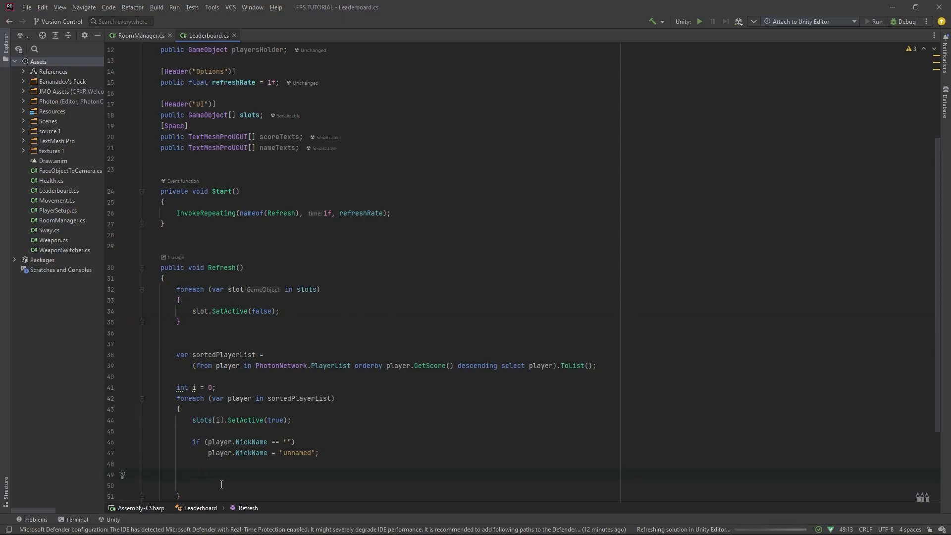
left_click(192, 484)
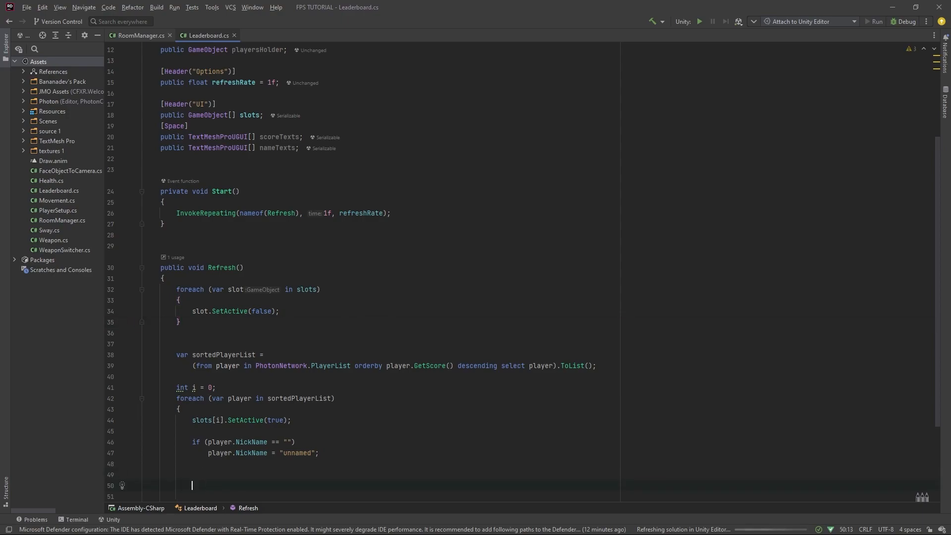
Step: Set nameTexts[i].text = player.NickName inside the loop
type("string")
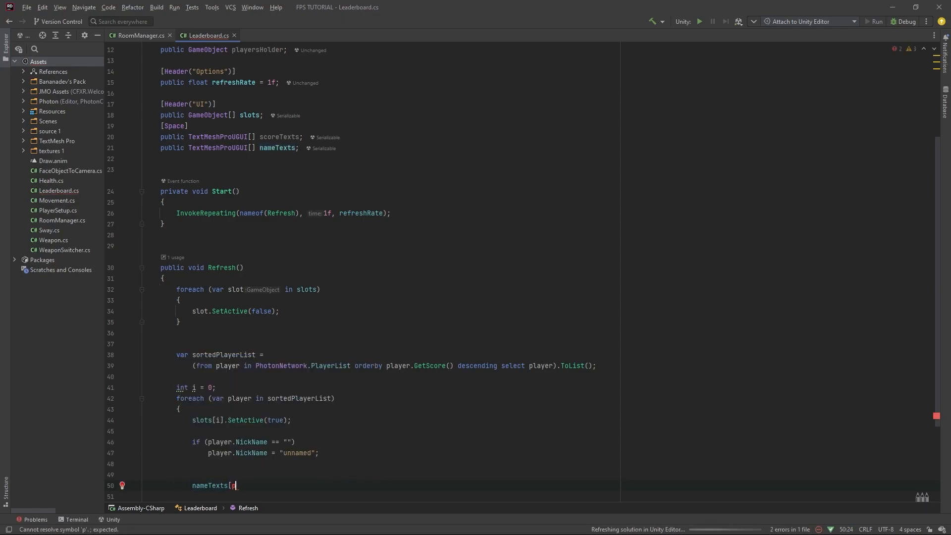
type("i]")
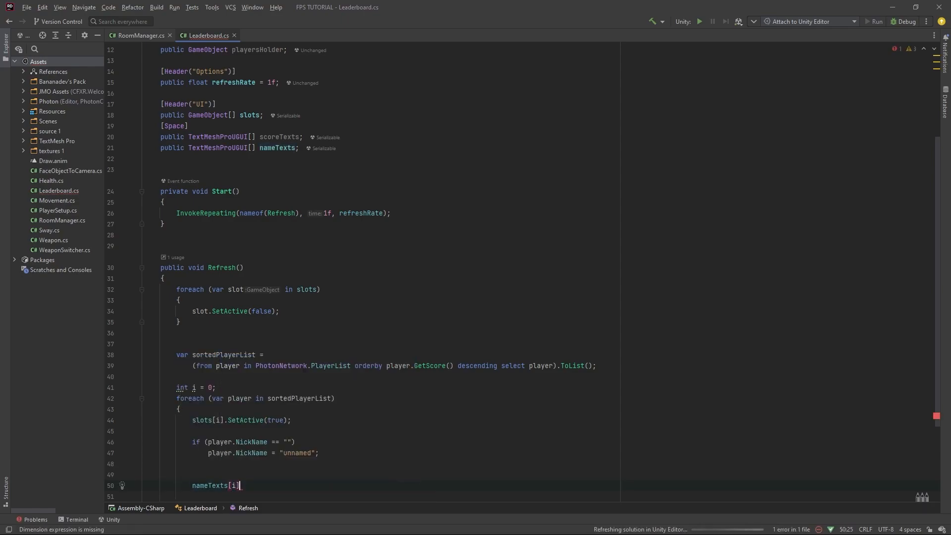
type(".")
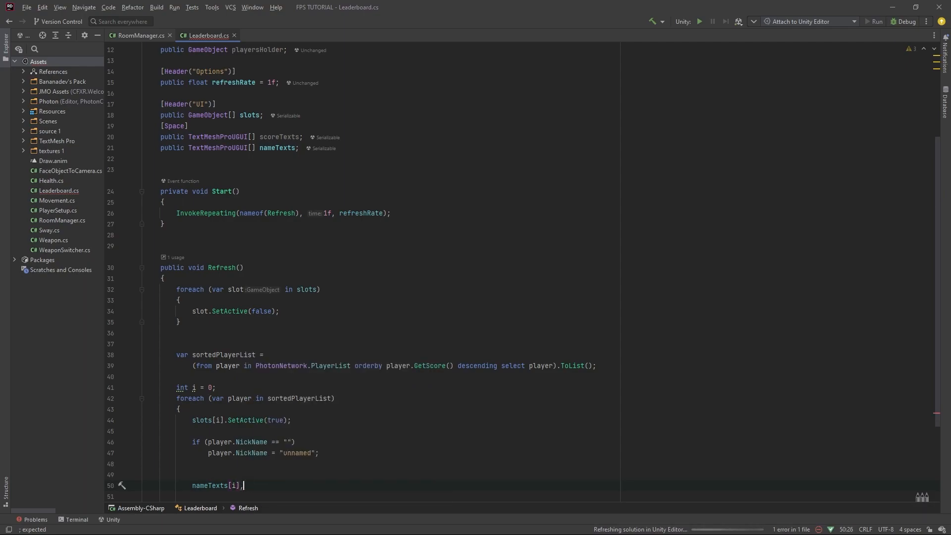
key("Backspace")
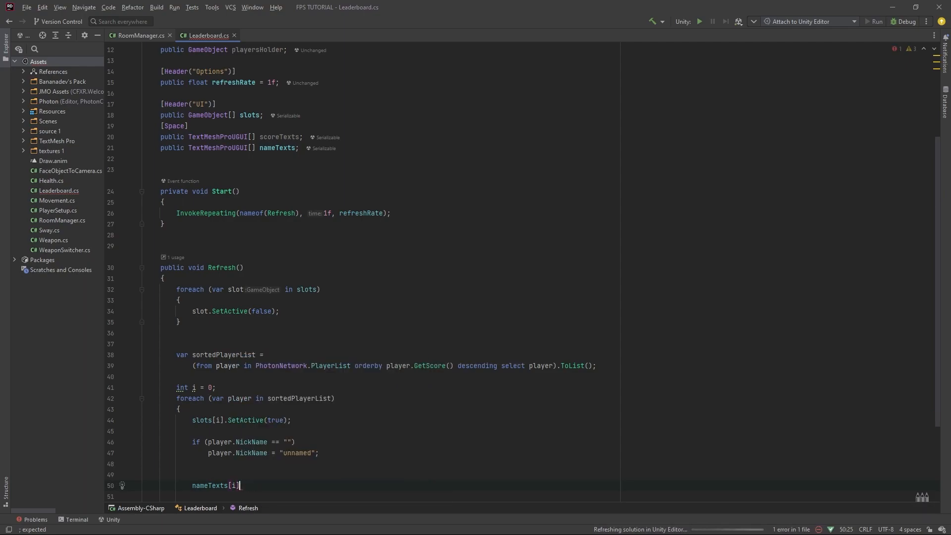
type(".text =")
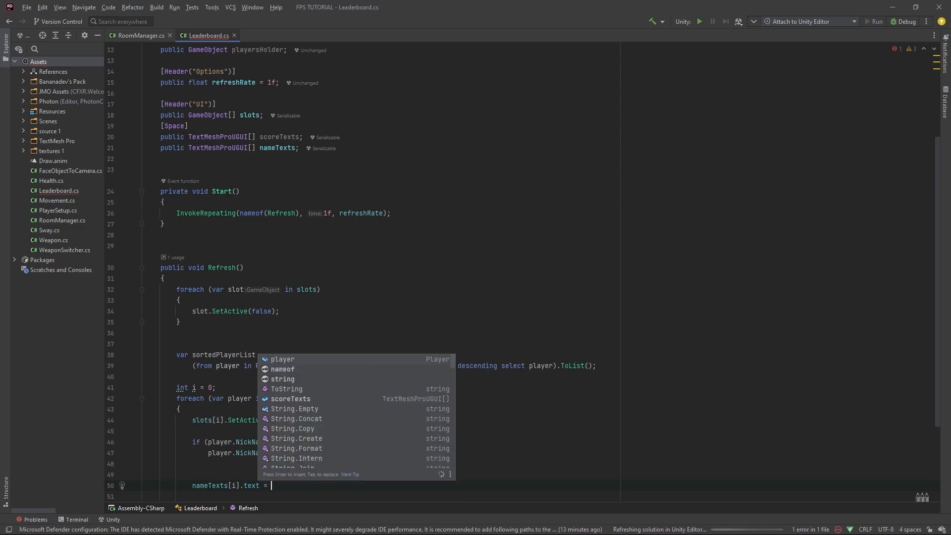
type("player.NickName;")
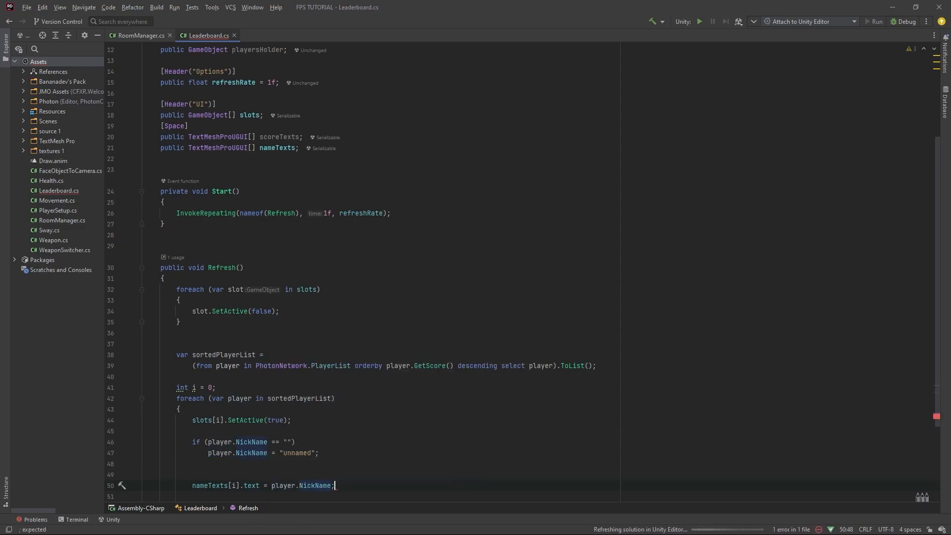
type("n")
left_click(394, 496)
type("scoreTexts")
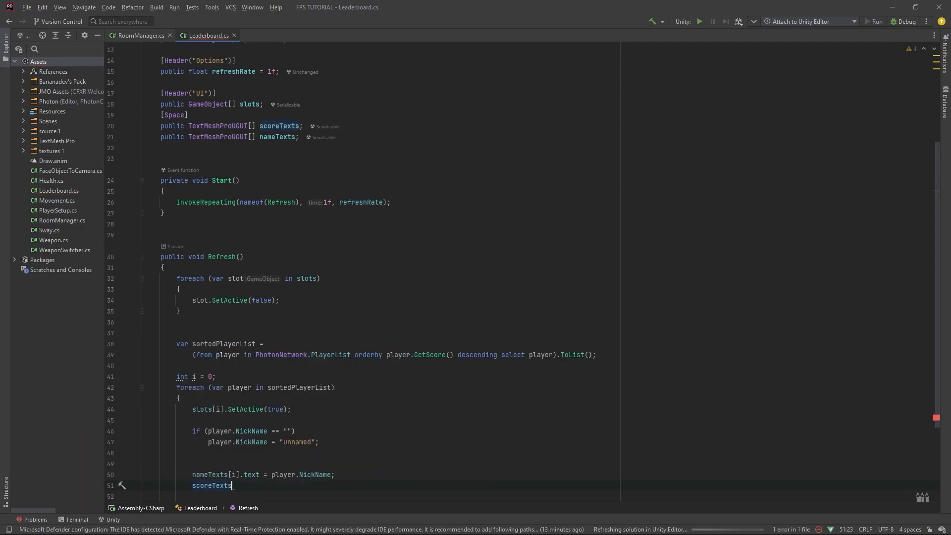
Step: Set scoreTexts[i].text = player.GetScore().ToString() inside the loop
type("[i")
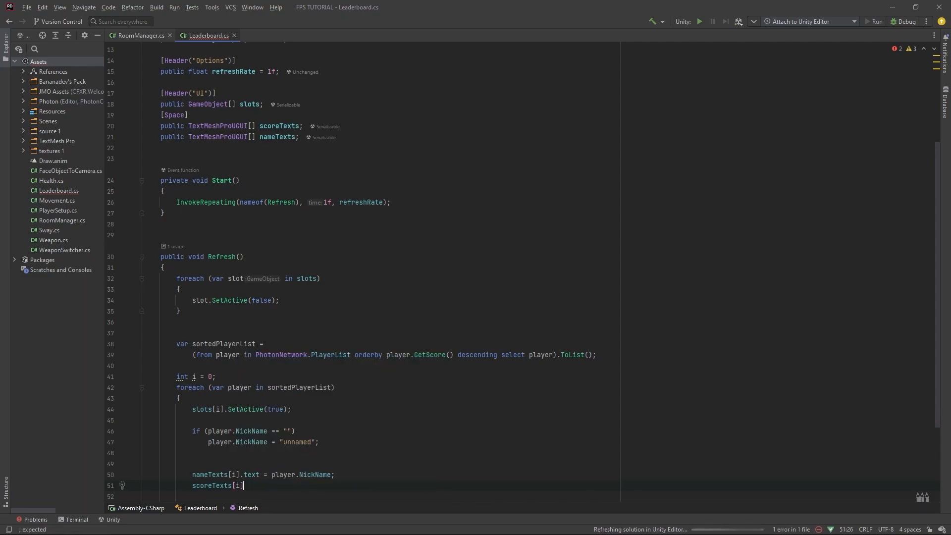
type(".text =")
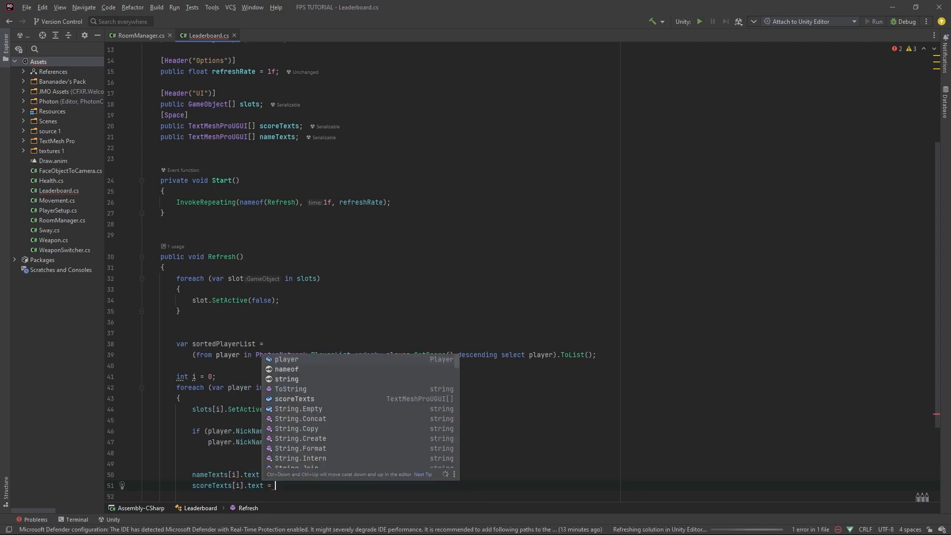
type("player.GetScore(")
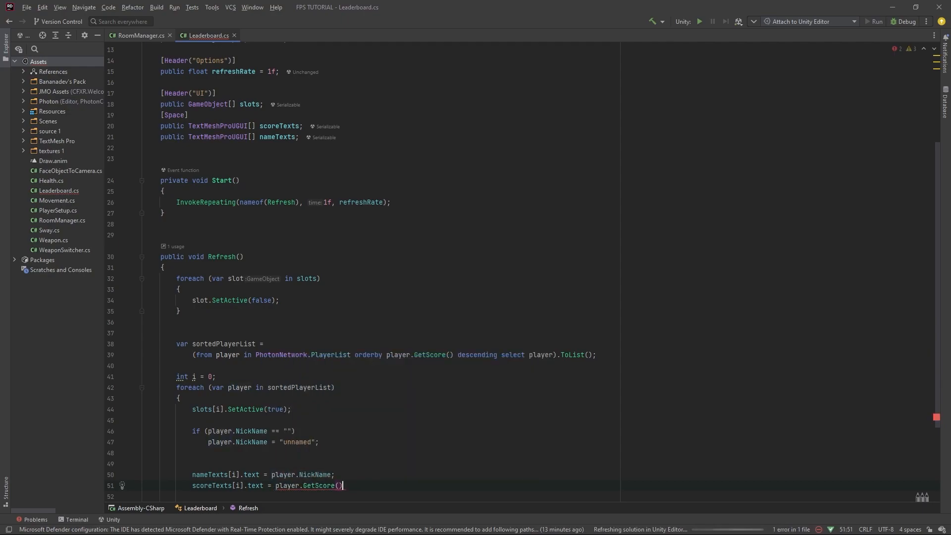
type(".ToString();")
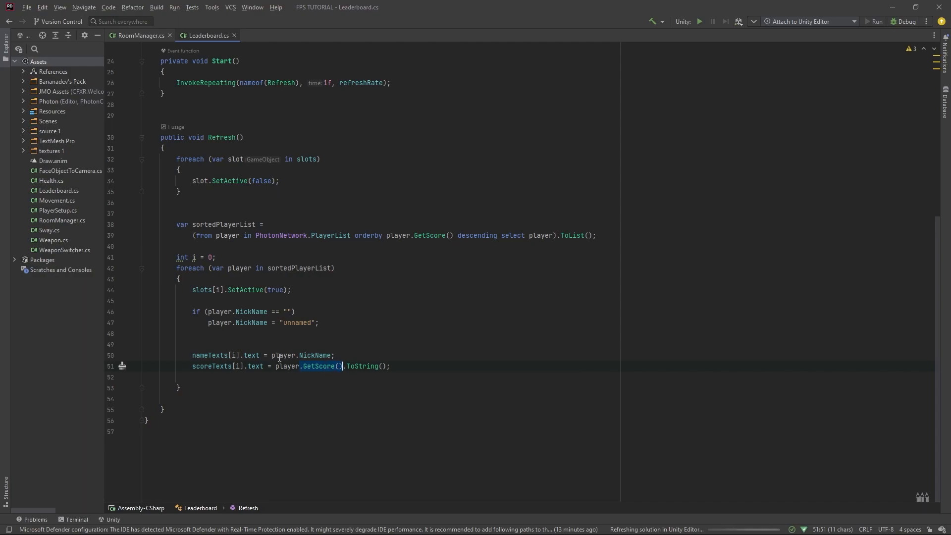
left_click(209, 377)
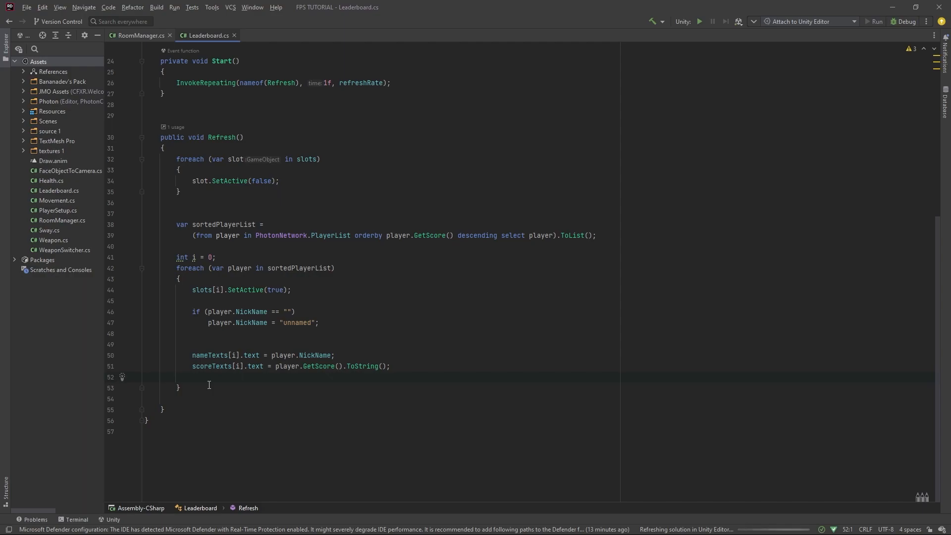
Step: End the player loop with i++ and review Leaderboard.cs by scrolling through it
type("i")
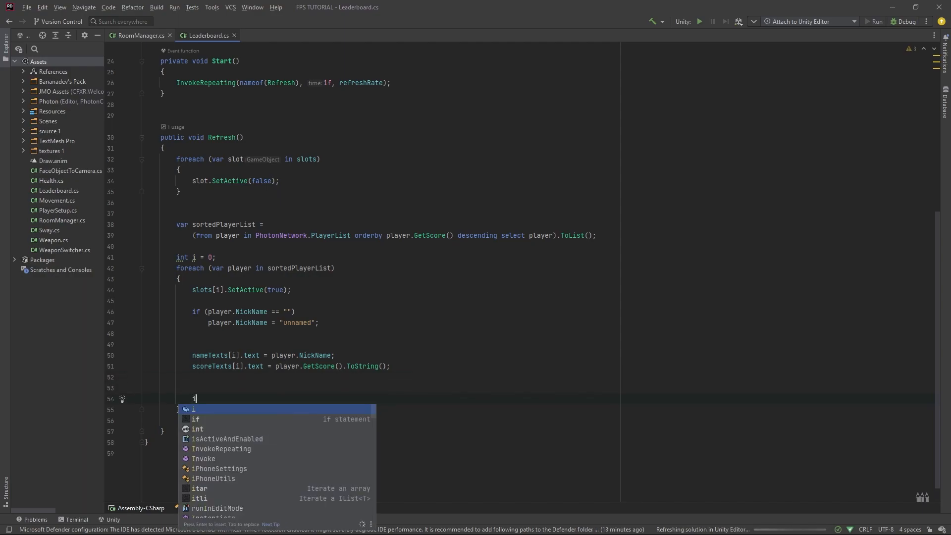
type("++;")
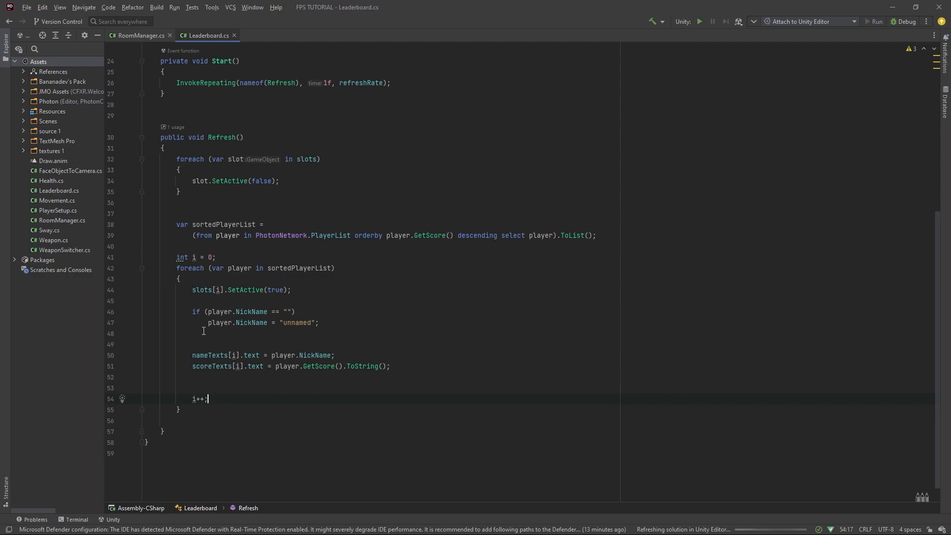
double_click(238, 267)
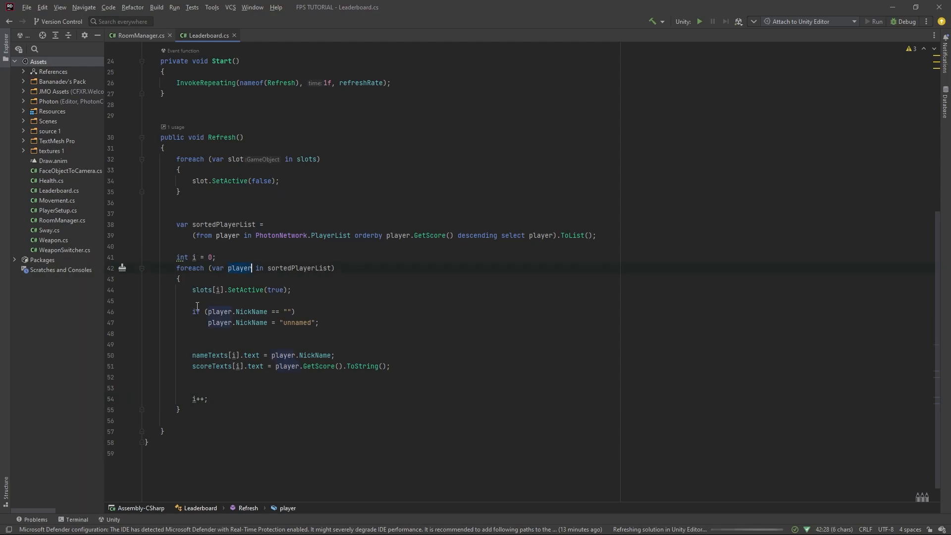
left_click(196, 416)
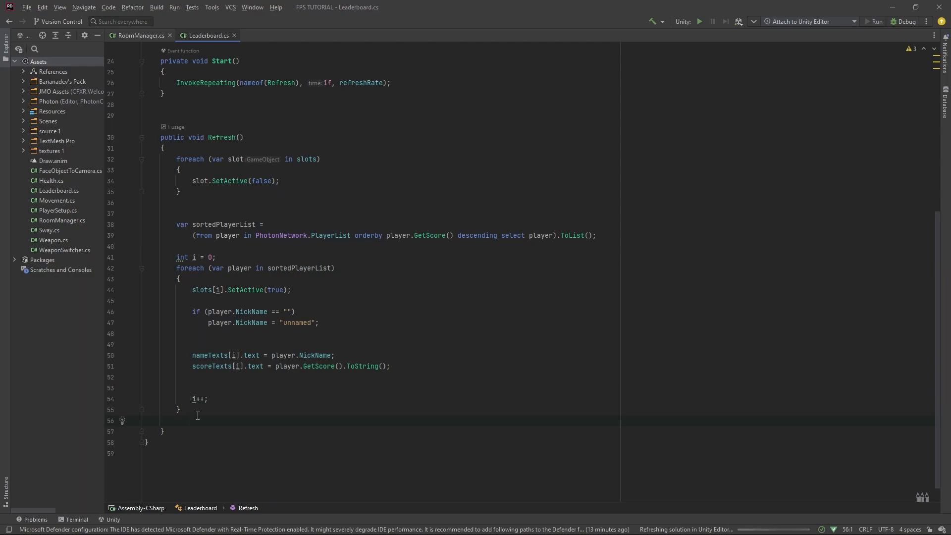
scroll("up", 3)
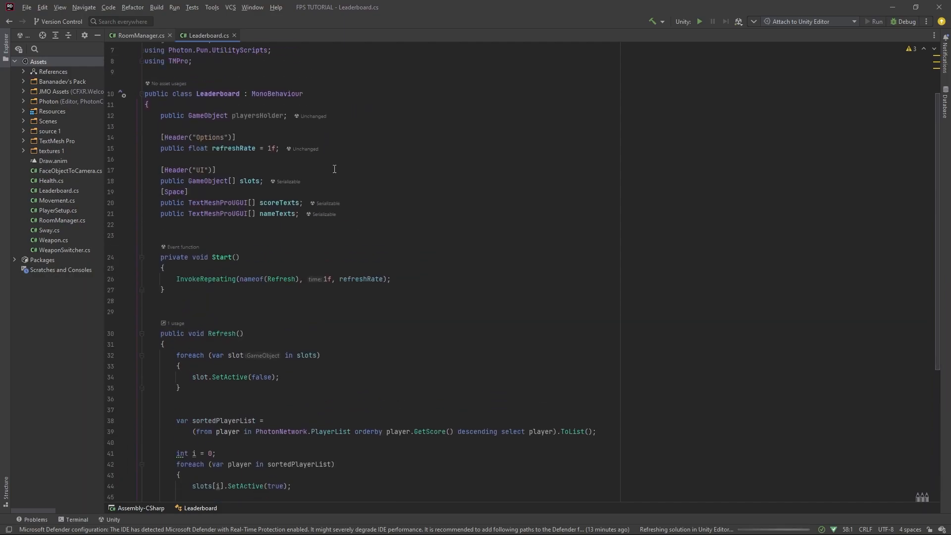
scroll("up", 3)
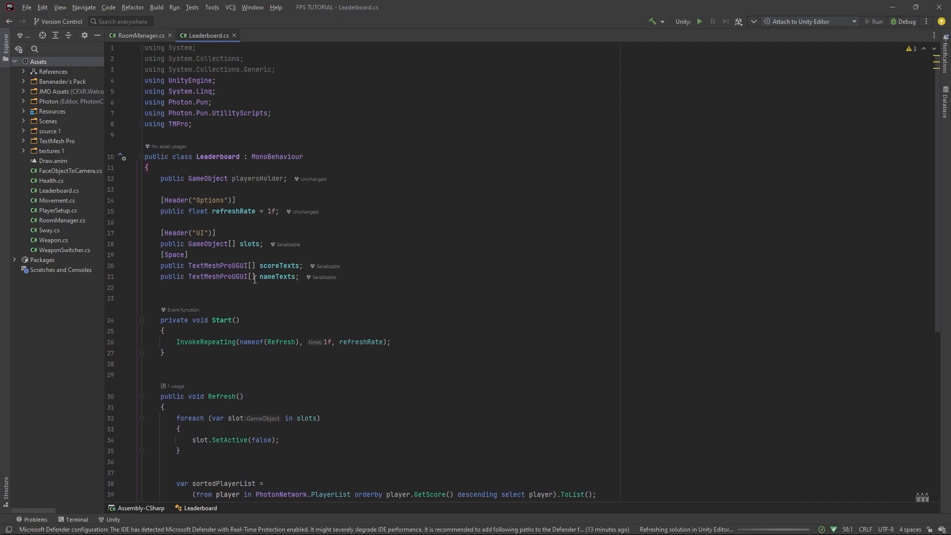
scroll("down", 3)
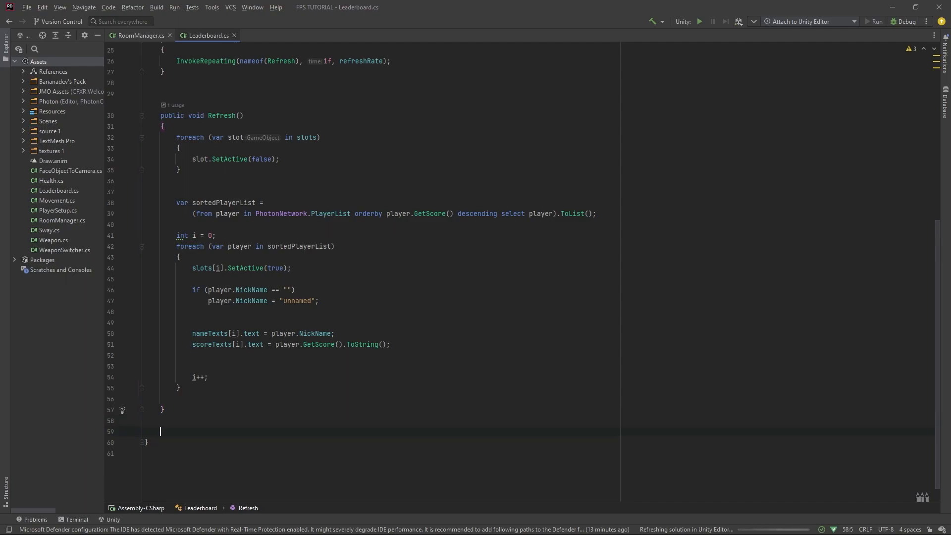
Step: Add Update with playersHolder.SetActive(Input.GetKey(KeyCode.Tab)) and remove unused usings
type("private void Update(")
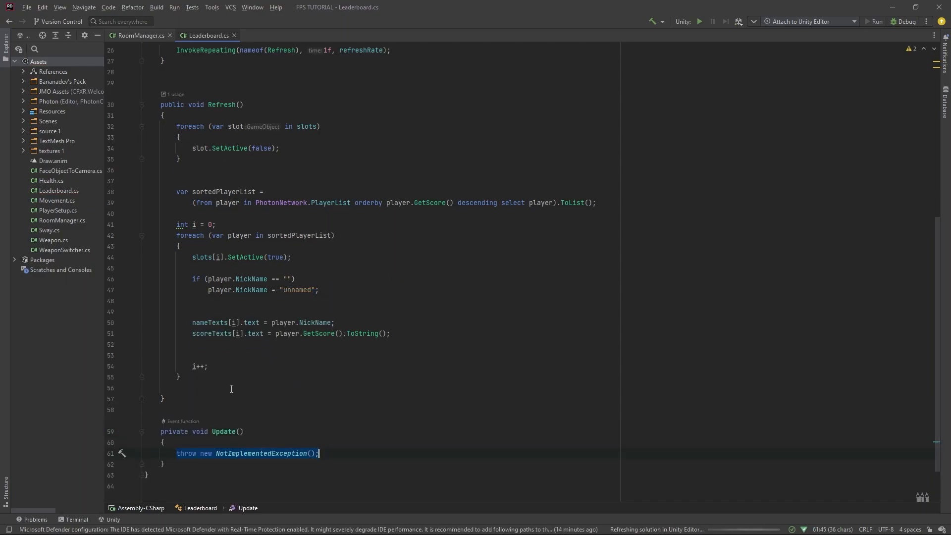
scroll("up", 3)
type("playersHolder.SetActive")
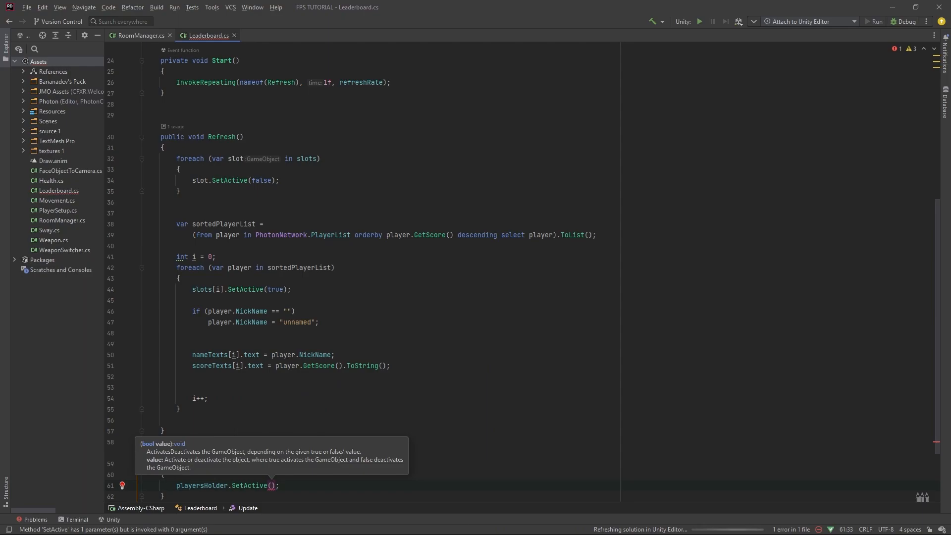
type("Inp")
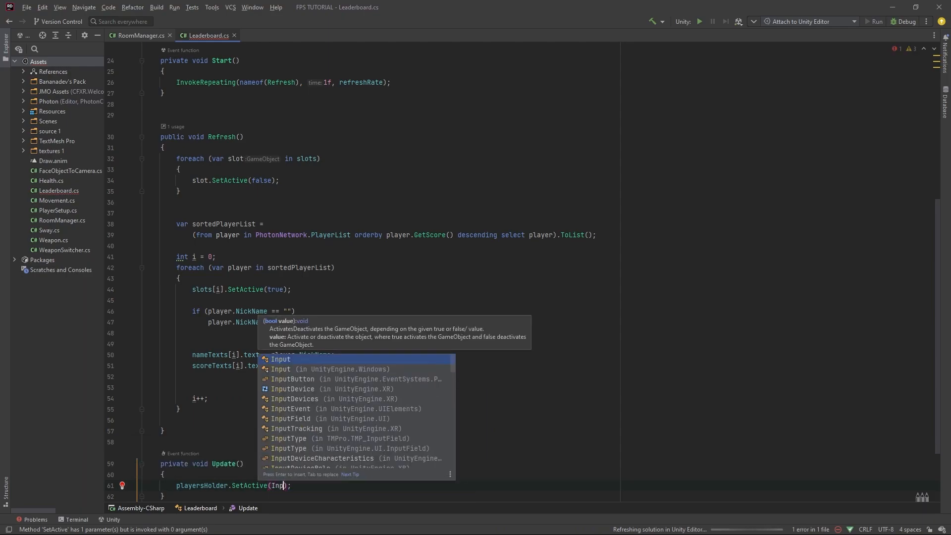
type(".Ge")
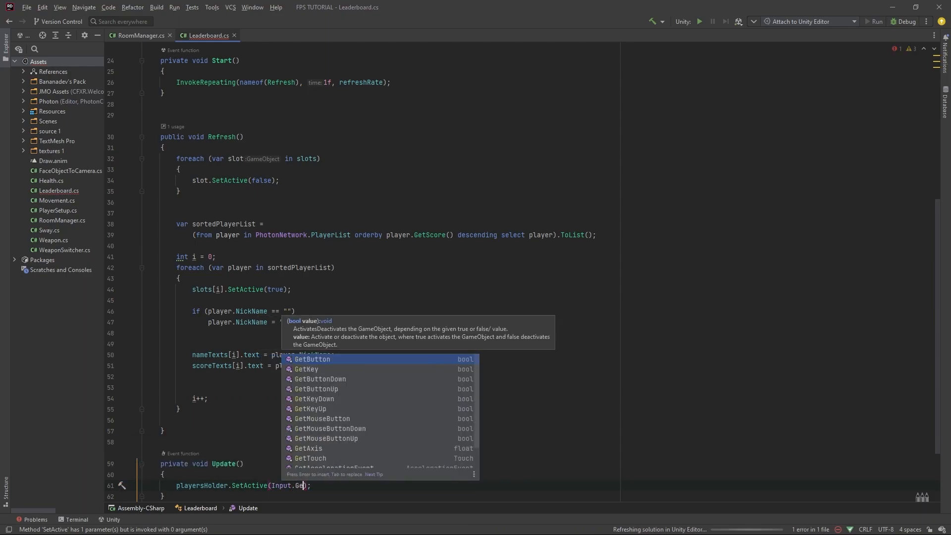
type("y(ke")
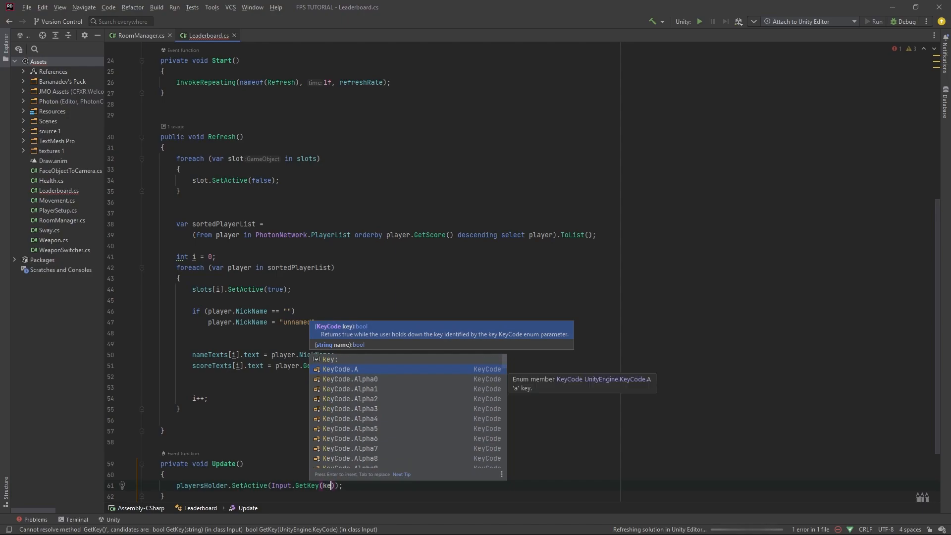
type("KeyCode.ta")
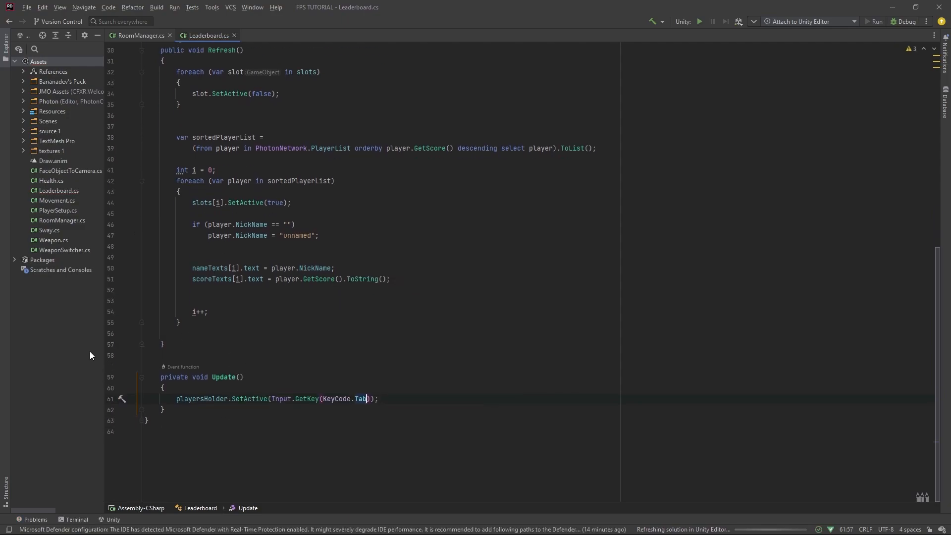
scroll("up", 3)
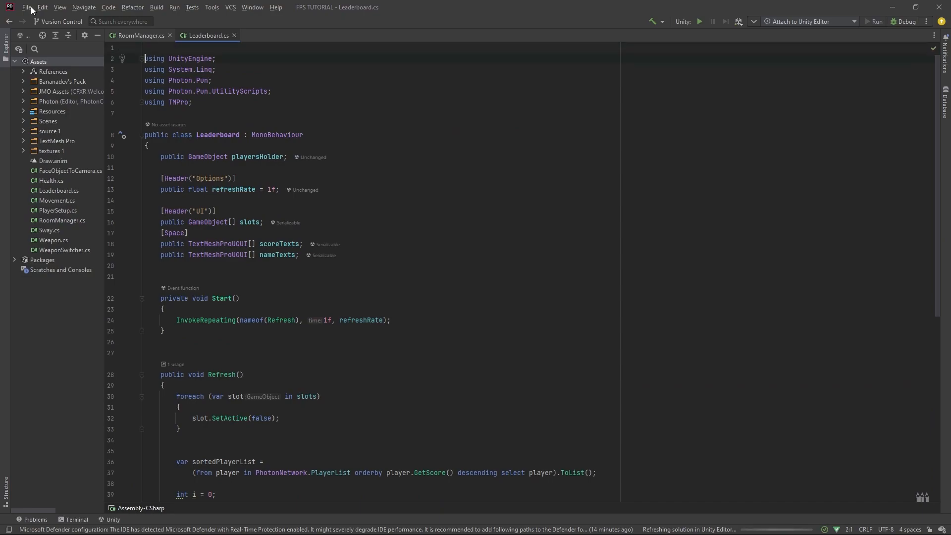
scroll("down", 3)
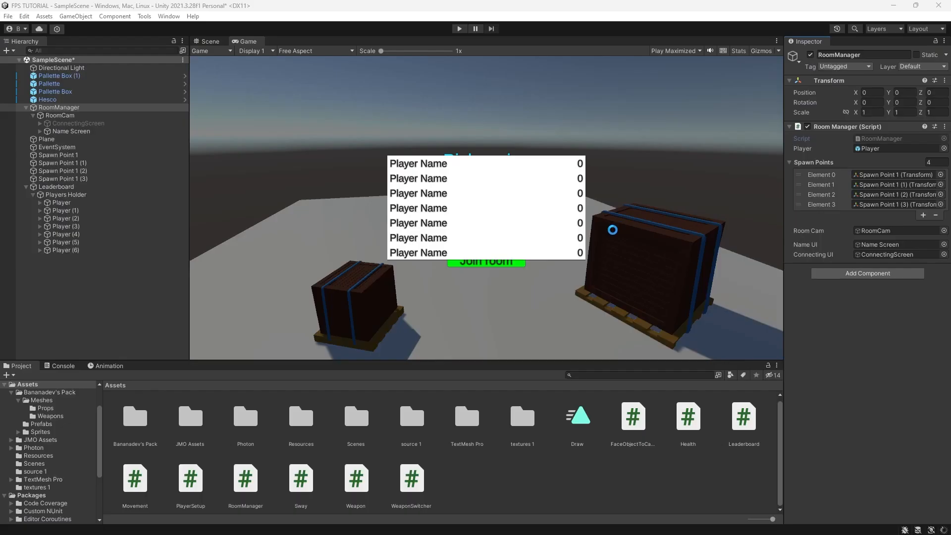
Step: On the Leaderboard component, fill the Slots list with all seven player rows
left_click(57, 186)
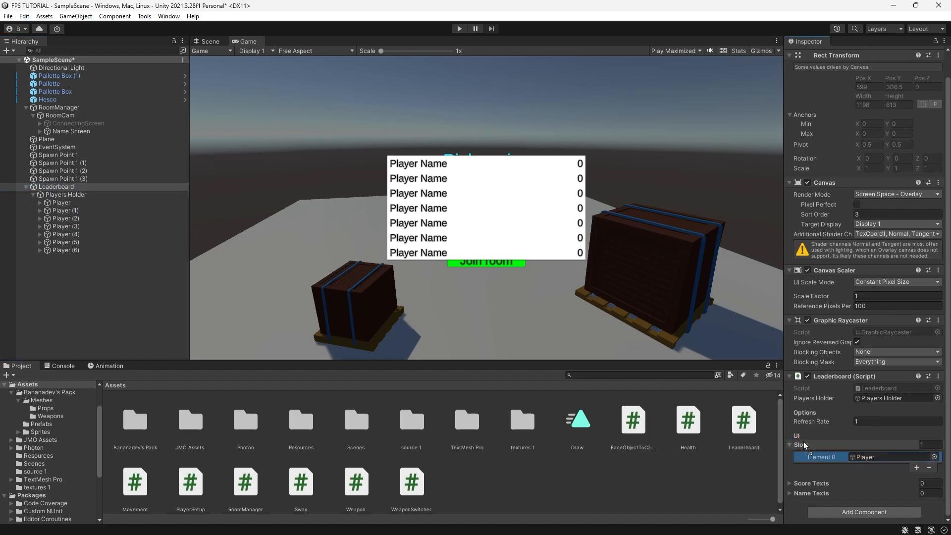
left_click(918, 467)
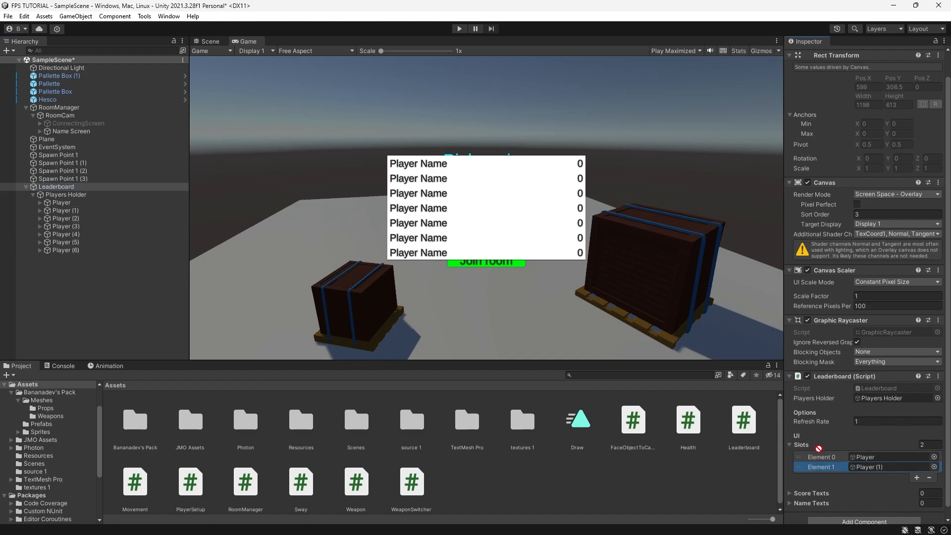
left_click(917, 478)
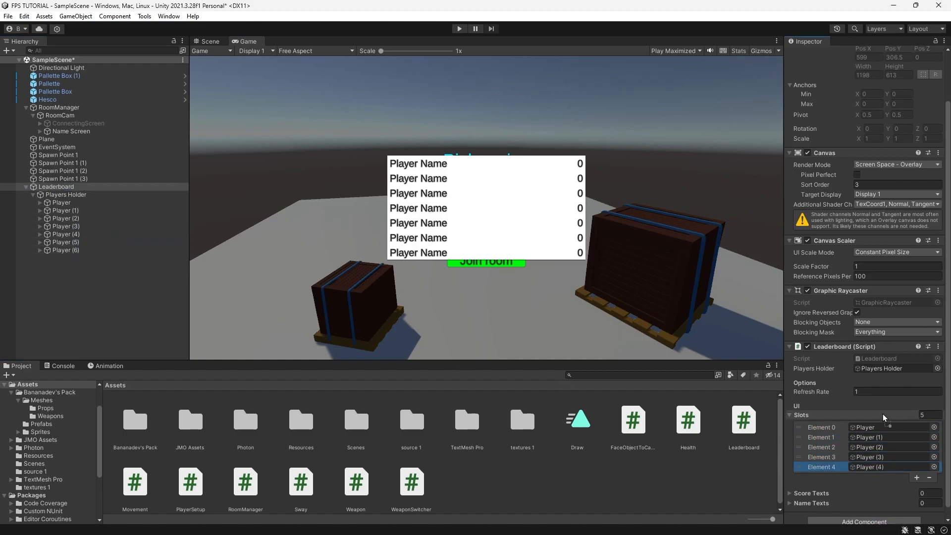
left_click(917, 478)
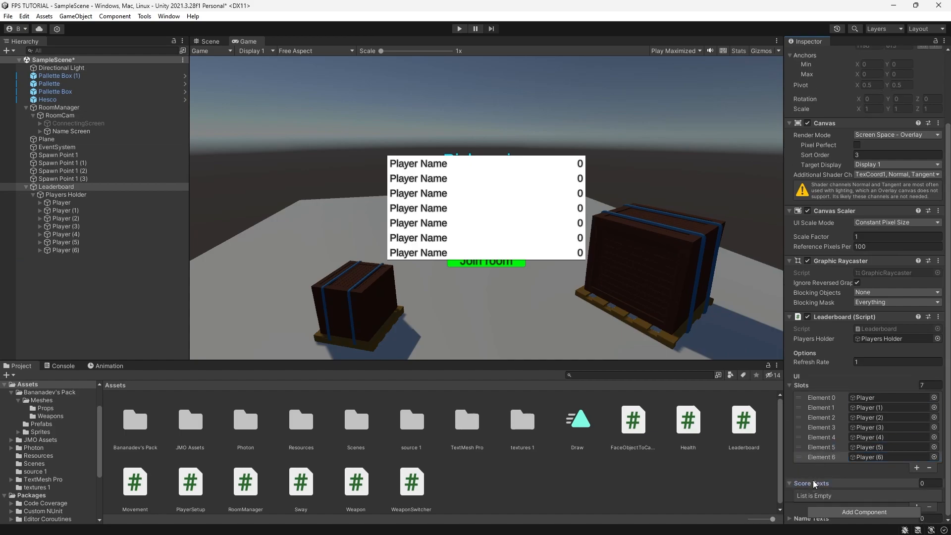
Step: Expand the rows and assign their Score and Player Name texts to Score Texts and Name Texts
left_click(39, 202)
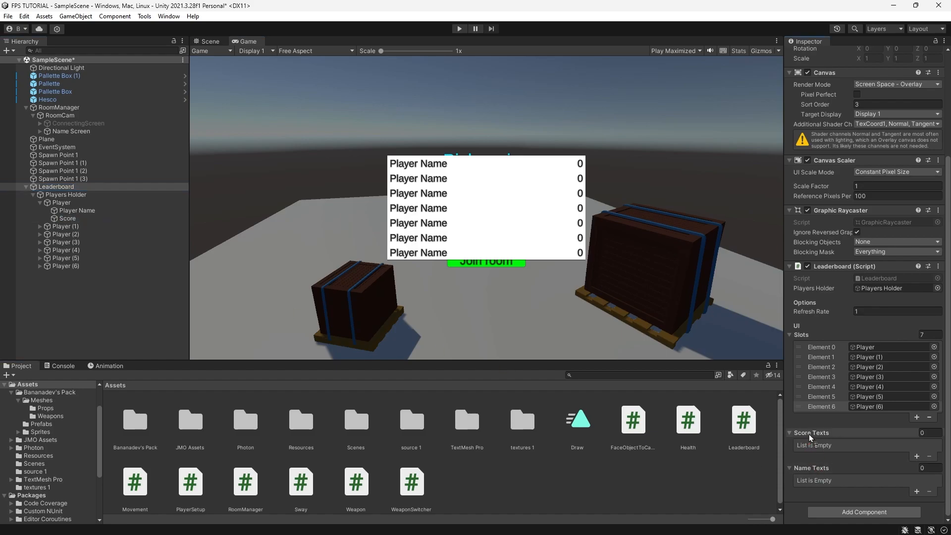
left_click(68, 242)
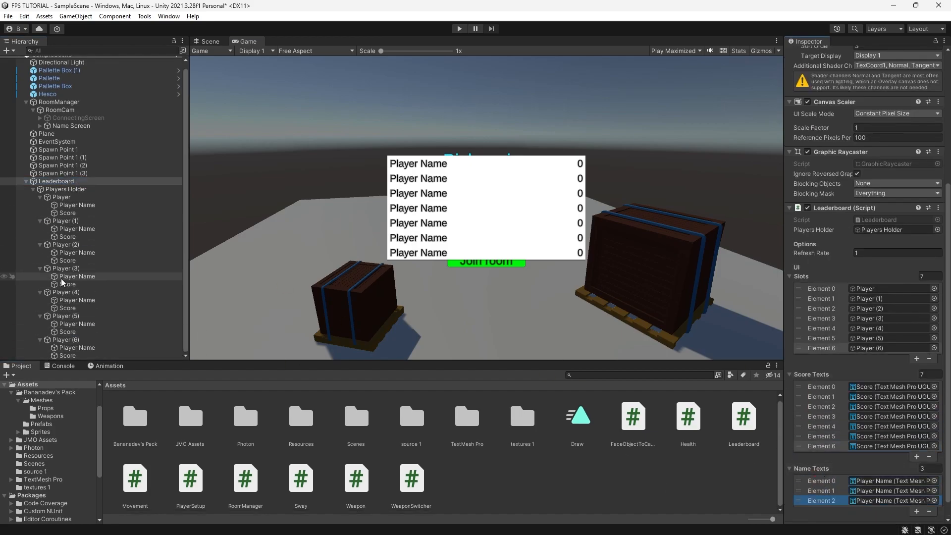
scroll("down", 3)
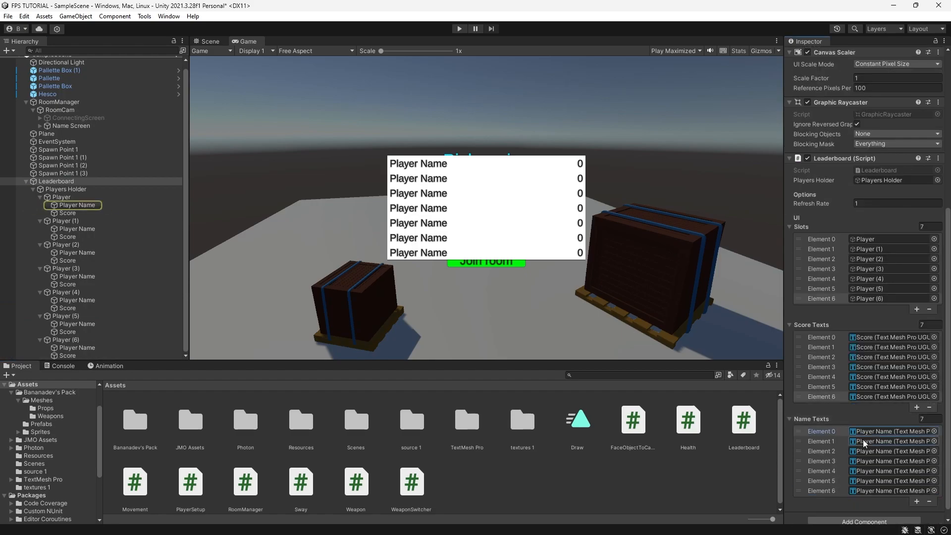
left_click(77, 277)
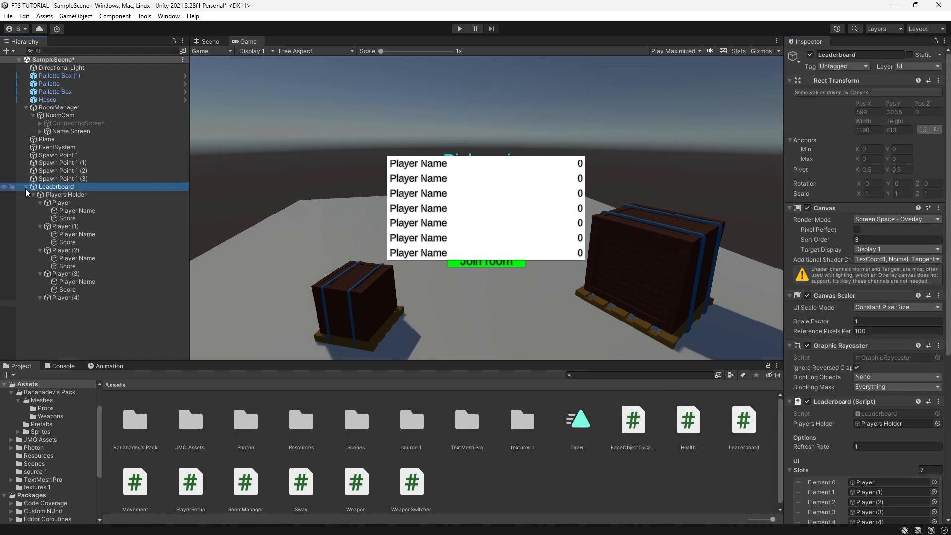
Step: Enter Play mode and begin entering a player name on the name screen
left_click(66, 194)
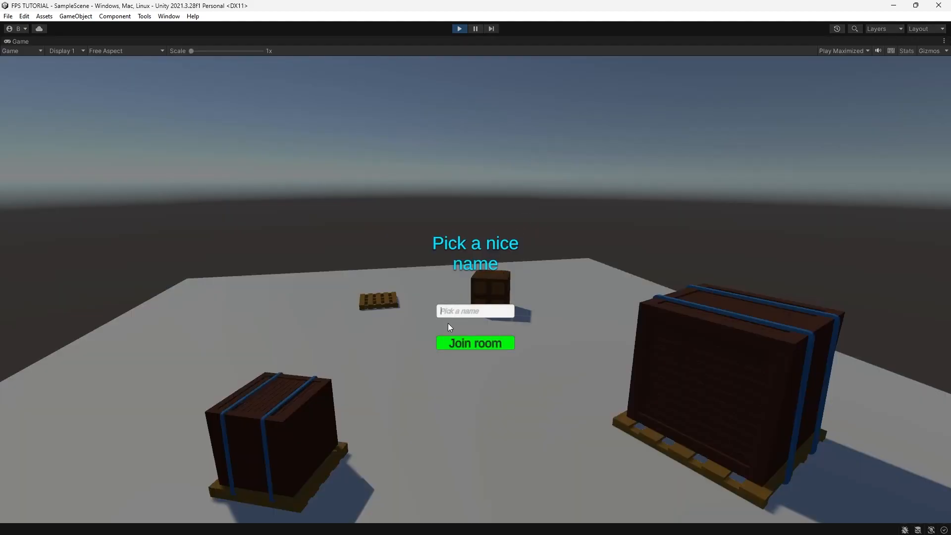
left_click(475, 343)
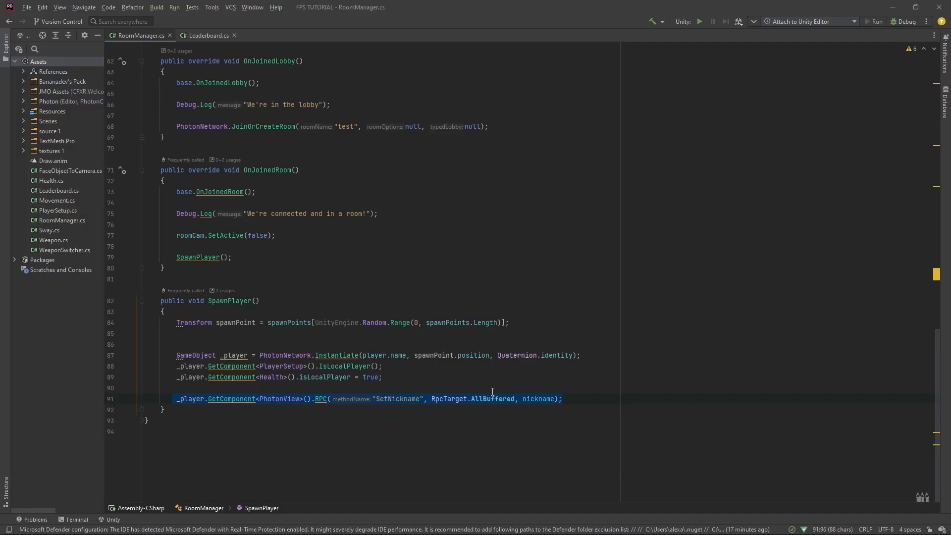
Step: Add PhotonNetwork.LocalPlayer.NickName = nickname at the end of SpawnPlayer in RoomManager.cs
type("P")
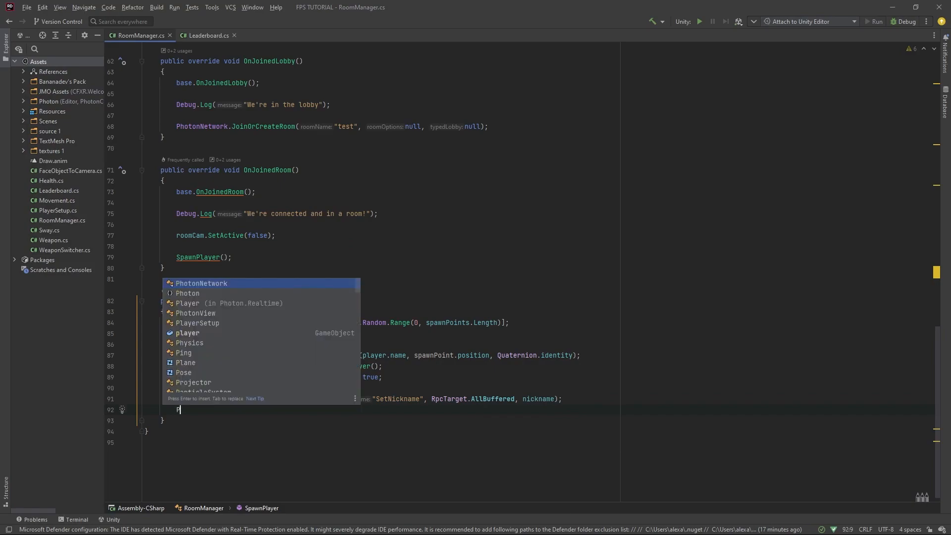
type("hotonNetwork.lo")
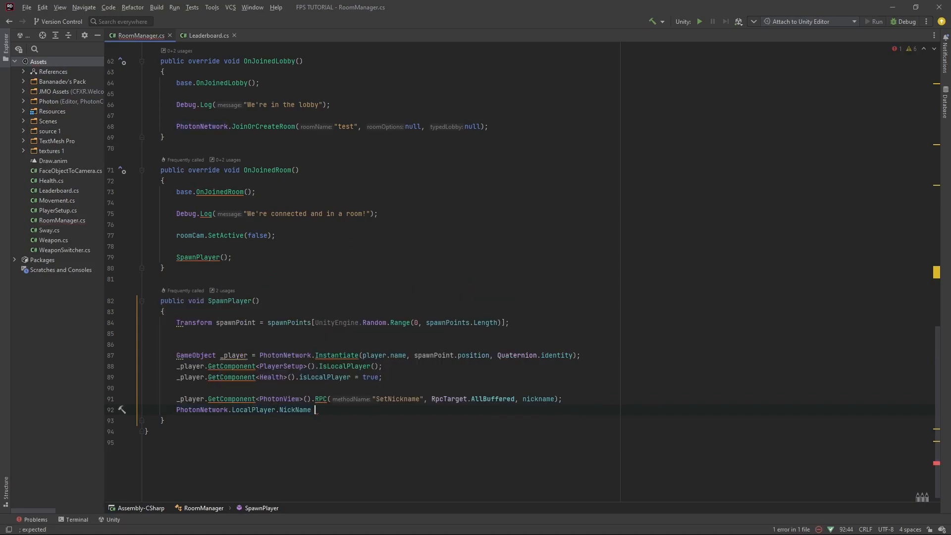
type("= ni")
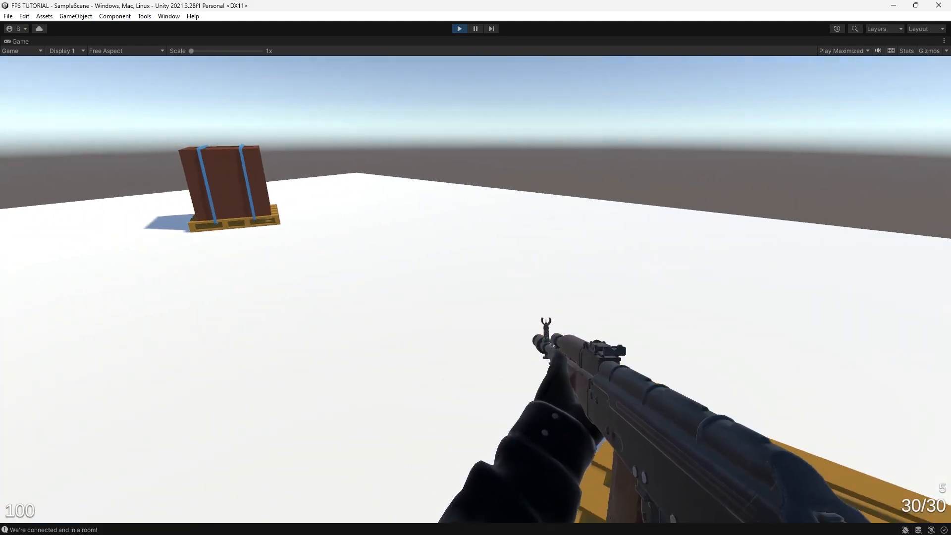
Step: Play-test the scene as the armed player, then search the Project assets for 'weapon'
left_click(476, 268)
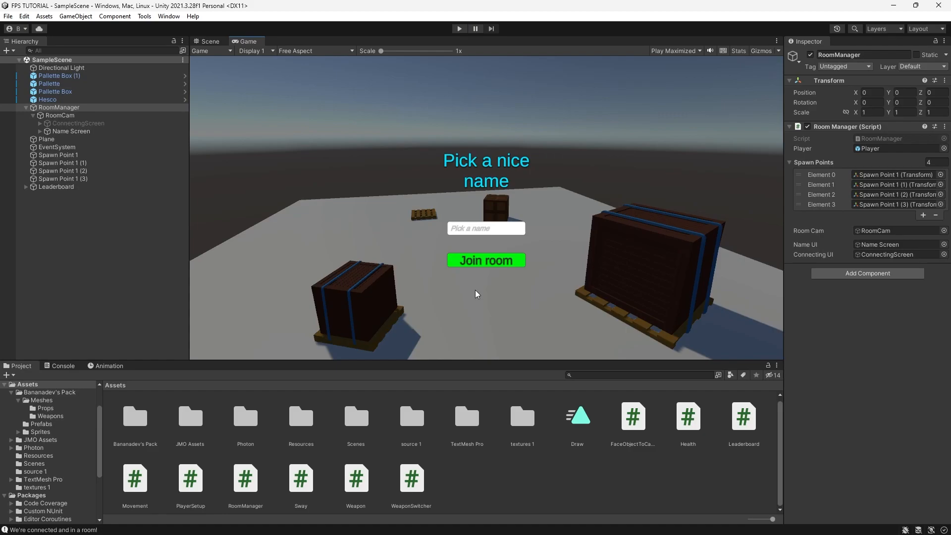
type("wo")
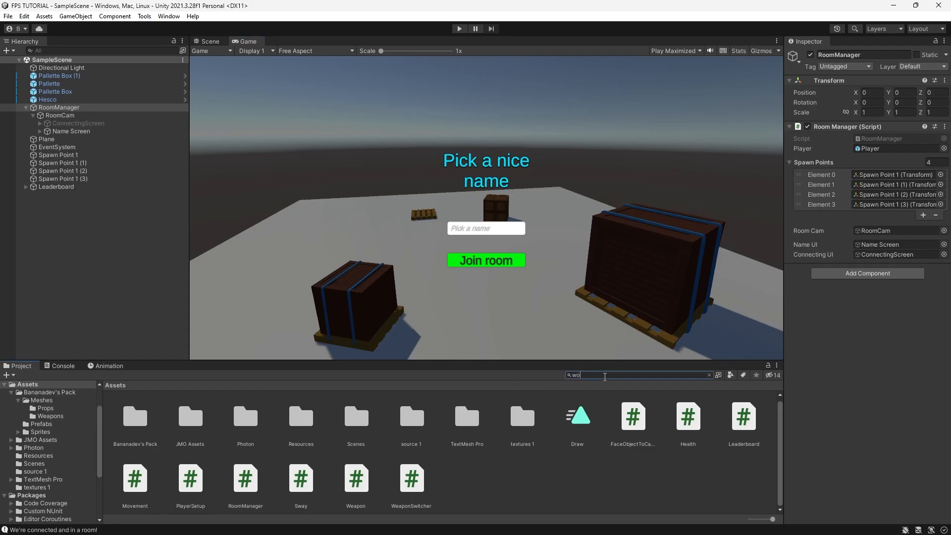
type("weapon")
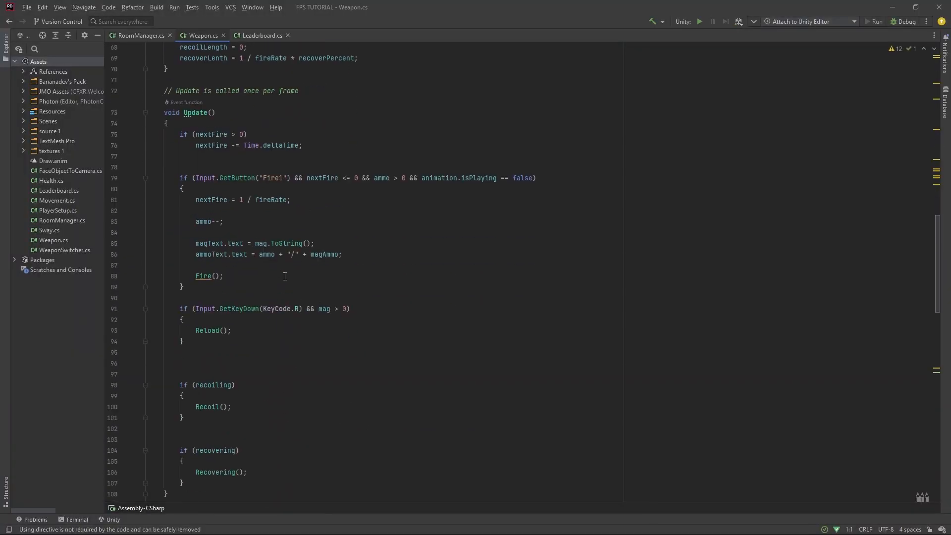
Step: Navigate Weapon.cs to the GetComponent<Health>() check inside the Fire method
scroll("down", 3)
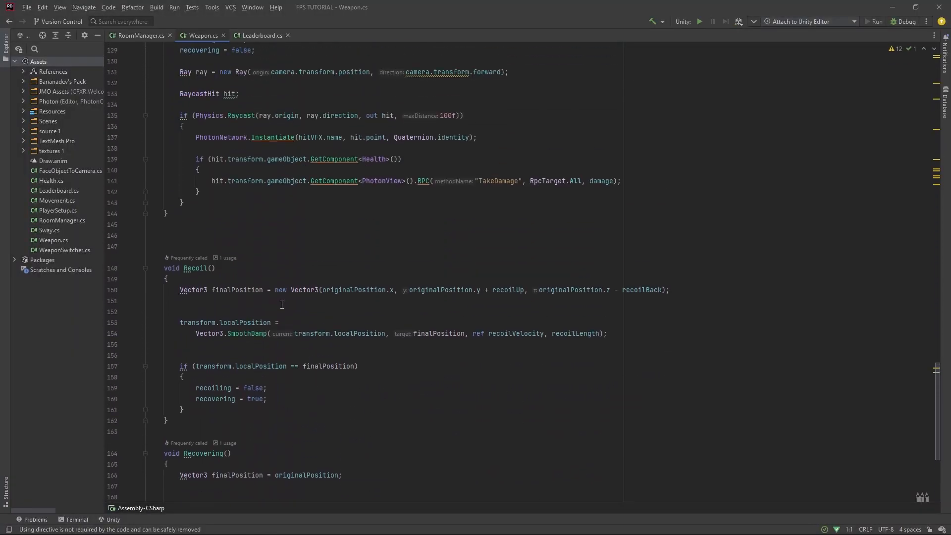
scroll("down", 3)
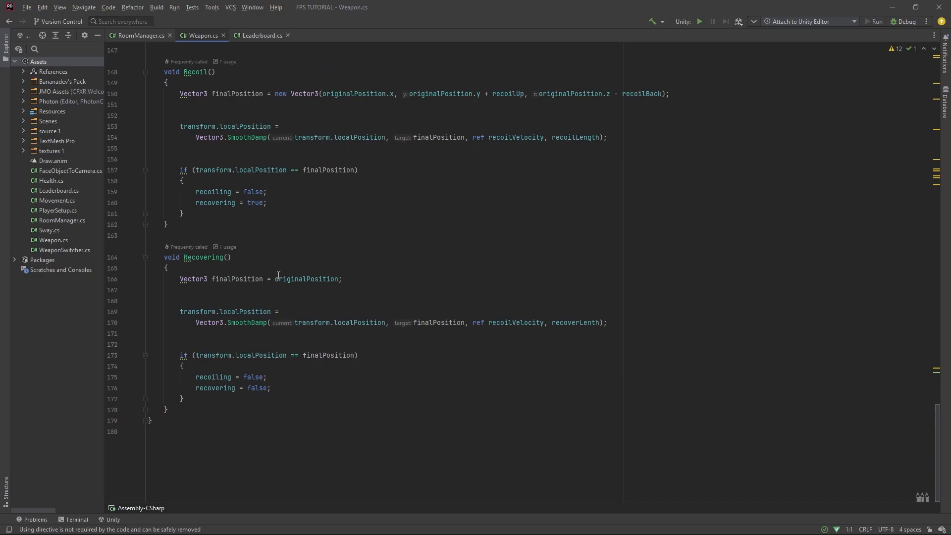
scroll("up", 3)
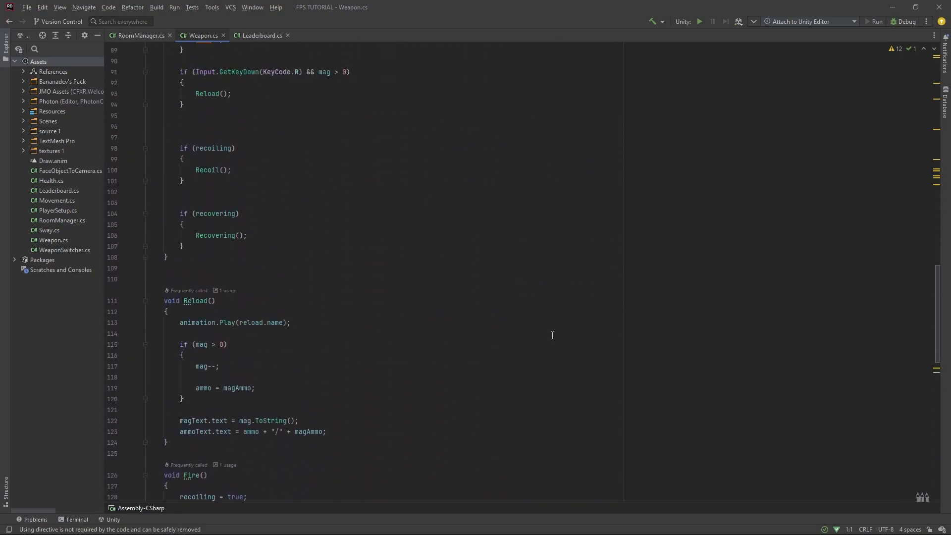
scroll("down", 3)
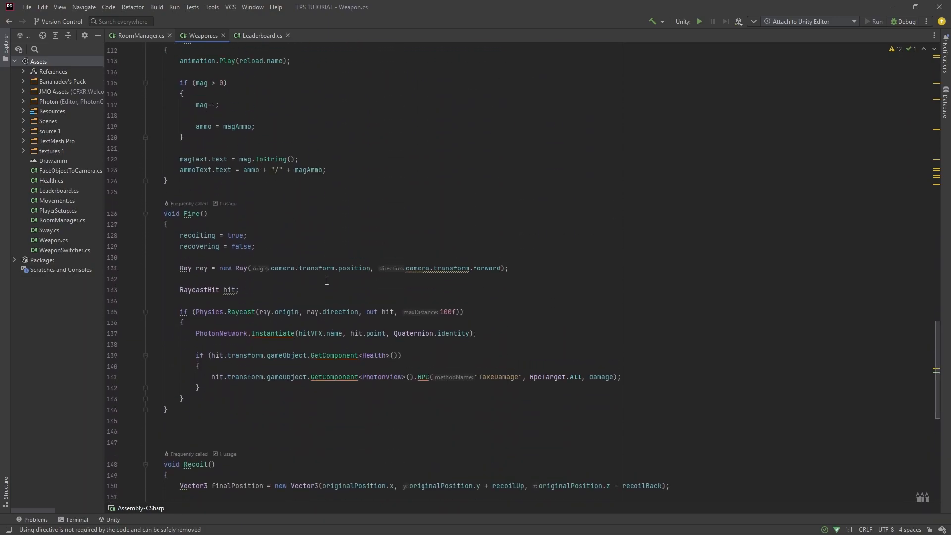
scroll("down", 3)
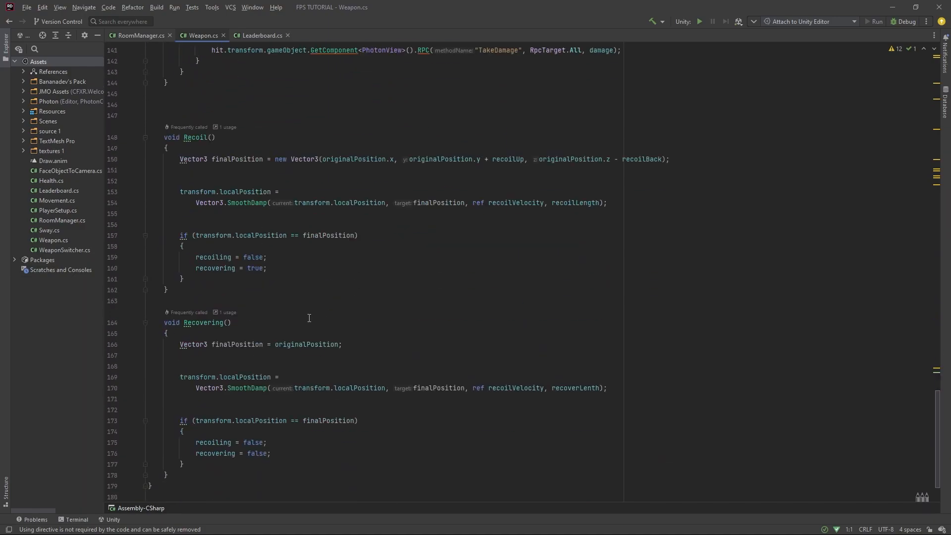
scroll("up", 3)
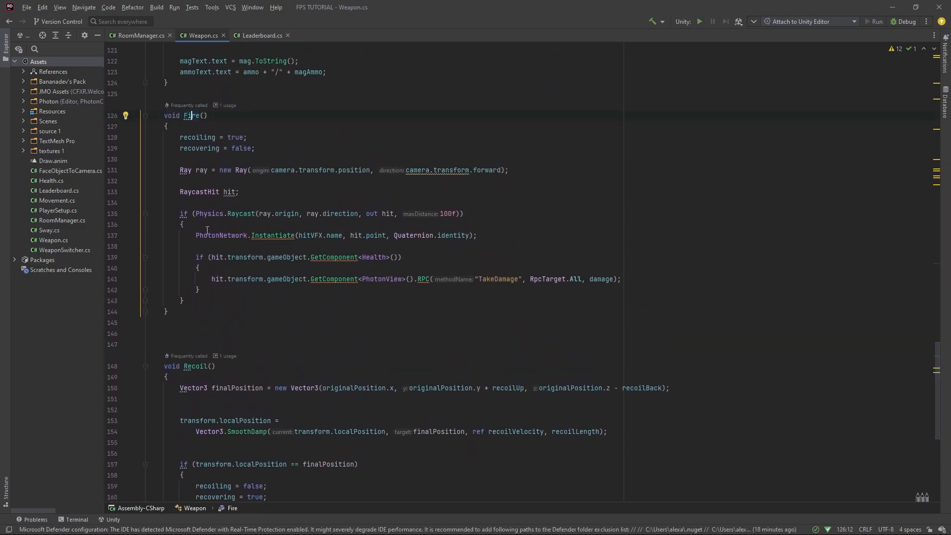
left_click(182, 214)
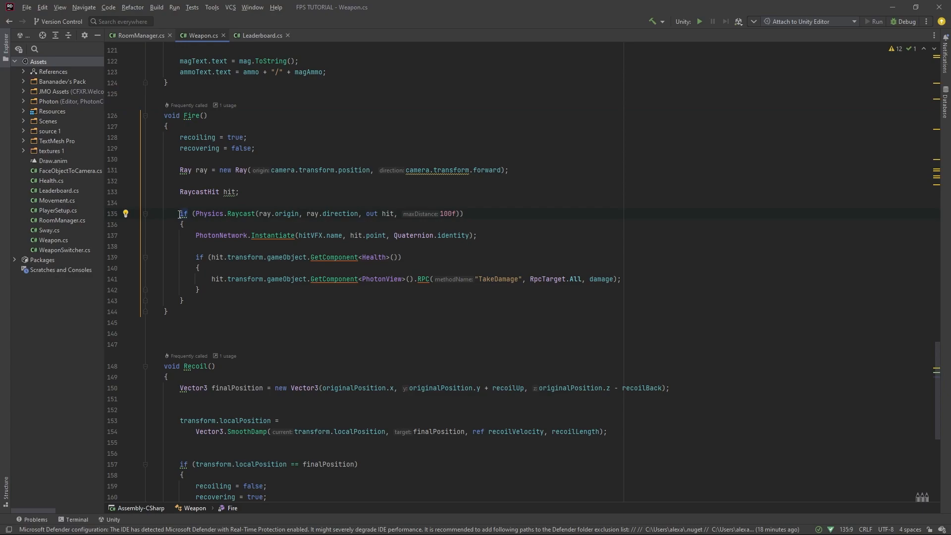
mouse_move(194, 257)
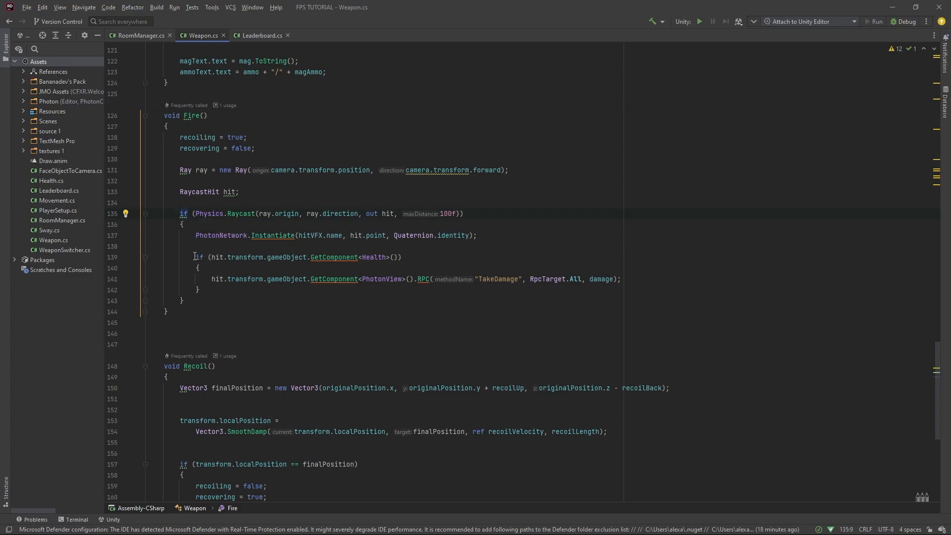
left_click(199, 268)
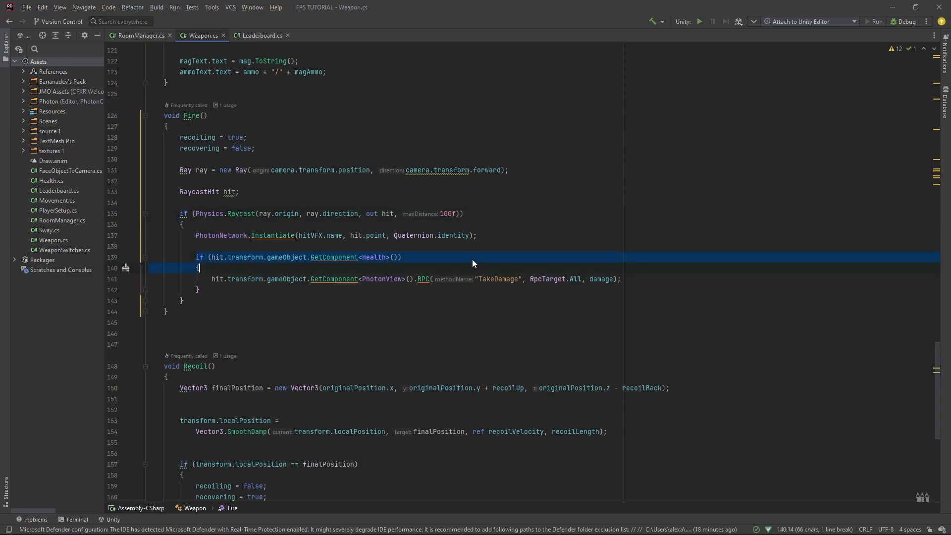
Step: Add PhotonNetwork.LocalPlayer.AddScore(damage); inside Fire's Health check
key("enter")
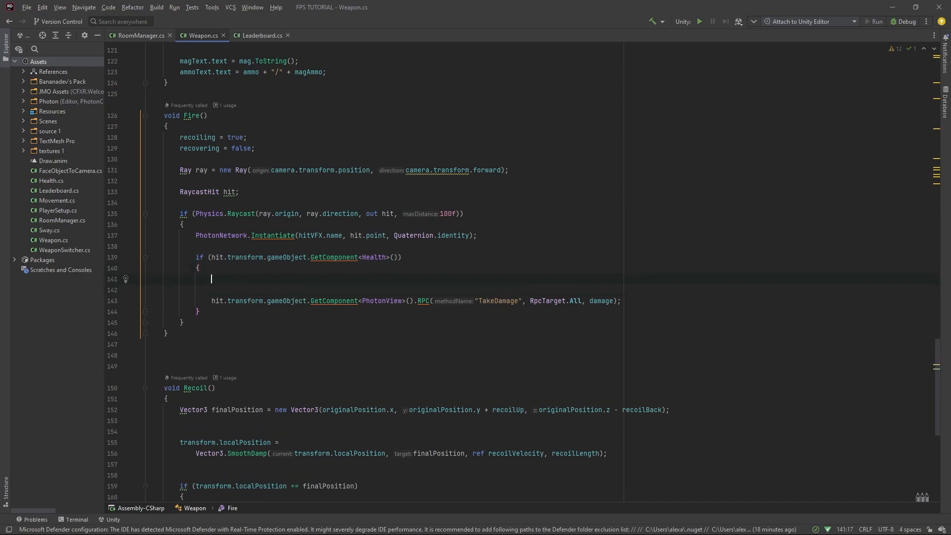
type("PhotonNetwork.")
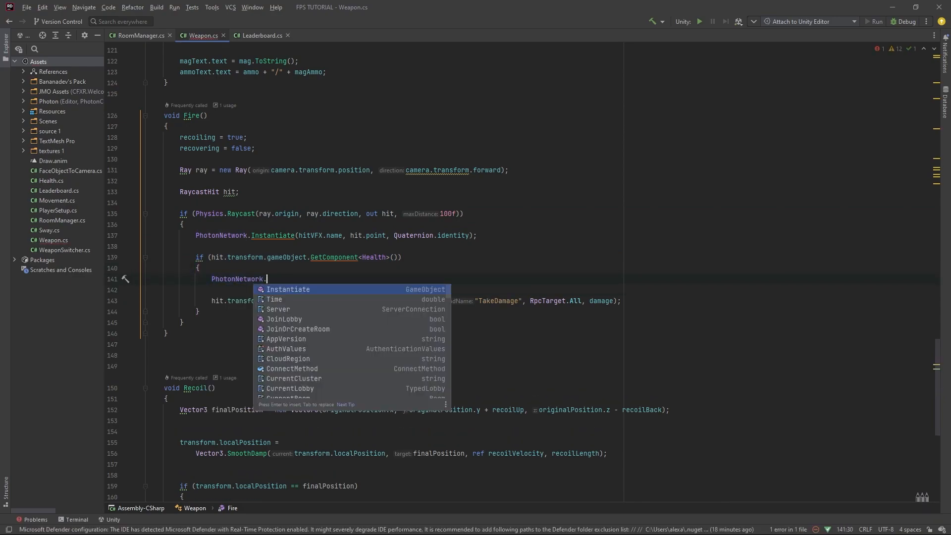
type("LocalPlayer.addScore();")
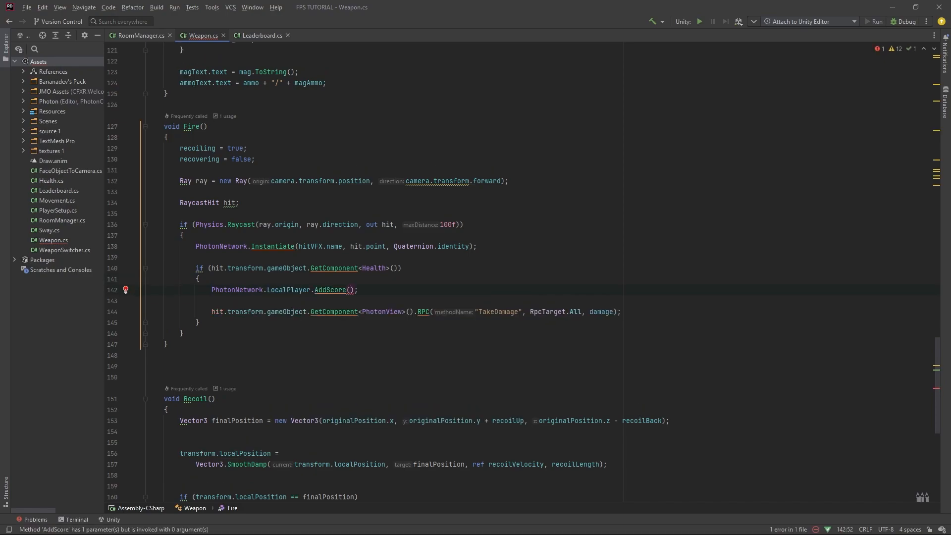
scroll("up", 3)
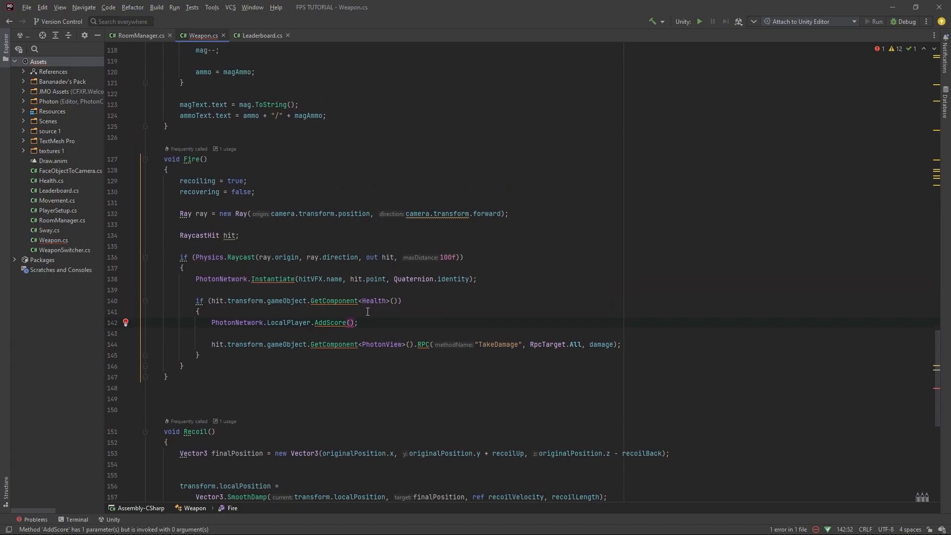
type("damage")
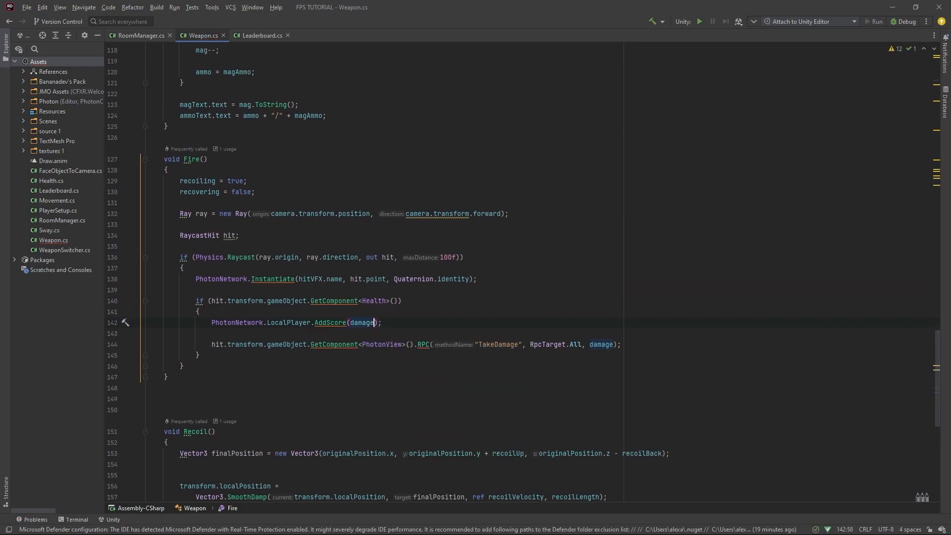
scroll("up", 3)
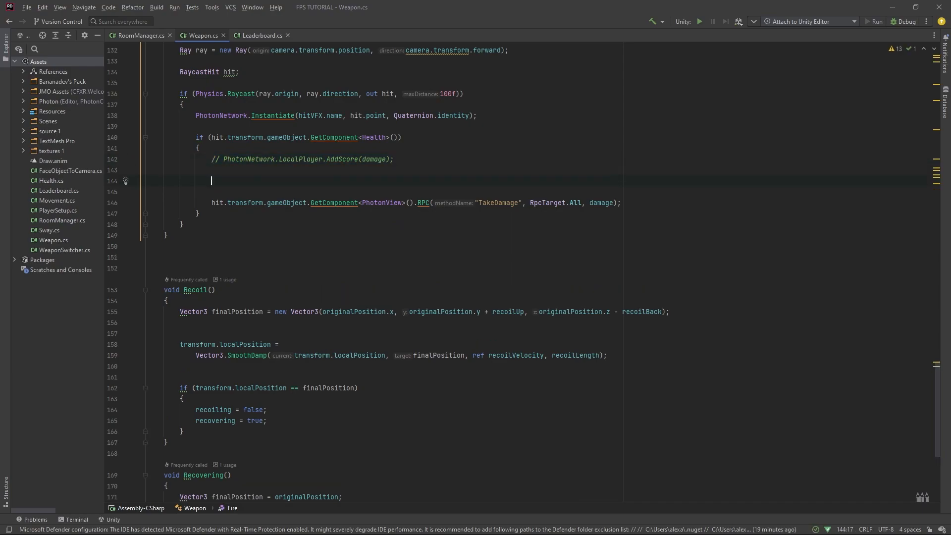
Step: Add an if comparing damage against hit.transform.gameObject.GetComponent<Health>().health
type("if")
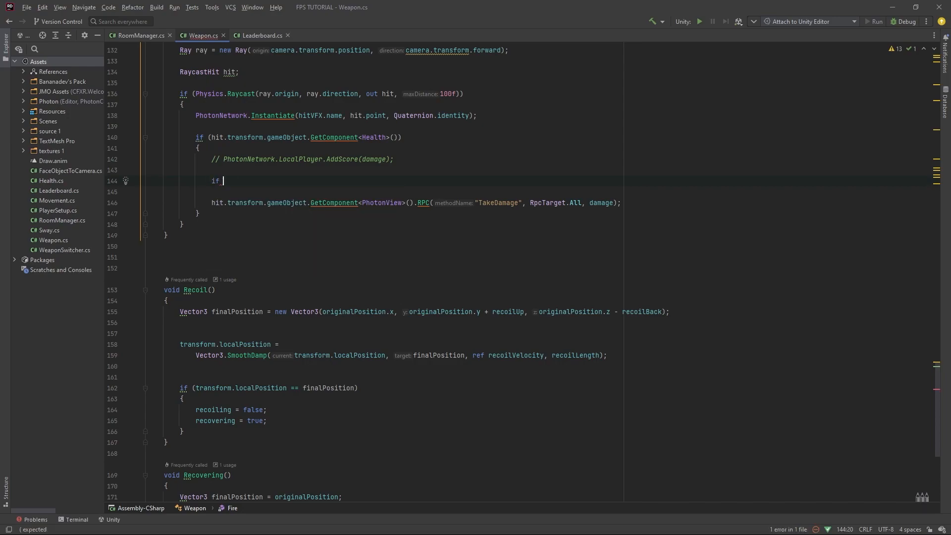
type("(damage > )")
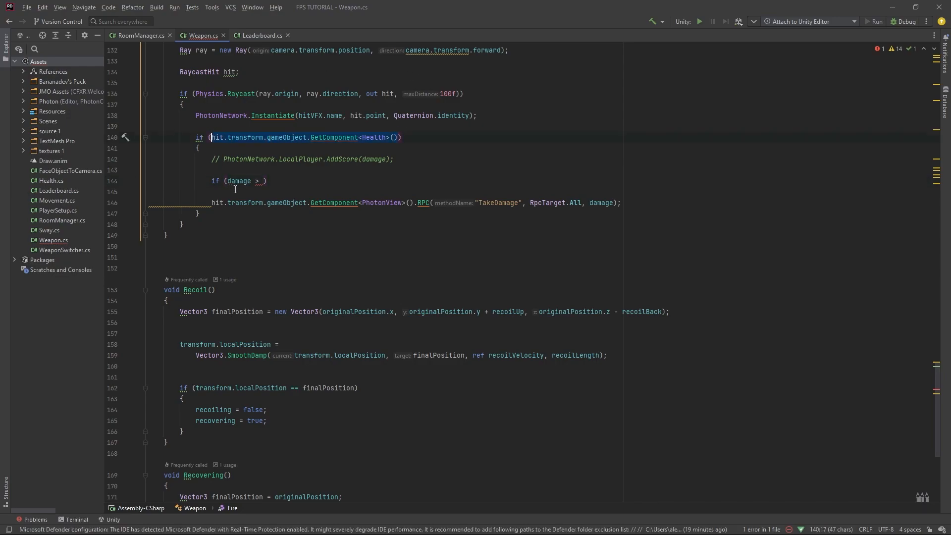
type("hit.transform.gameObject.GetComponent<Health>()")
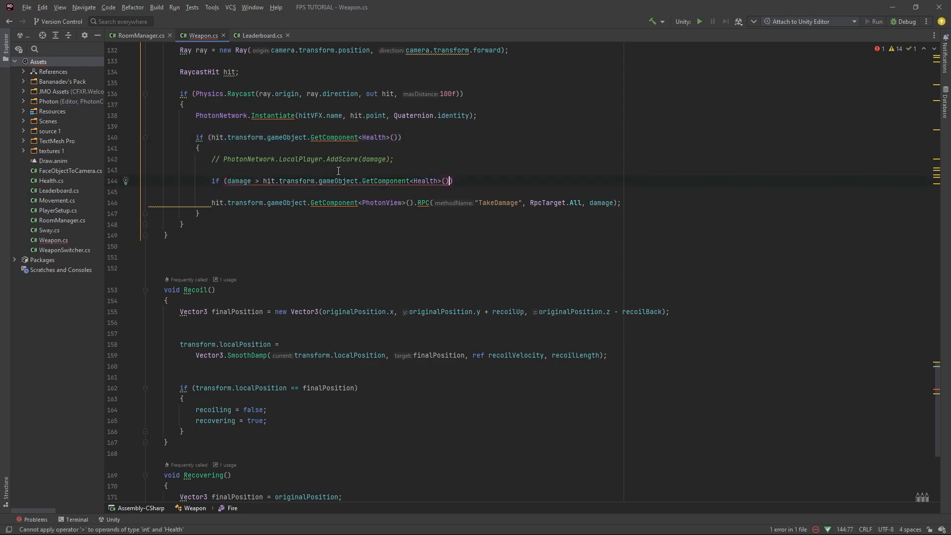
mouse_move(370, 187)
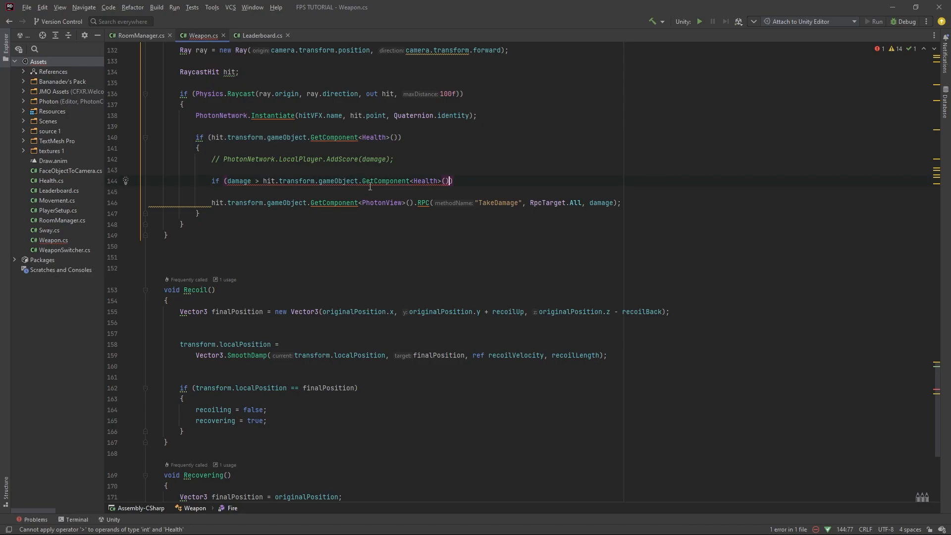
type(".health")
left_click(540, 191)
type("{")
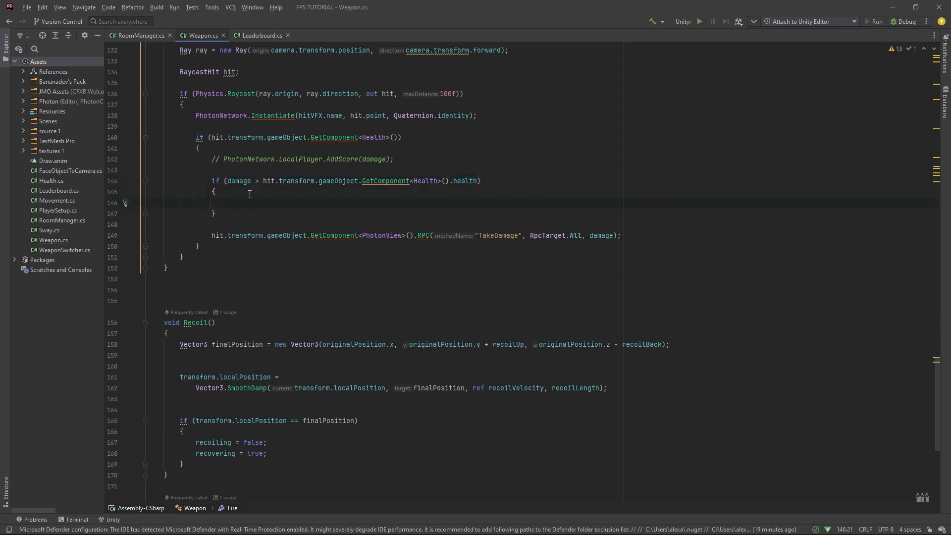
mouse_move(496, 194)
type("// Kill")
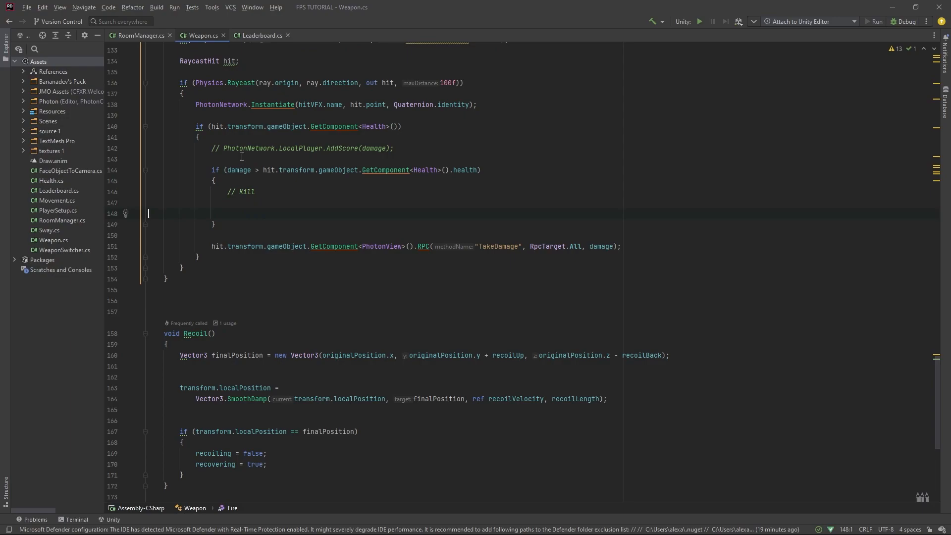
mouse_move(243, 212)
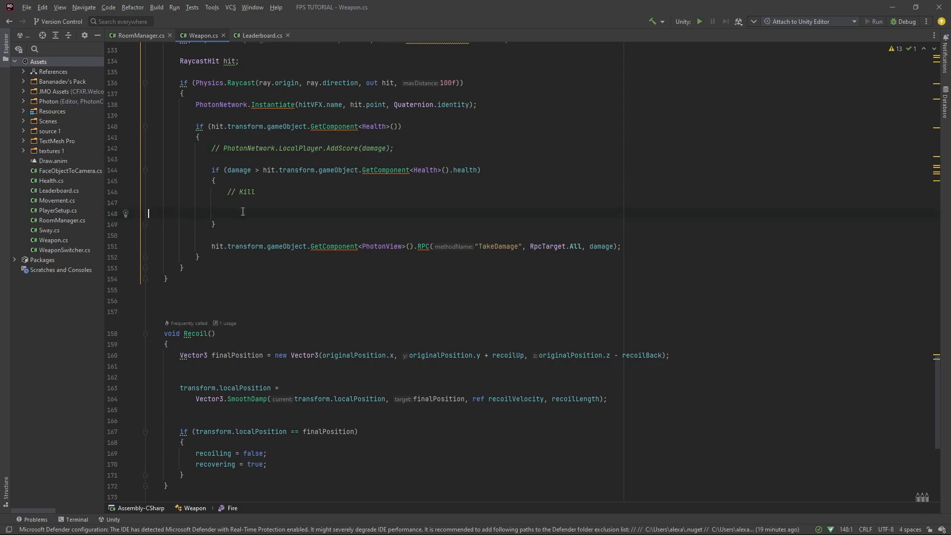
Step: Award AddScore(100) on a kill and re-enable the AddScore(damage) line
type("PhotonNetwork.LocalPlayer.AddScore(100);")
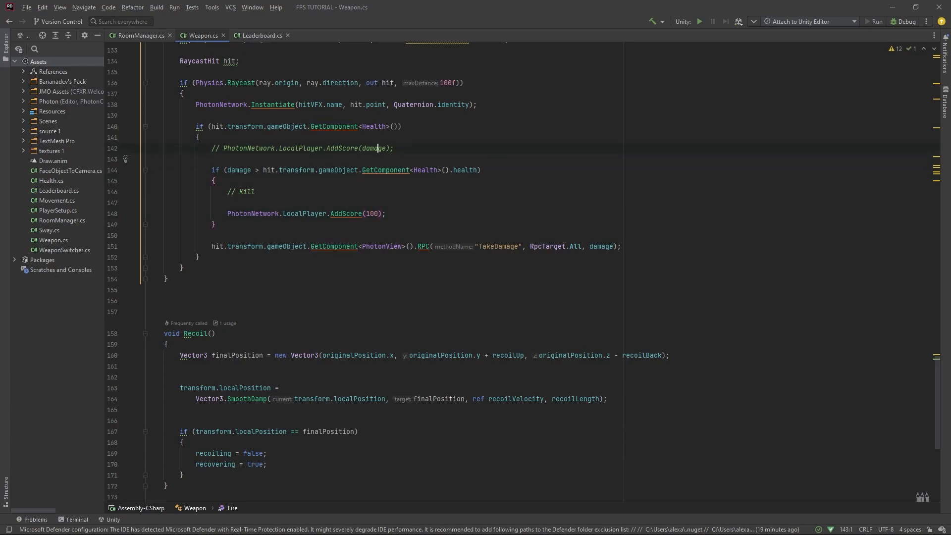
left_click(242, 147)
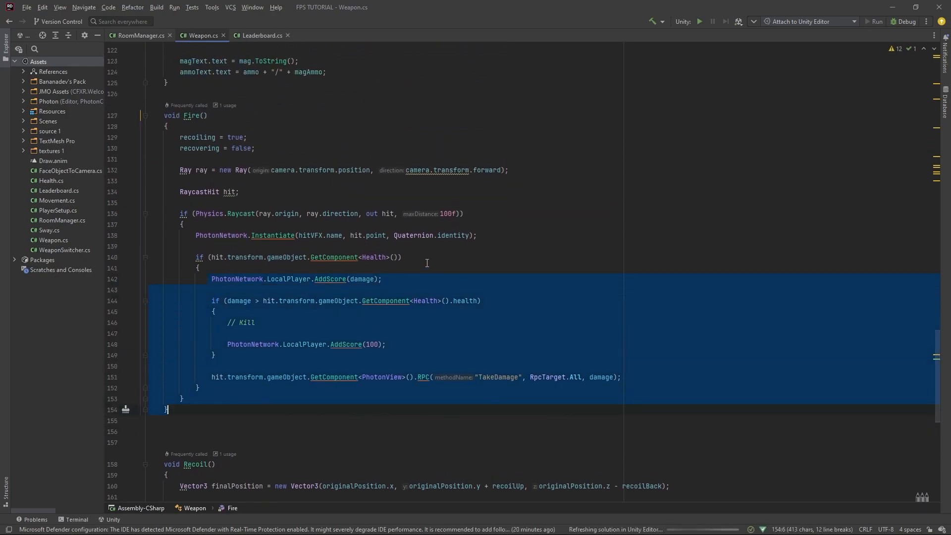
Step: Review the finished scoring code in Fire, then Alt+Tab toward the Unity editor
scroll("down", 3)
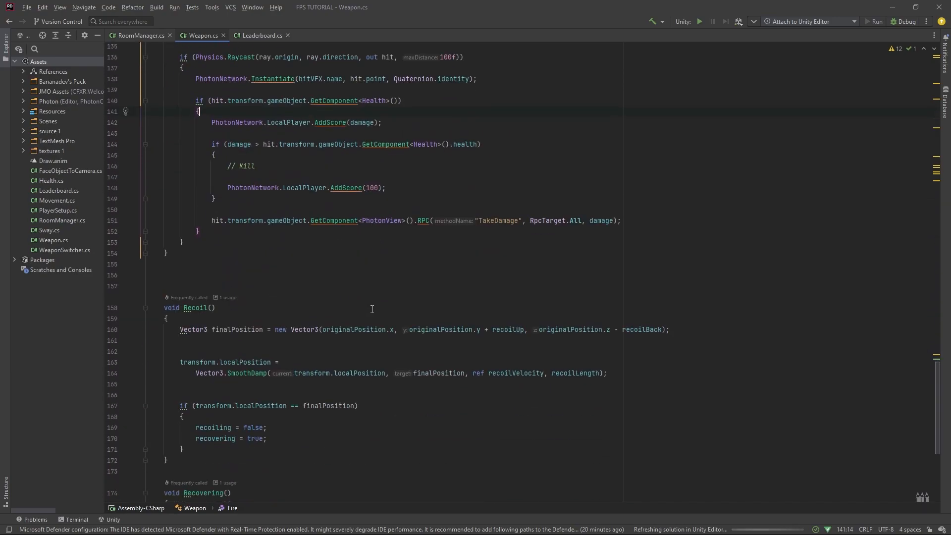
scroll("up", 3)
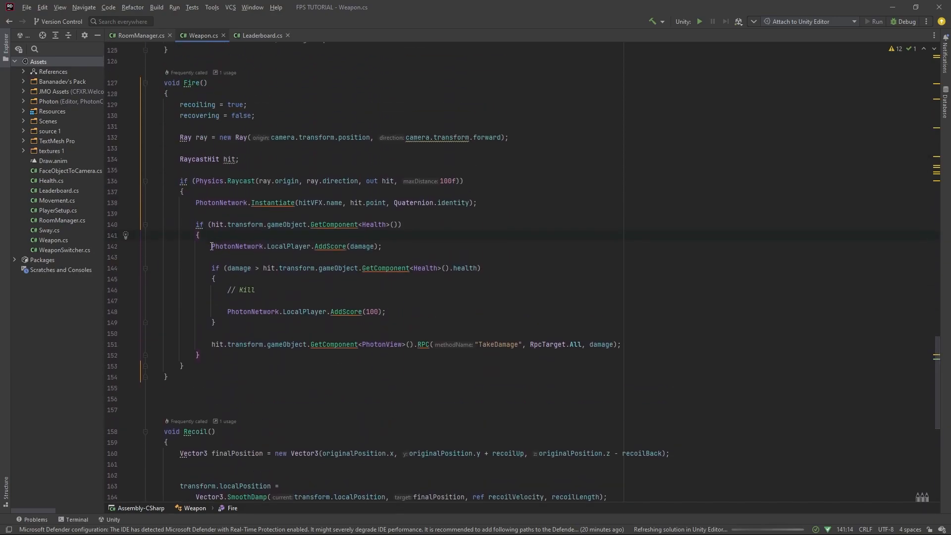
scroll("up", 3)
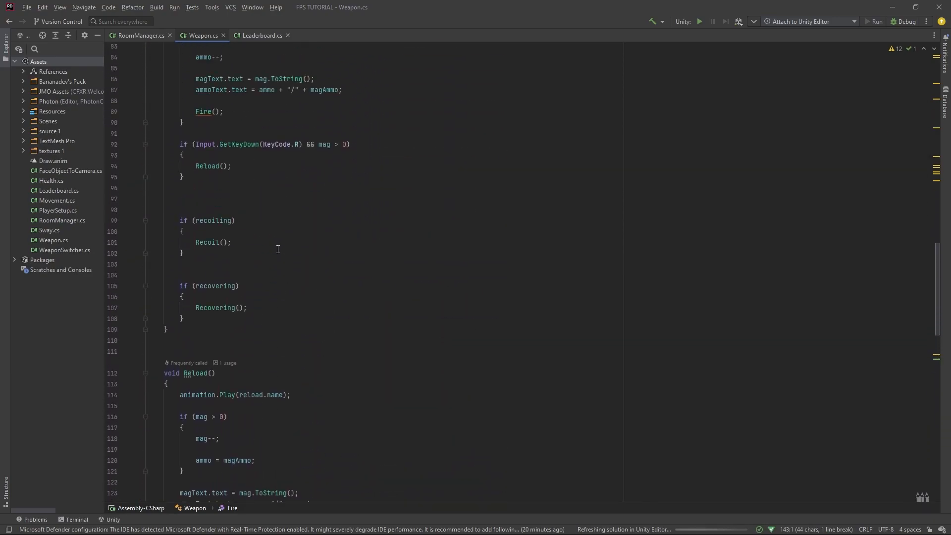
scroll("down", 3)
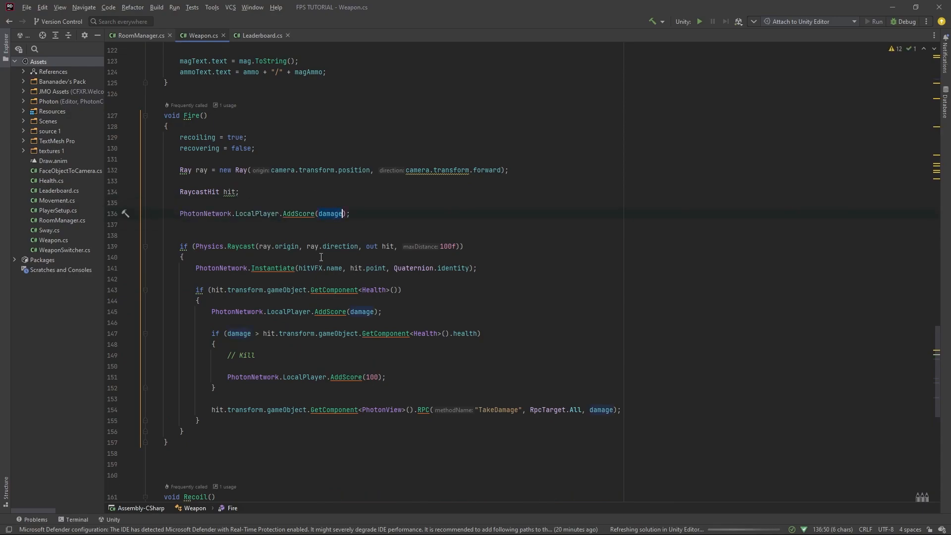
key("alt+tab")
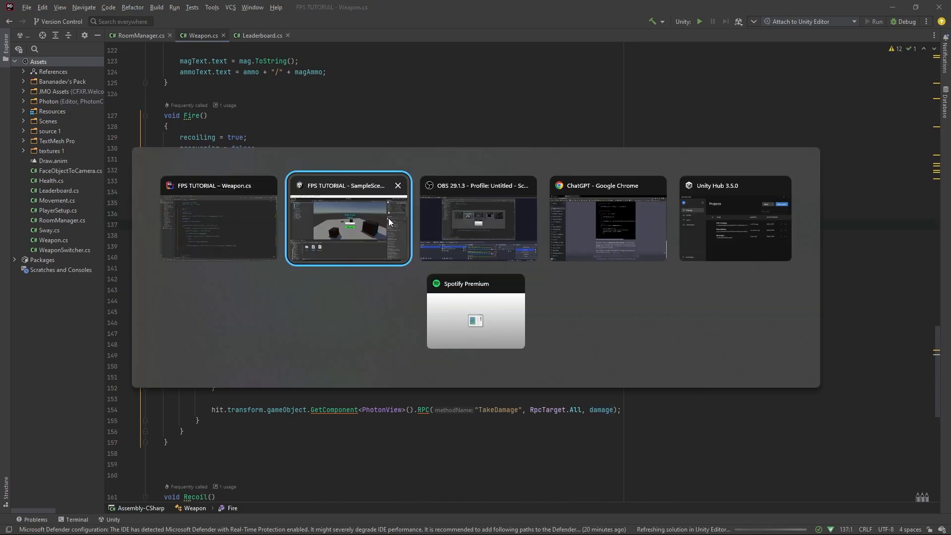
Step: Join the room in Play mode as 'Alex', then return to the editor so scripts reload
left_click(348, 218)
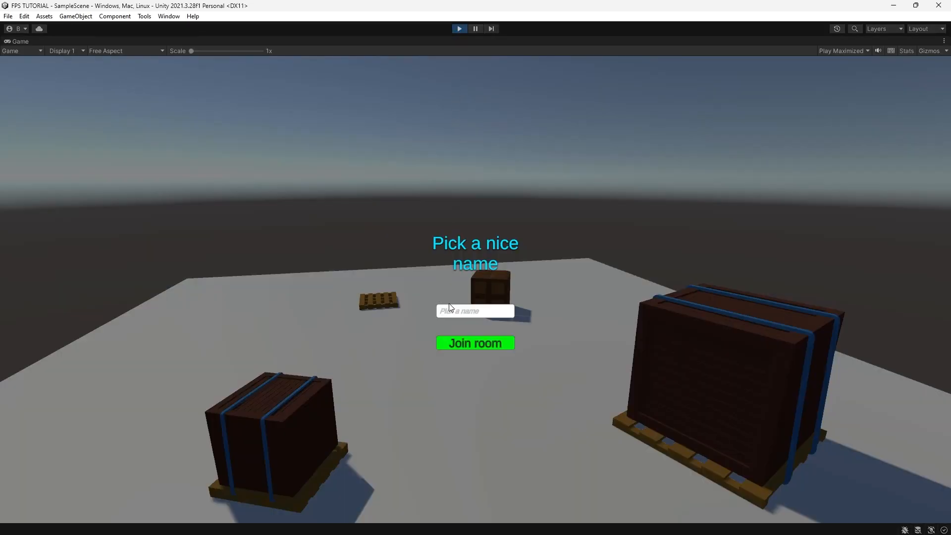
type("Alex")
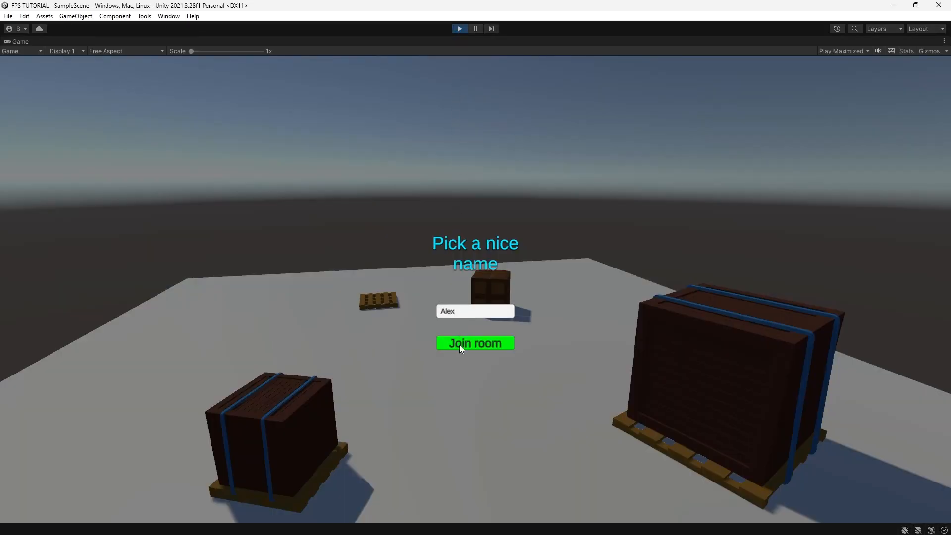
left_click(474, 344)
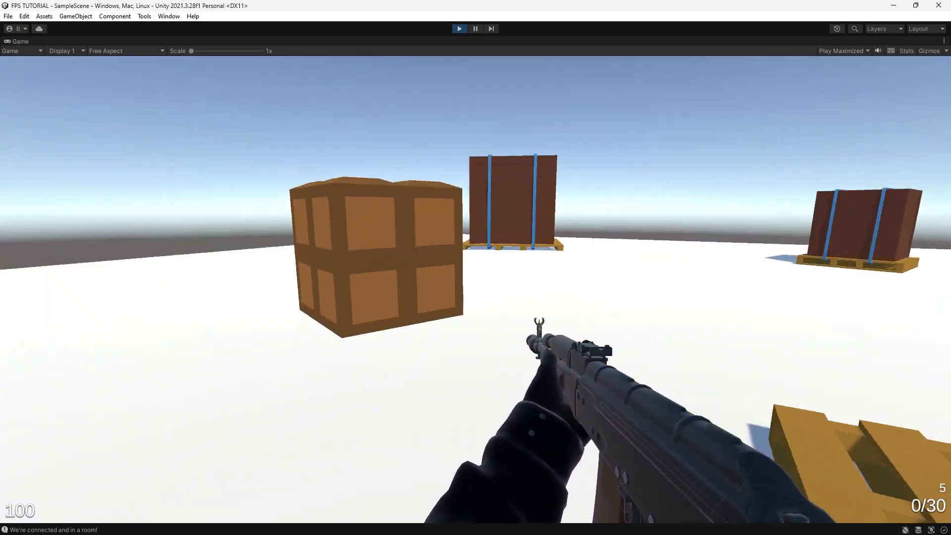
key("alt+tab")
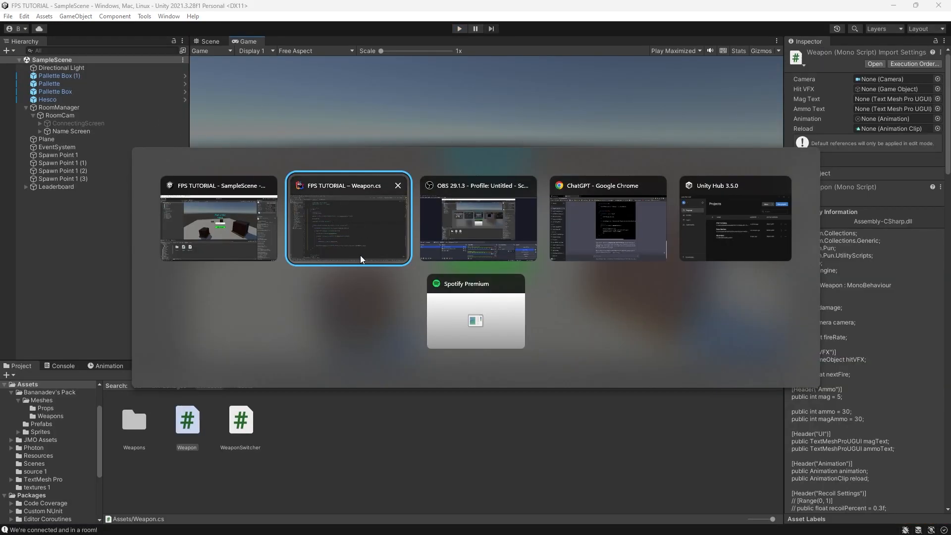
left_click(8, 15)
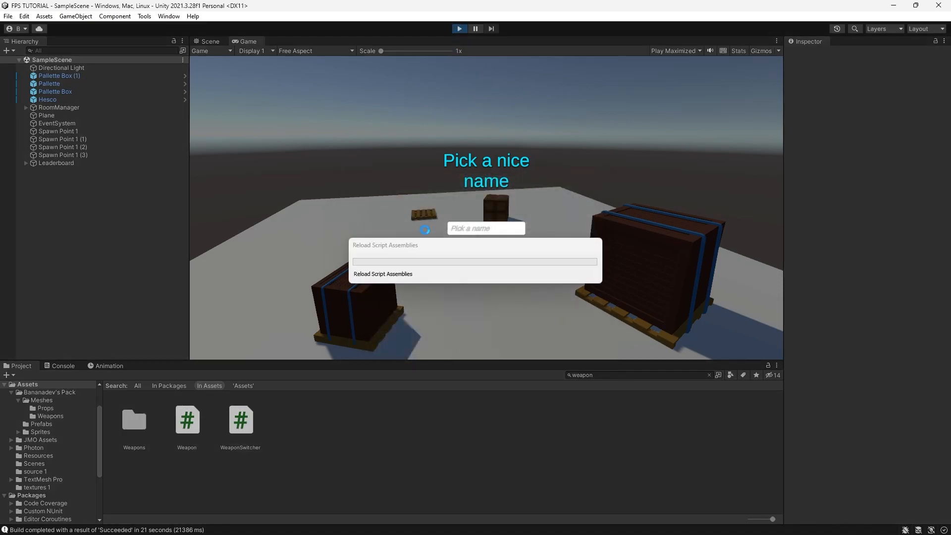
Step: Switch between editor and standalone build with two players, then shoot the other player for points
key("alt+tab")
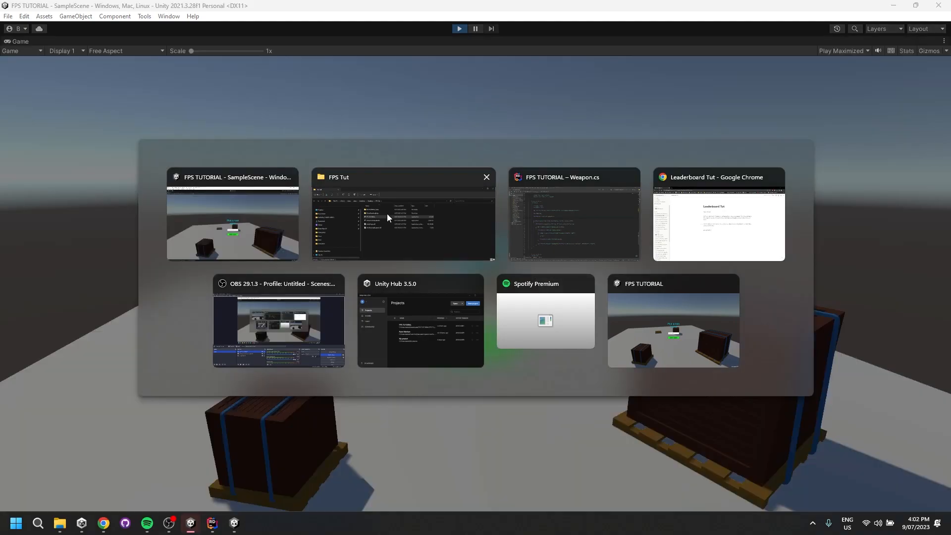
left_click(672, 321)
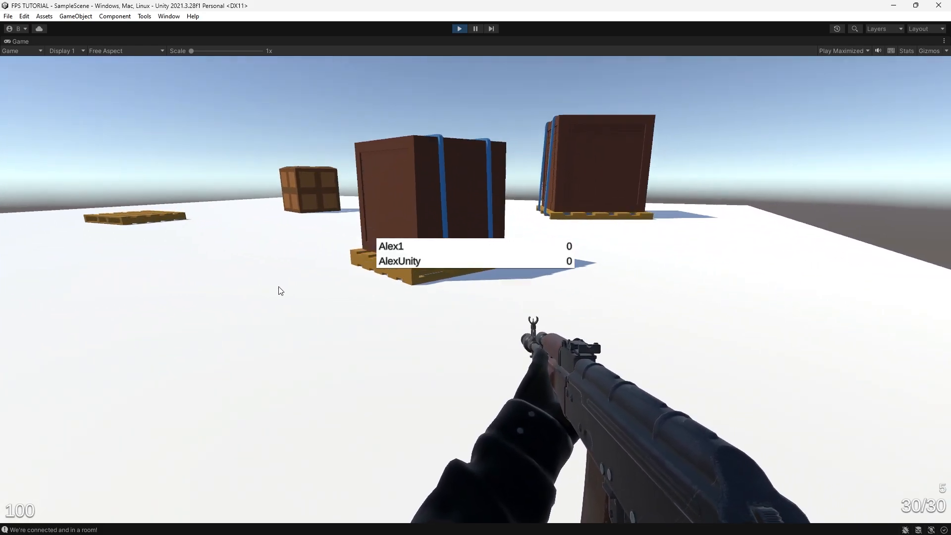
key("alt+tab")
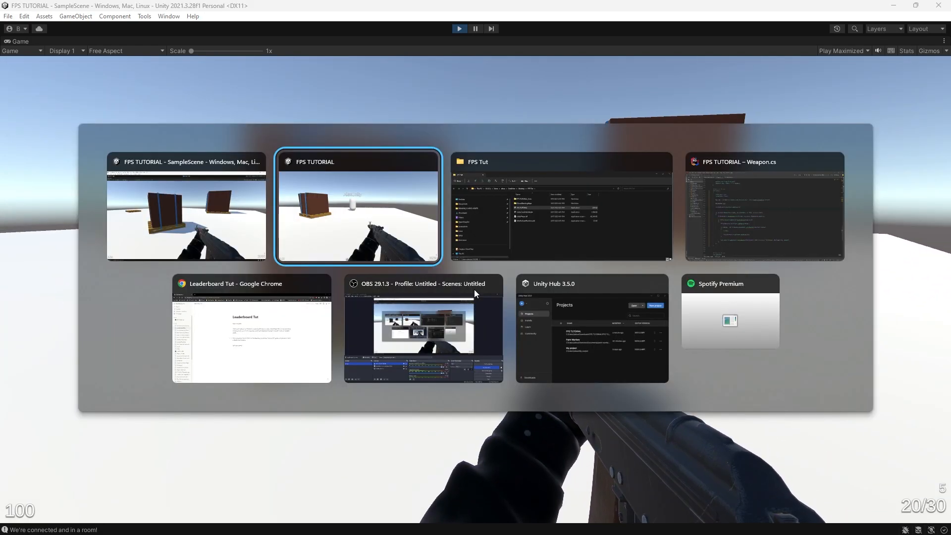
left_click(358, 206)
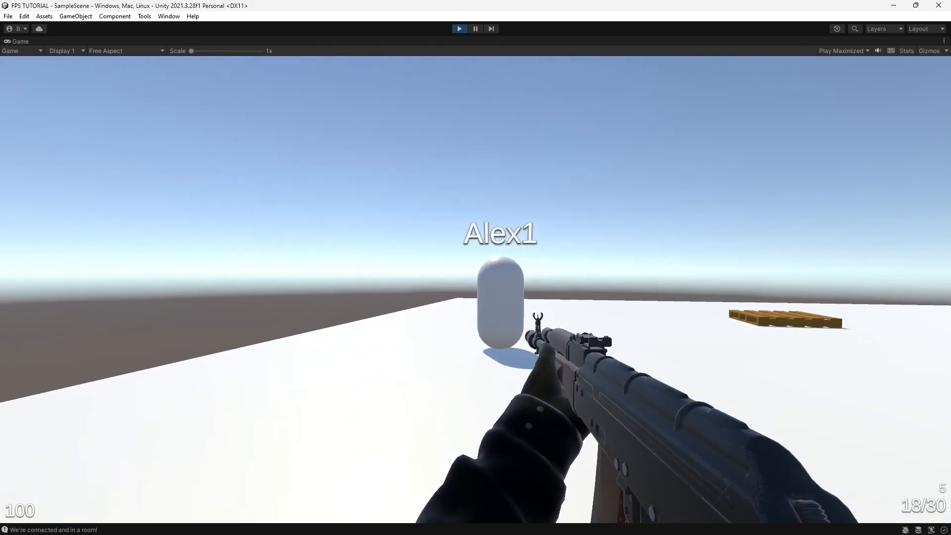
left_click(475, 267)
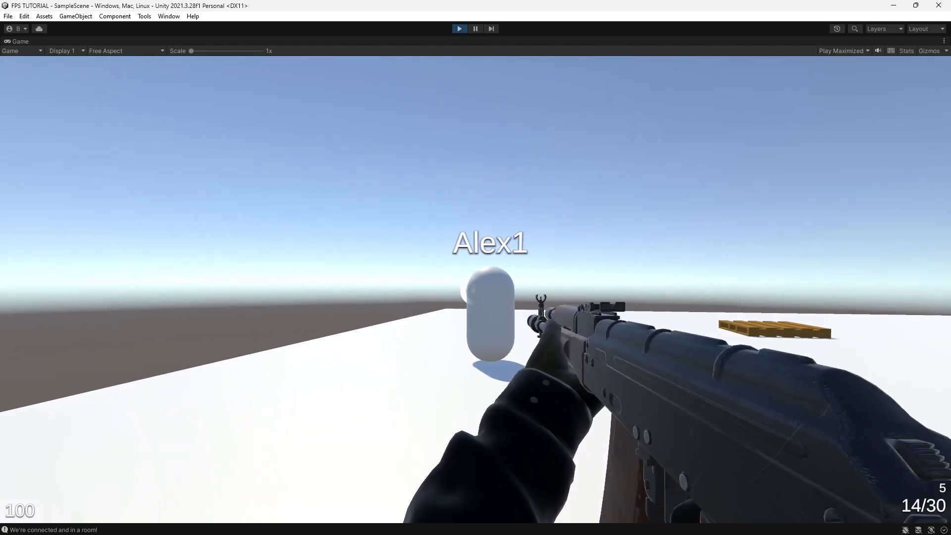
left_click(459, 29)
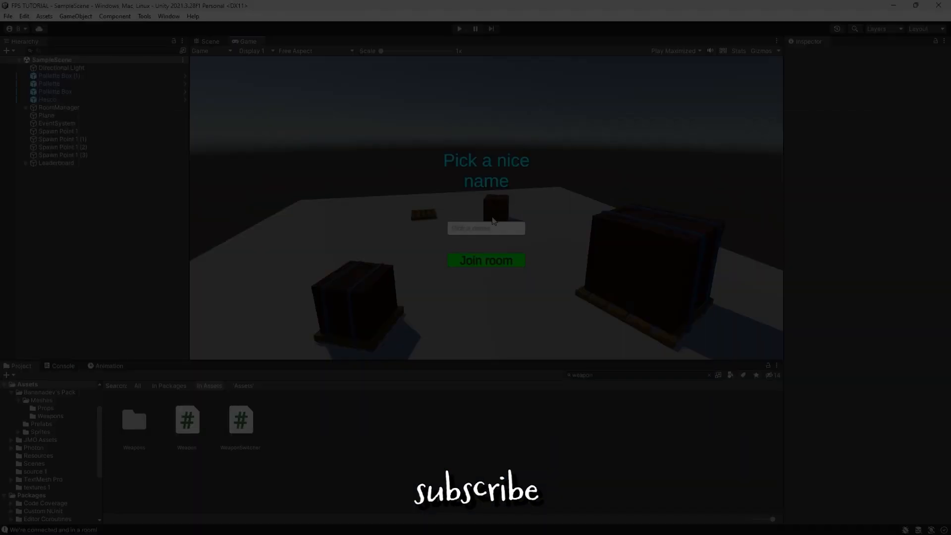
mouse_move(491, 237)
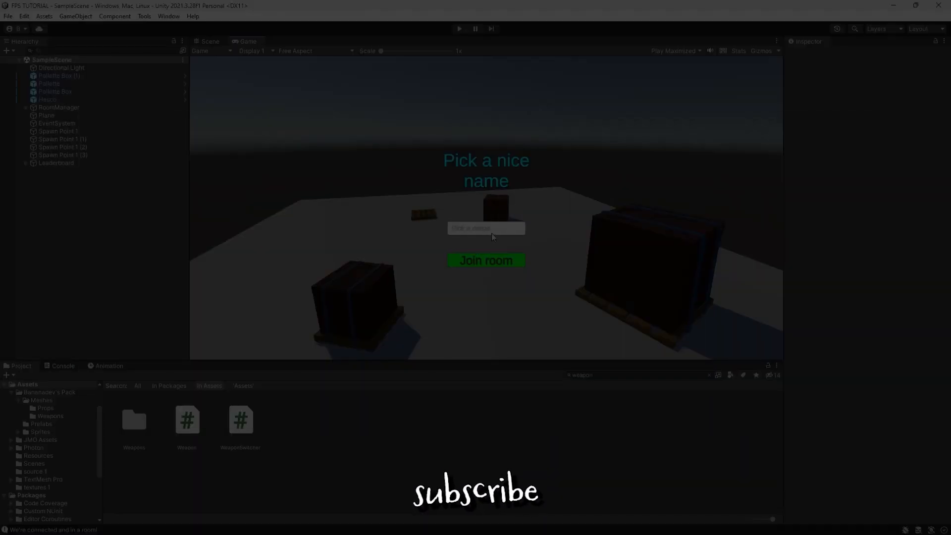